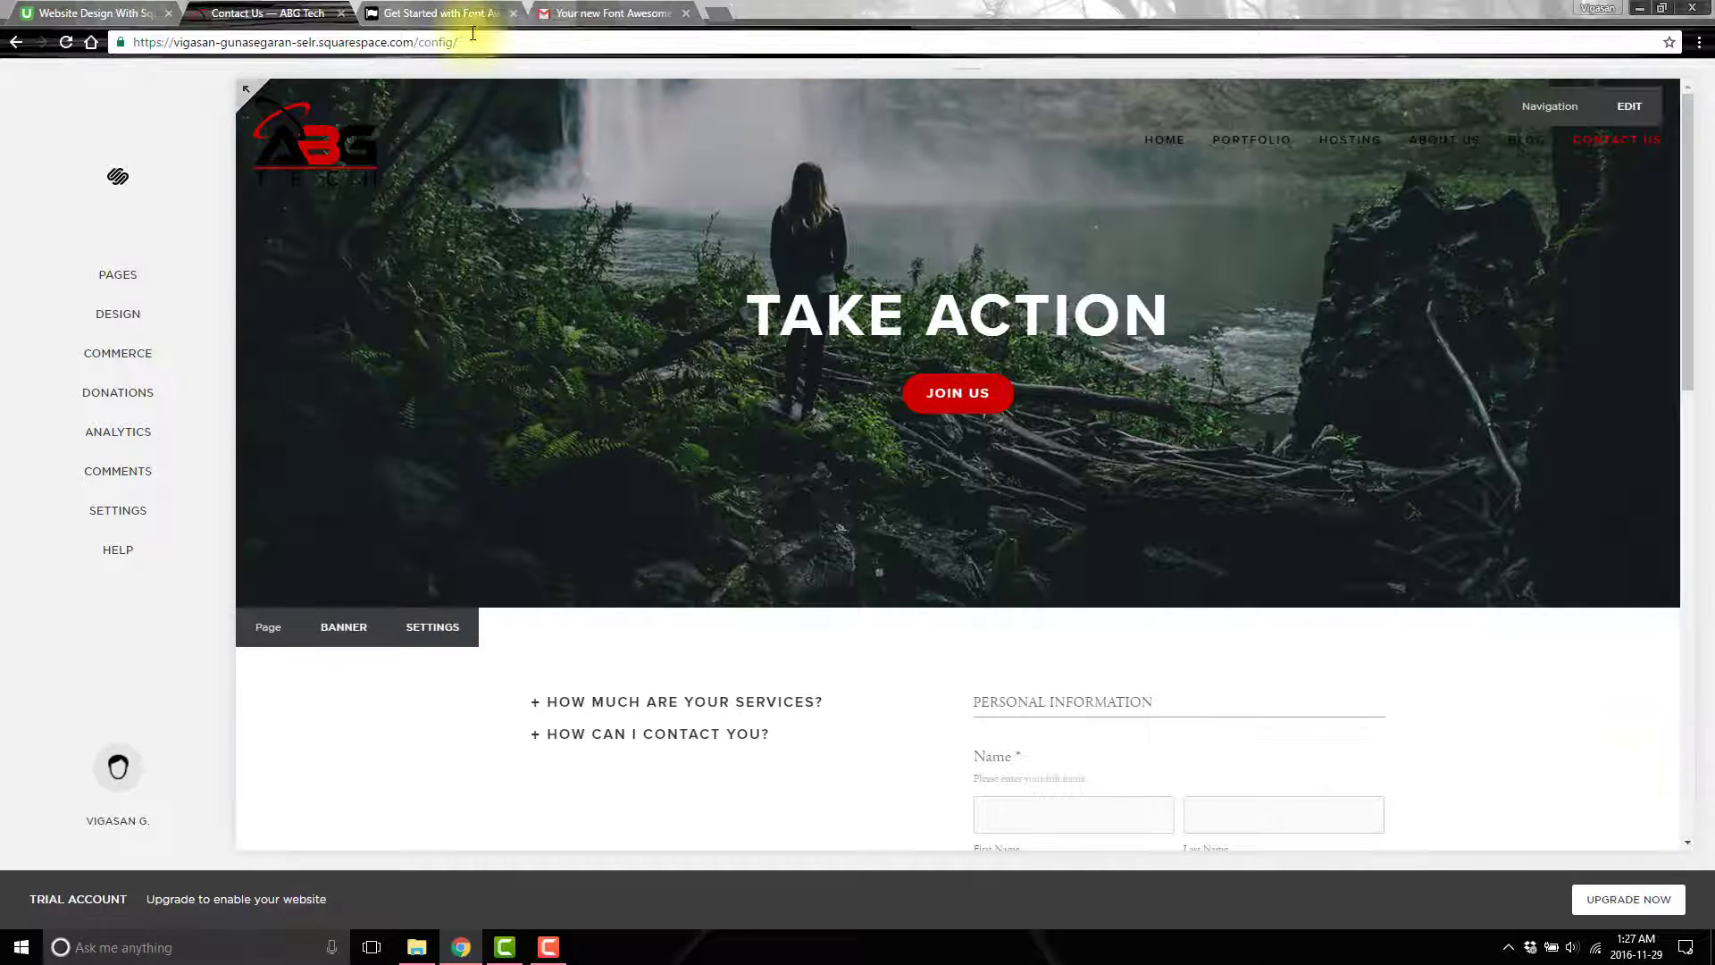
{"action": "mouse_move", "coordinate": [443, 14]}
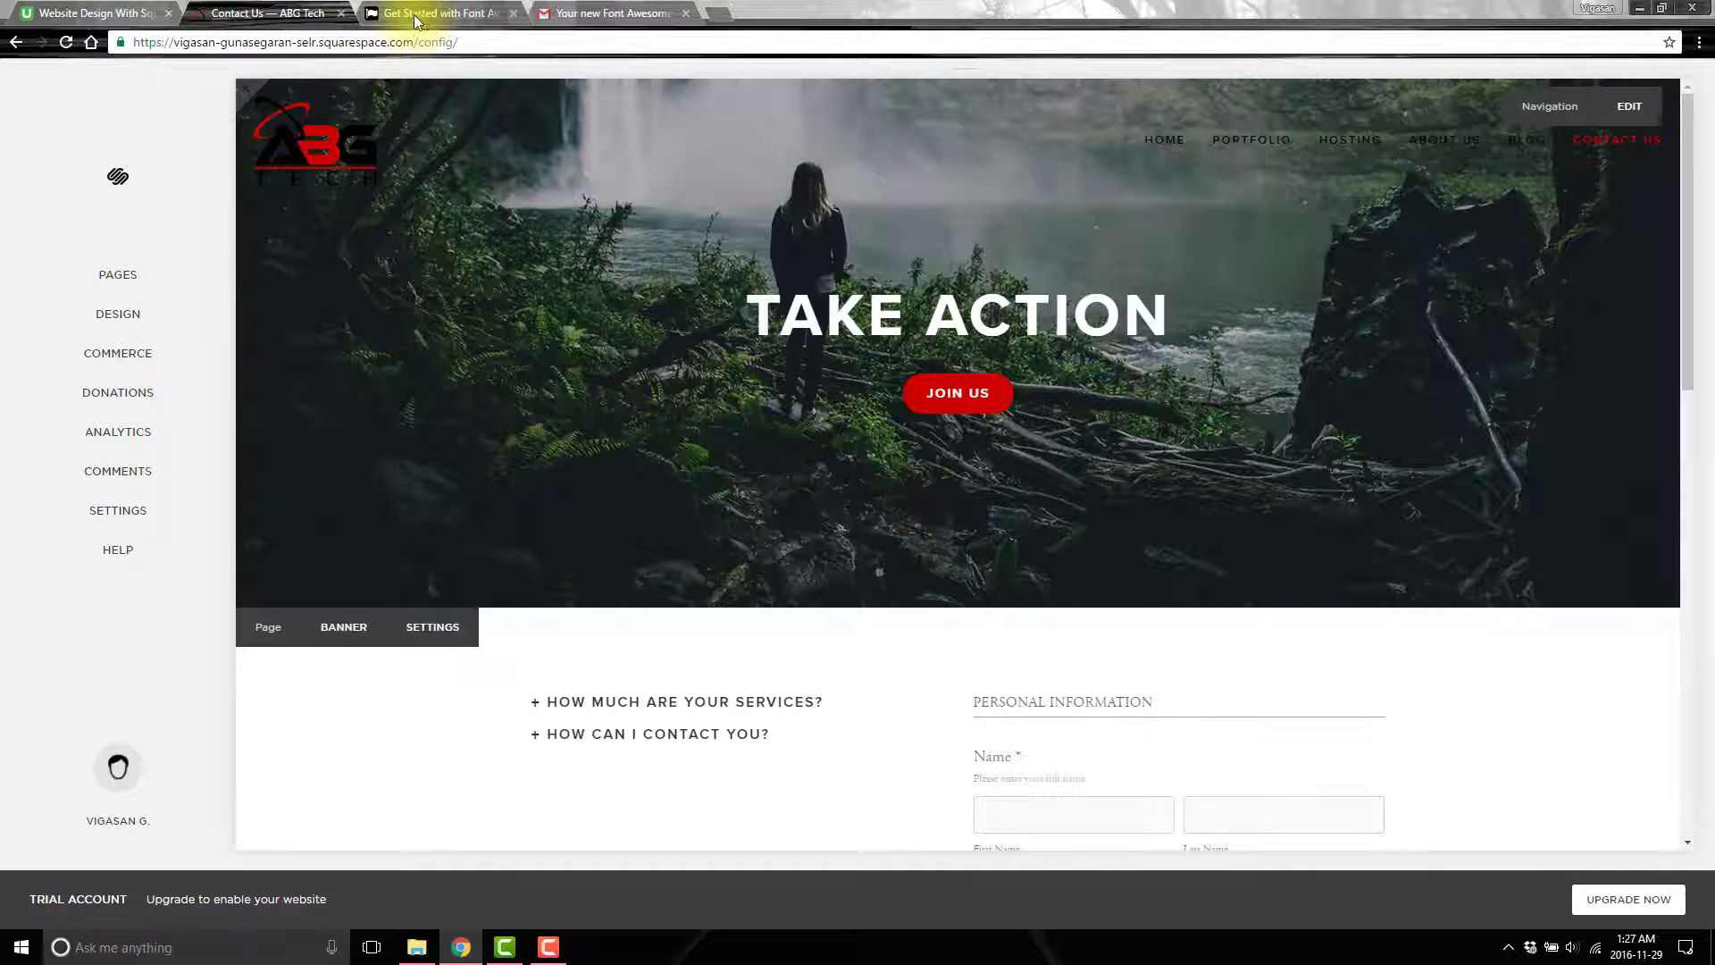
Copy the emailed Font Awesome CDN script tag and return to the Squarespace contact page editor.
{"action": "left_click", "coordinate": [438, 14]}
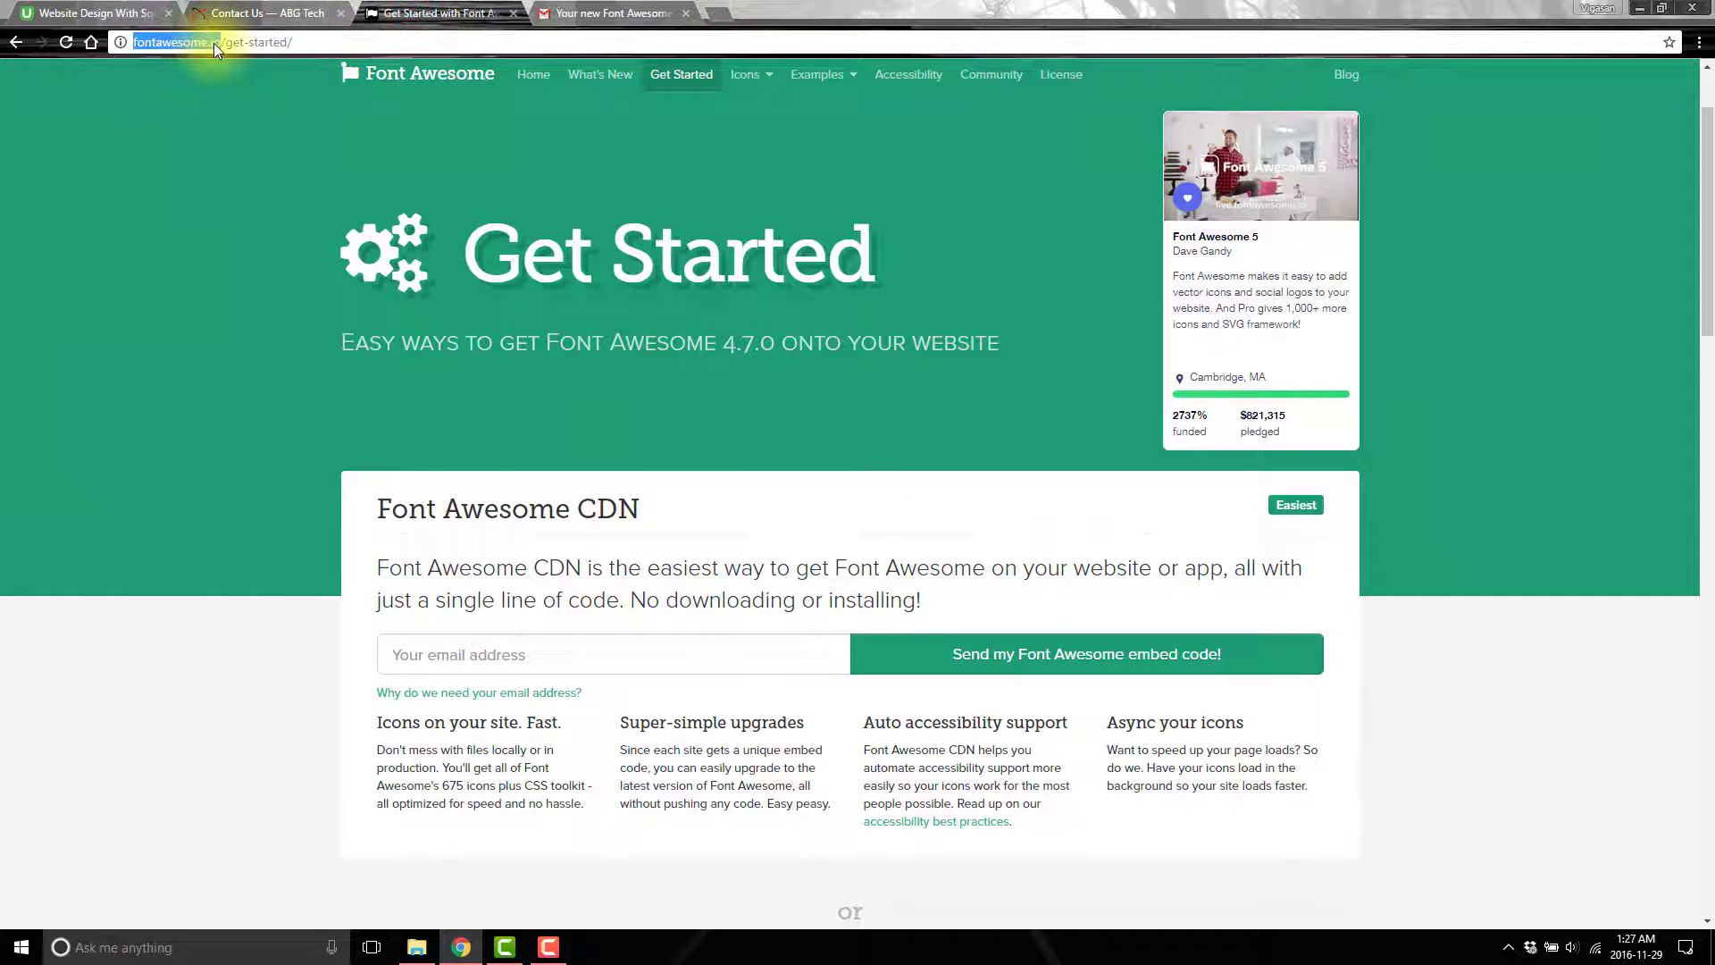
{"action": "mouse_move", "coordinate": [681, 74]}
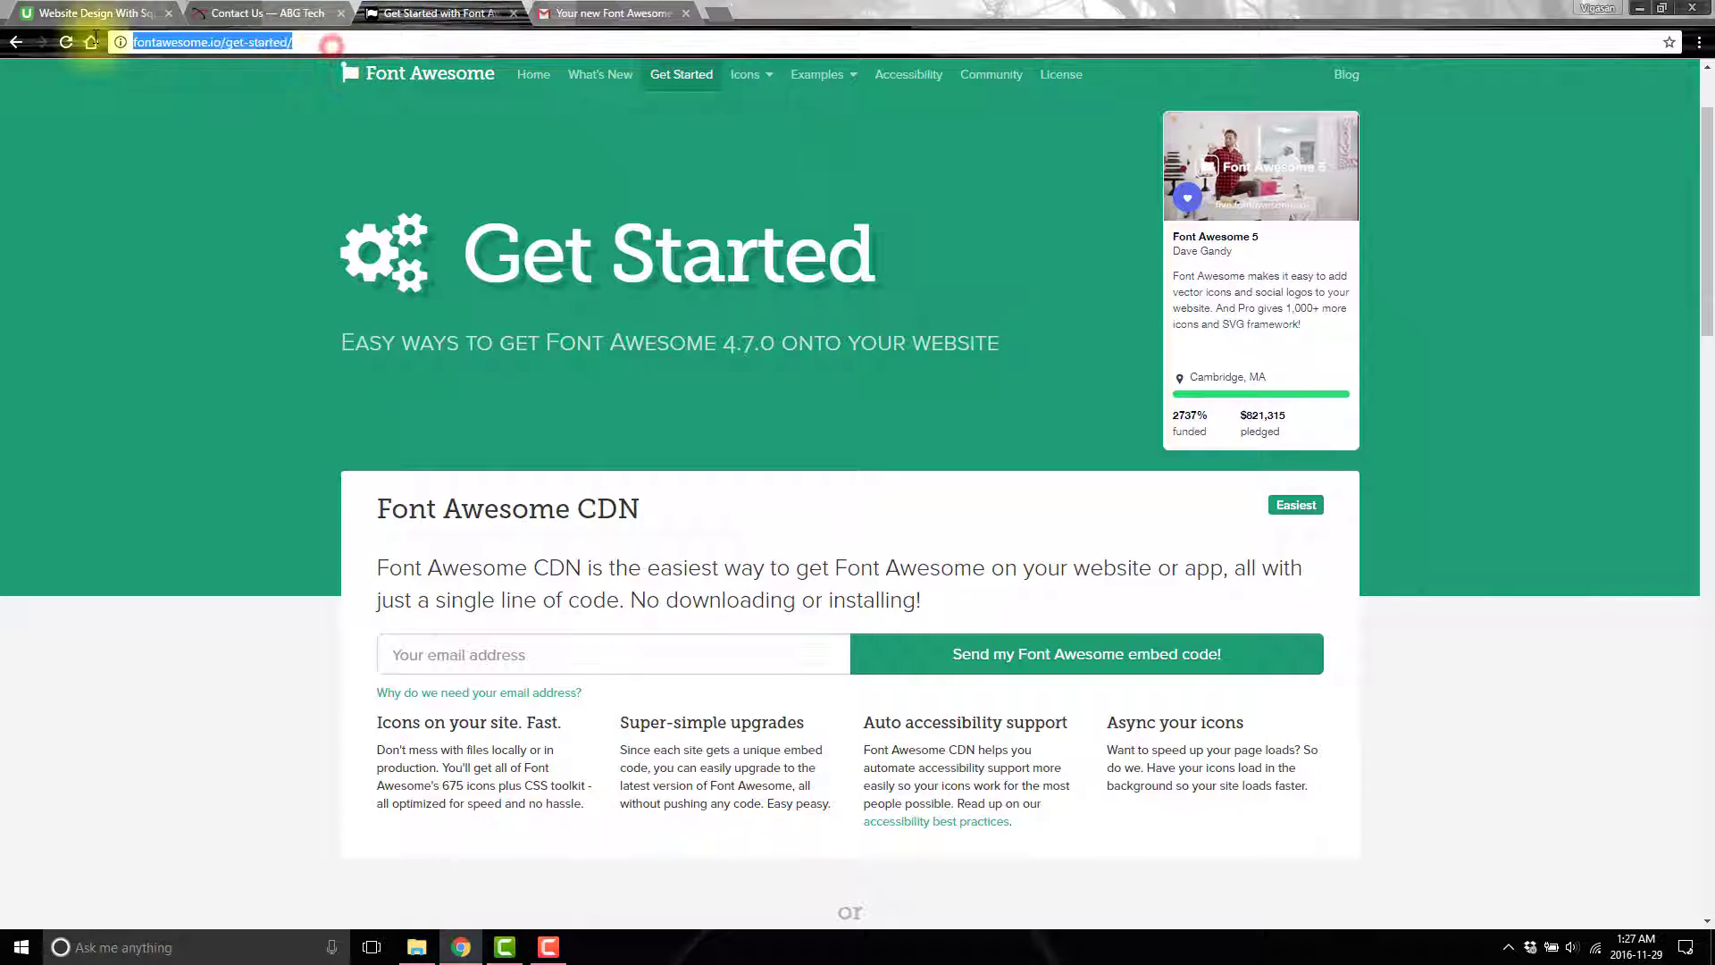
{"action": "mouse_move", "coordinate": [164, 82]}
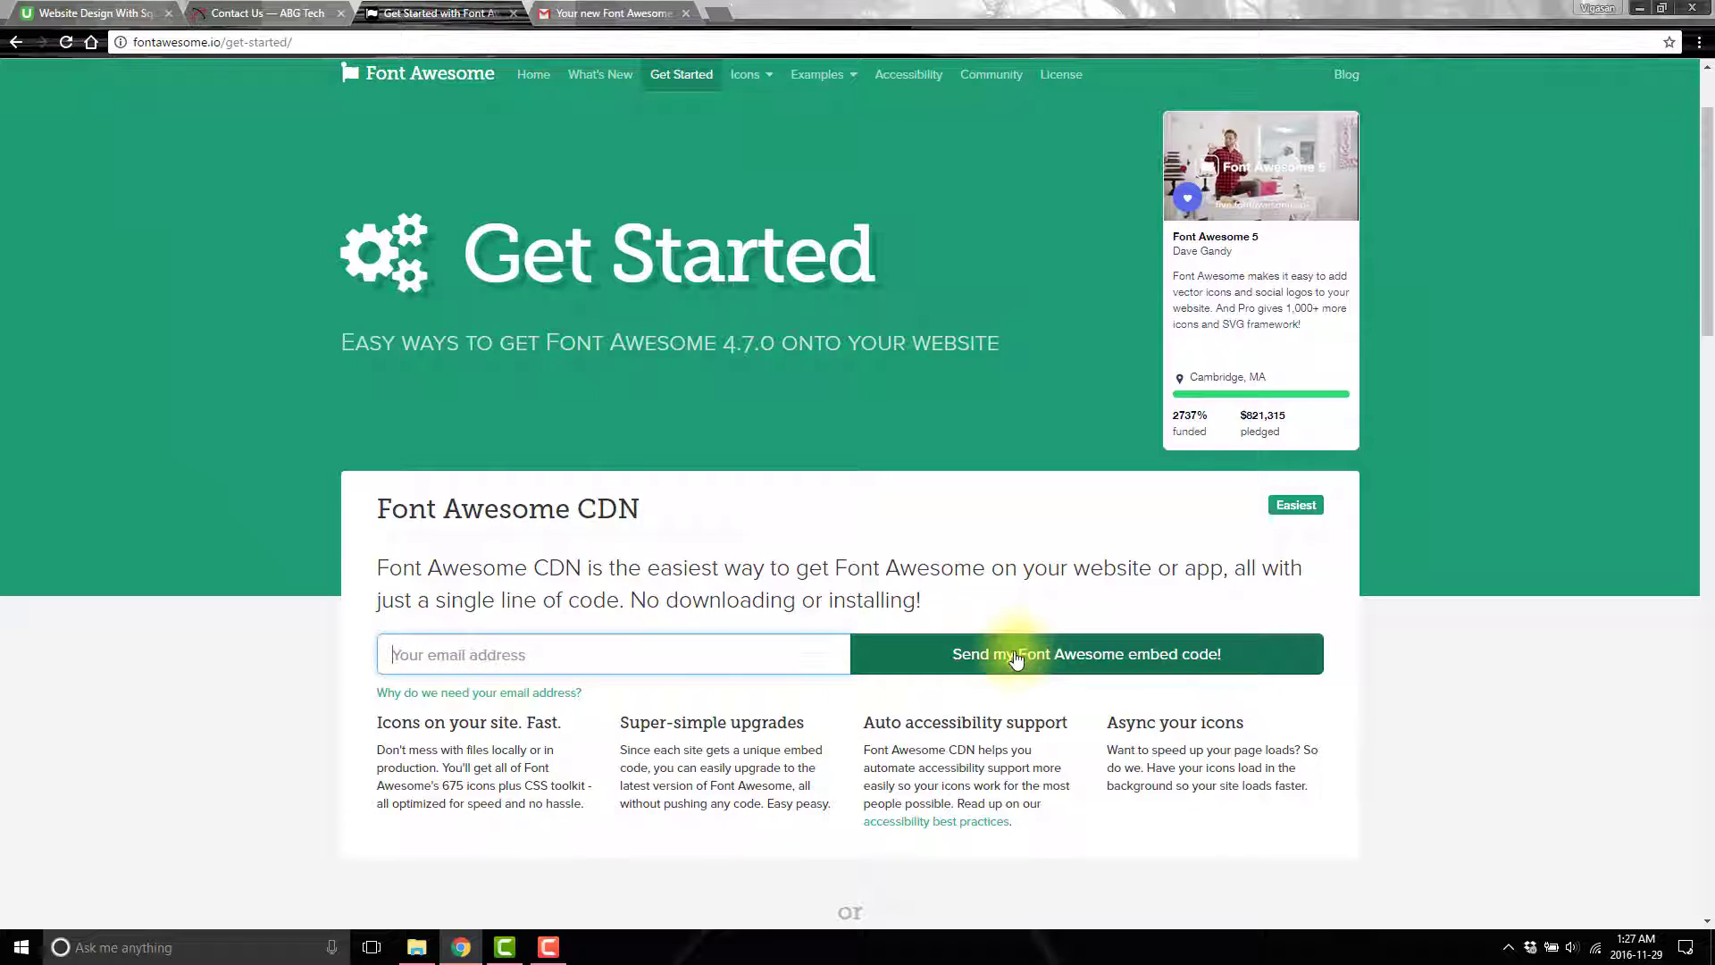
{"action": "mouse_move", "coordinate": [613, 24]}
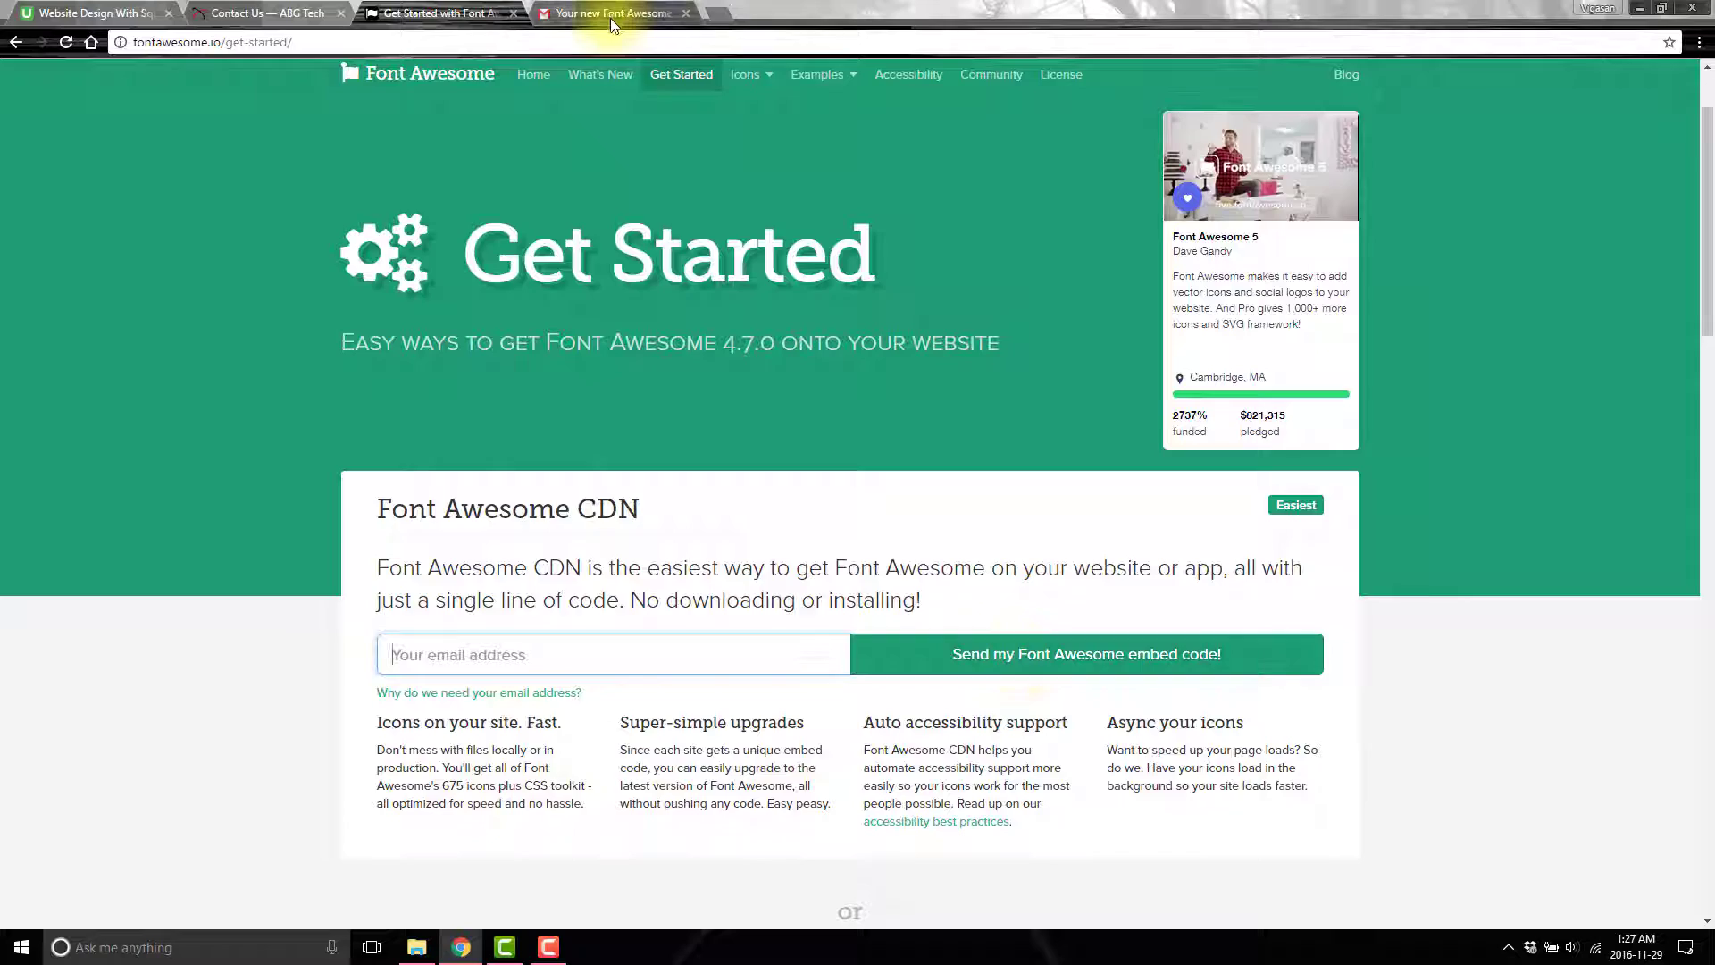
{"action": "left_click", "coordinate": [613, 13]}
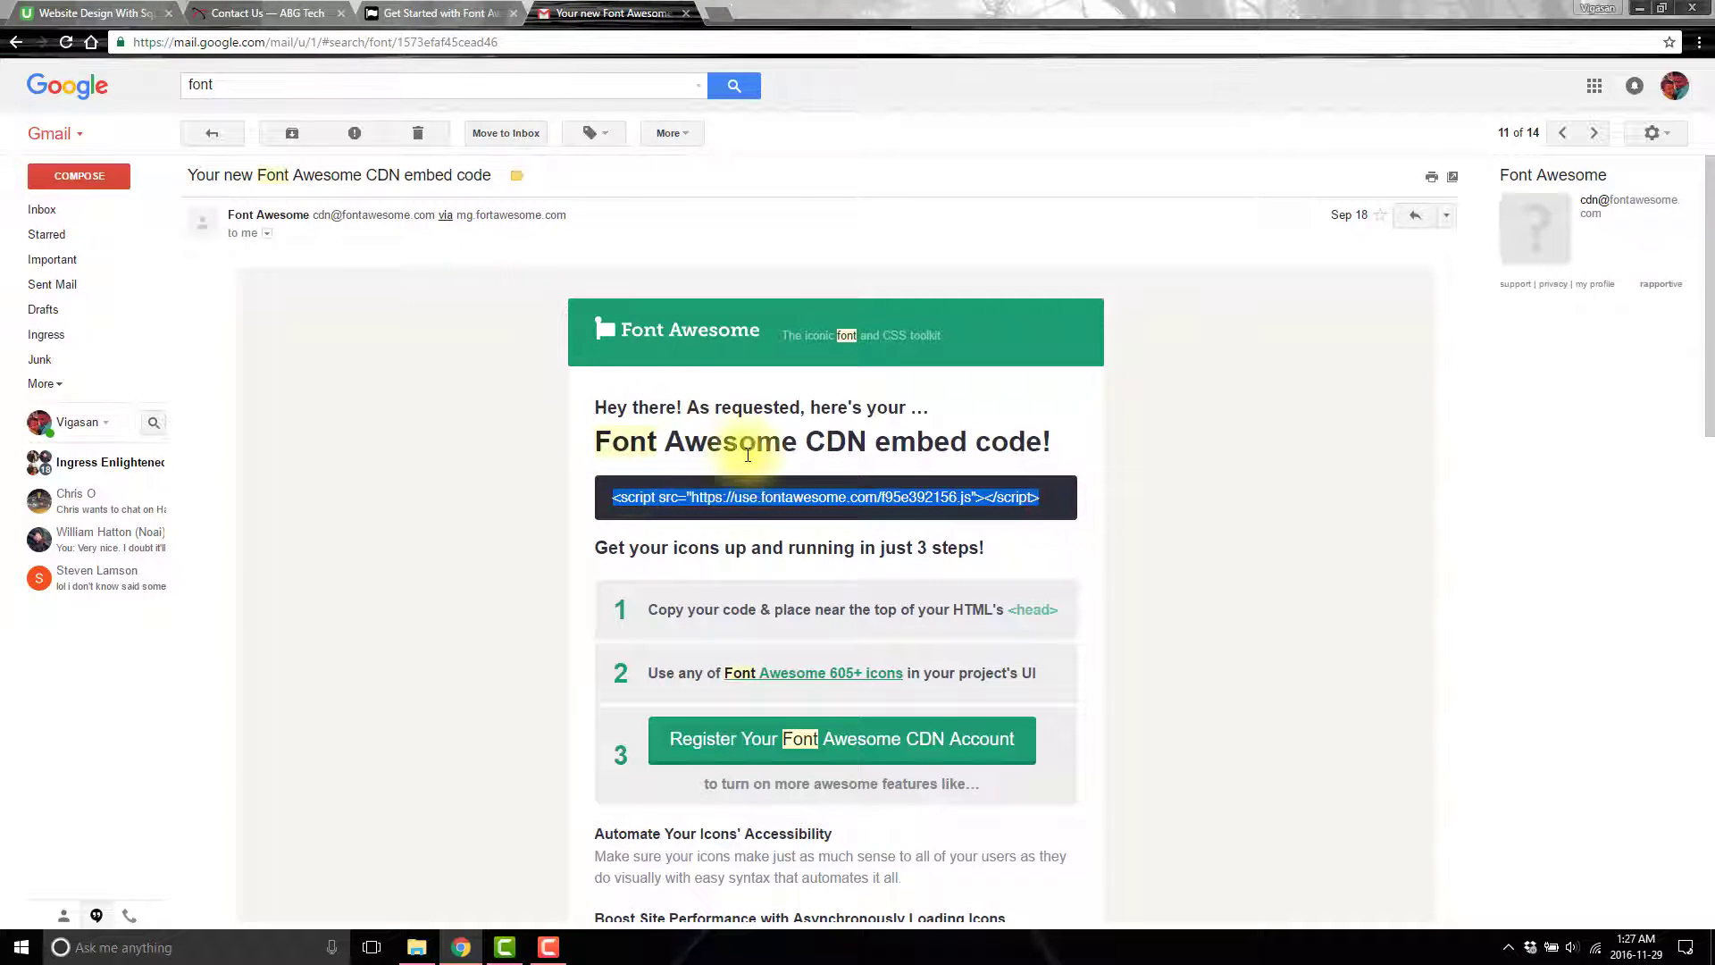
{"action": "left_click", "coordinate": [263, 12]}
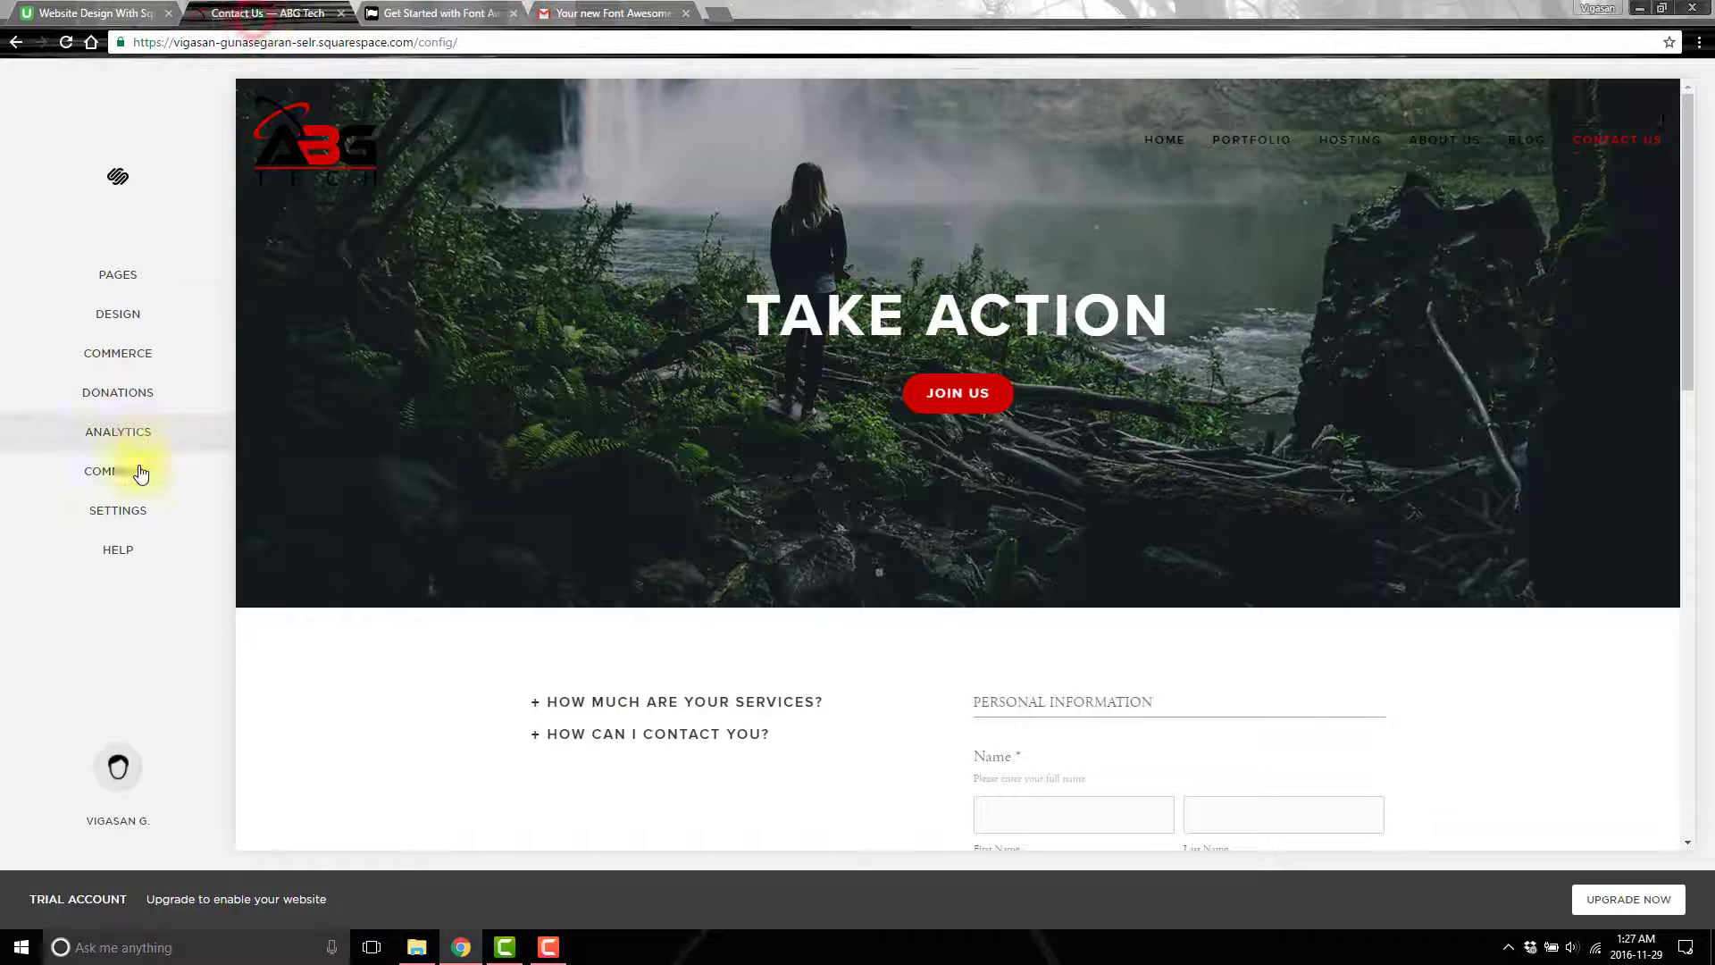
Paste the Font Awesome script into Settings > Advanced > Code Injection Header, beside the existing jQuery script.
{"action": "left_click", "coordinate": [117, 510]}
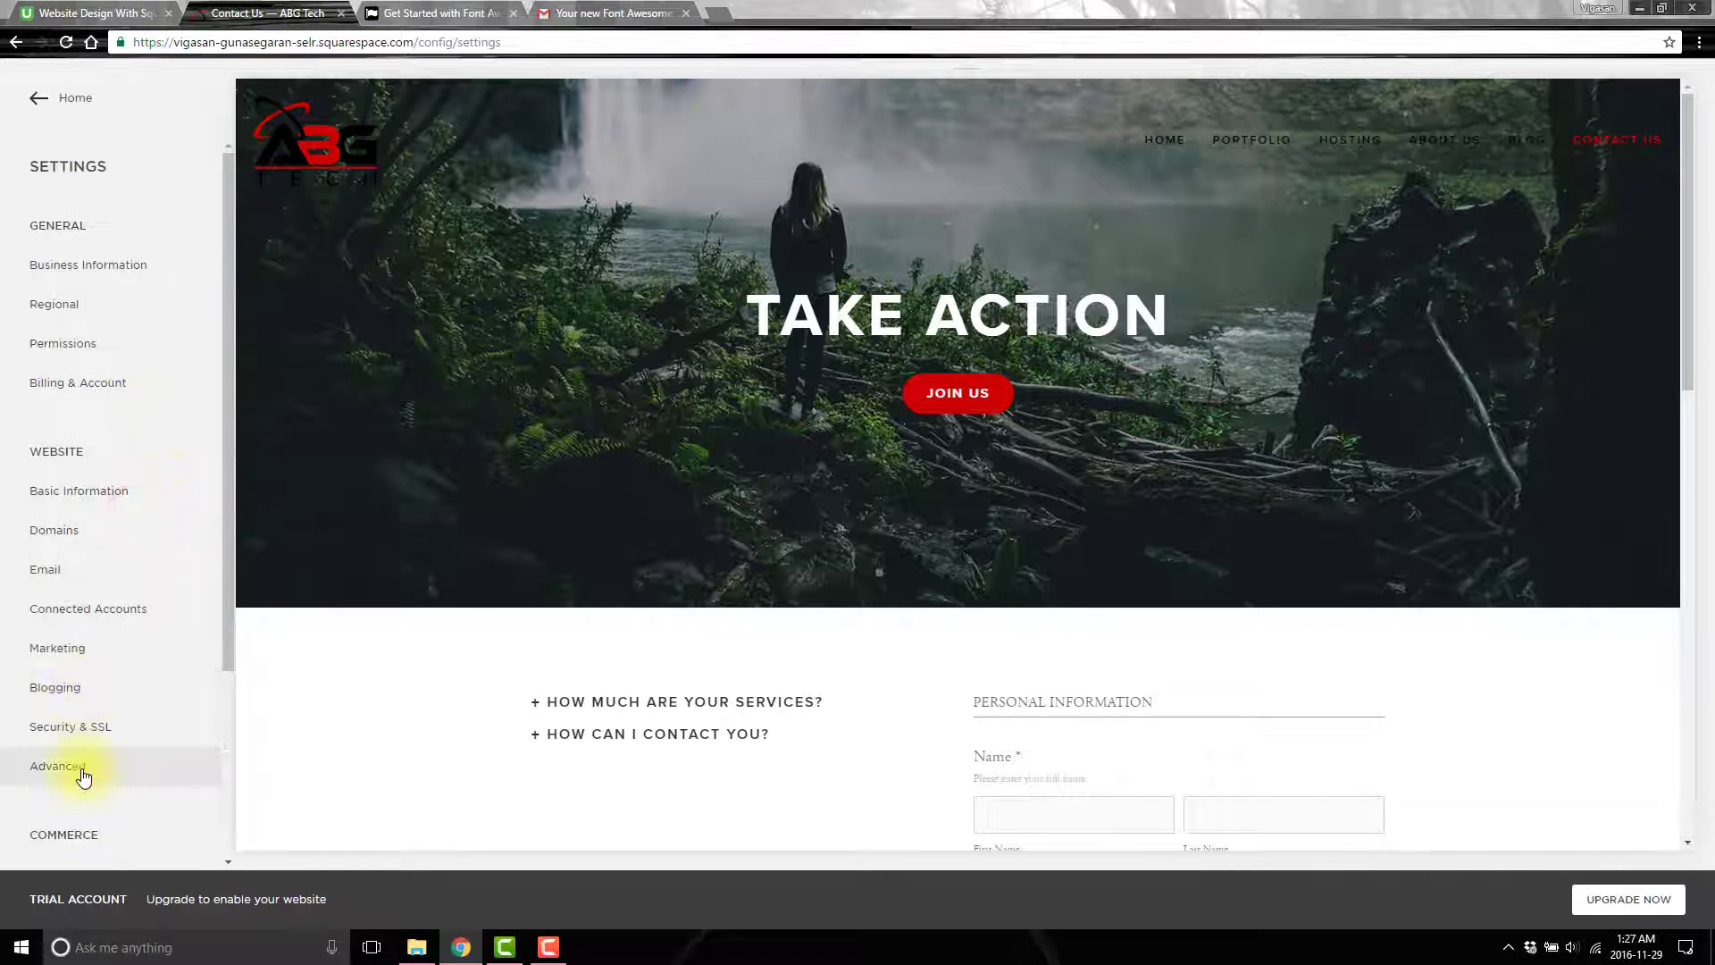
{"action": "left_click", "coordinate": [51, 766]}
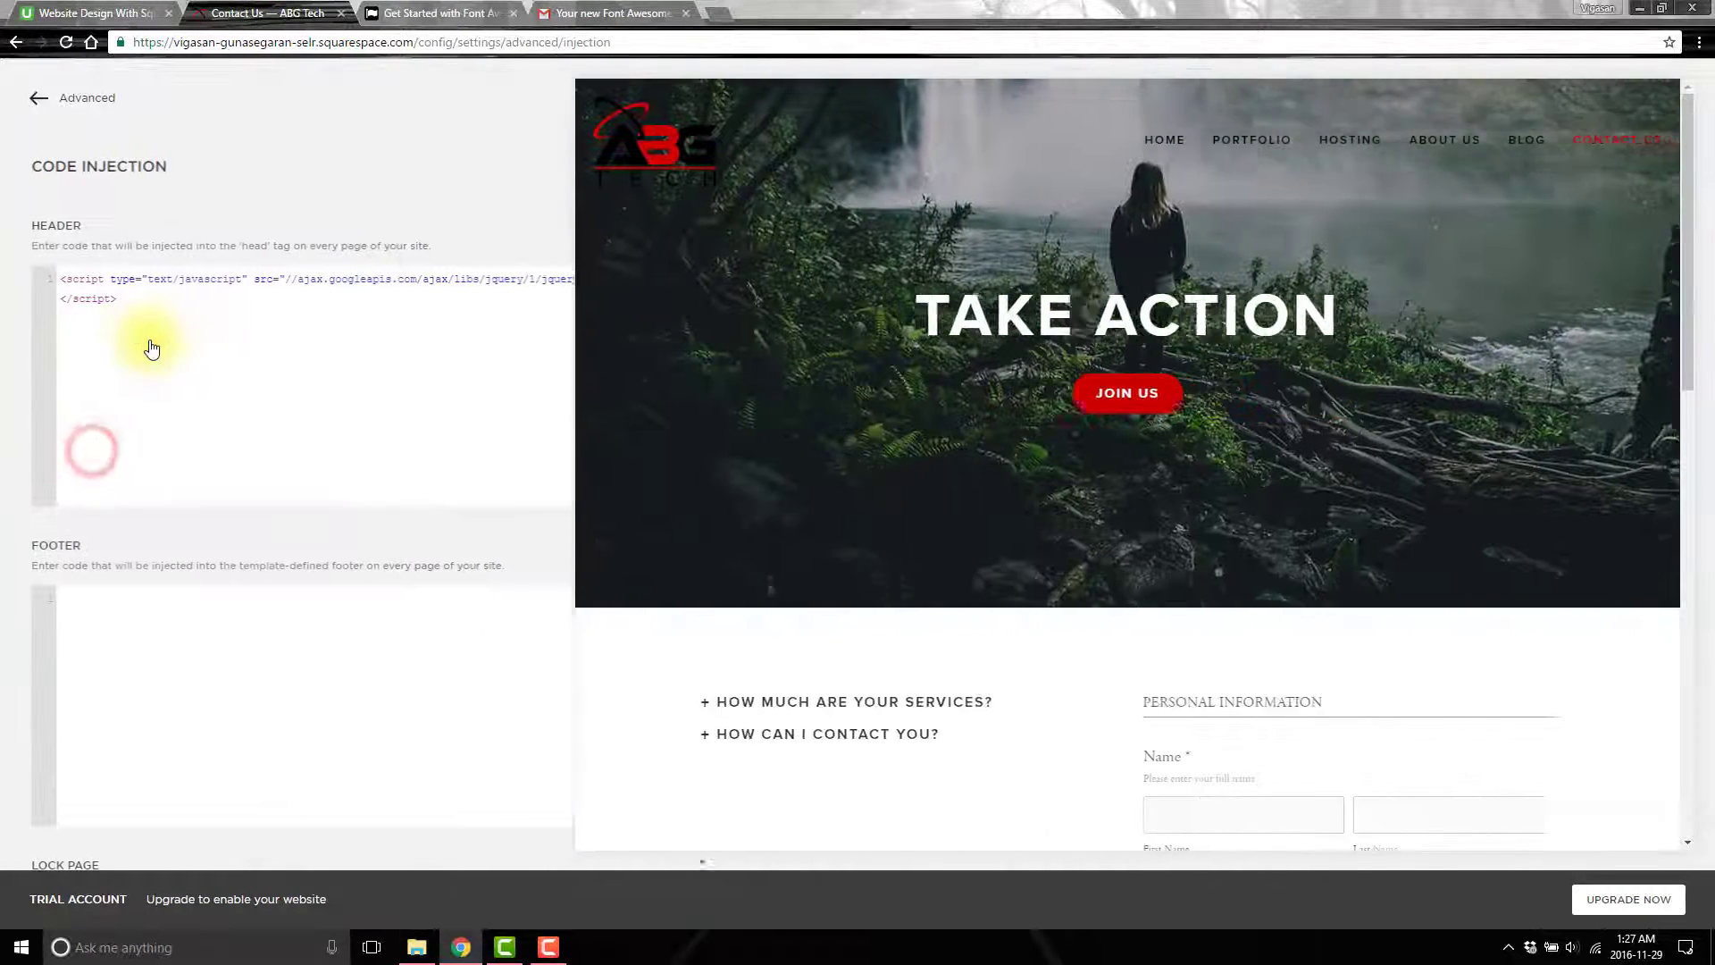
{"action": "left_click", "coordinate": [159, 313]}
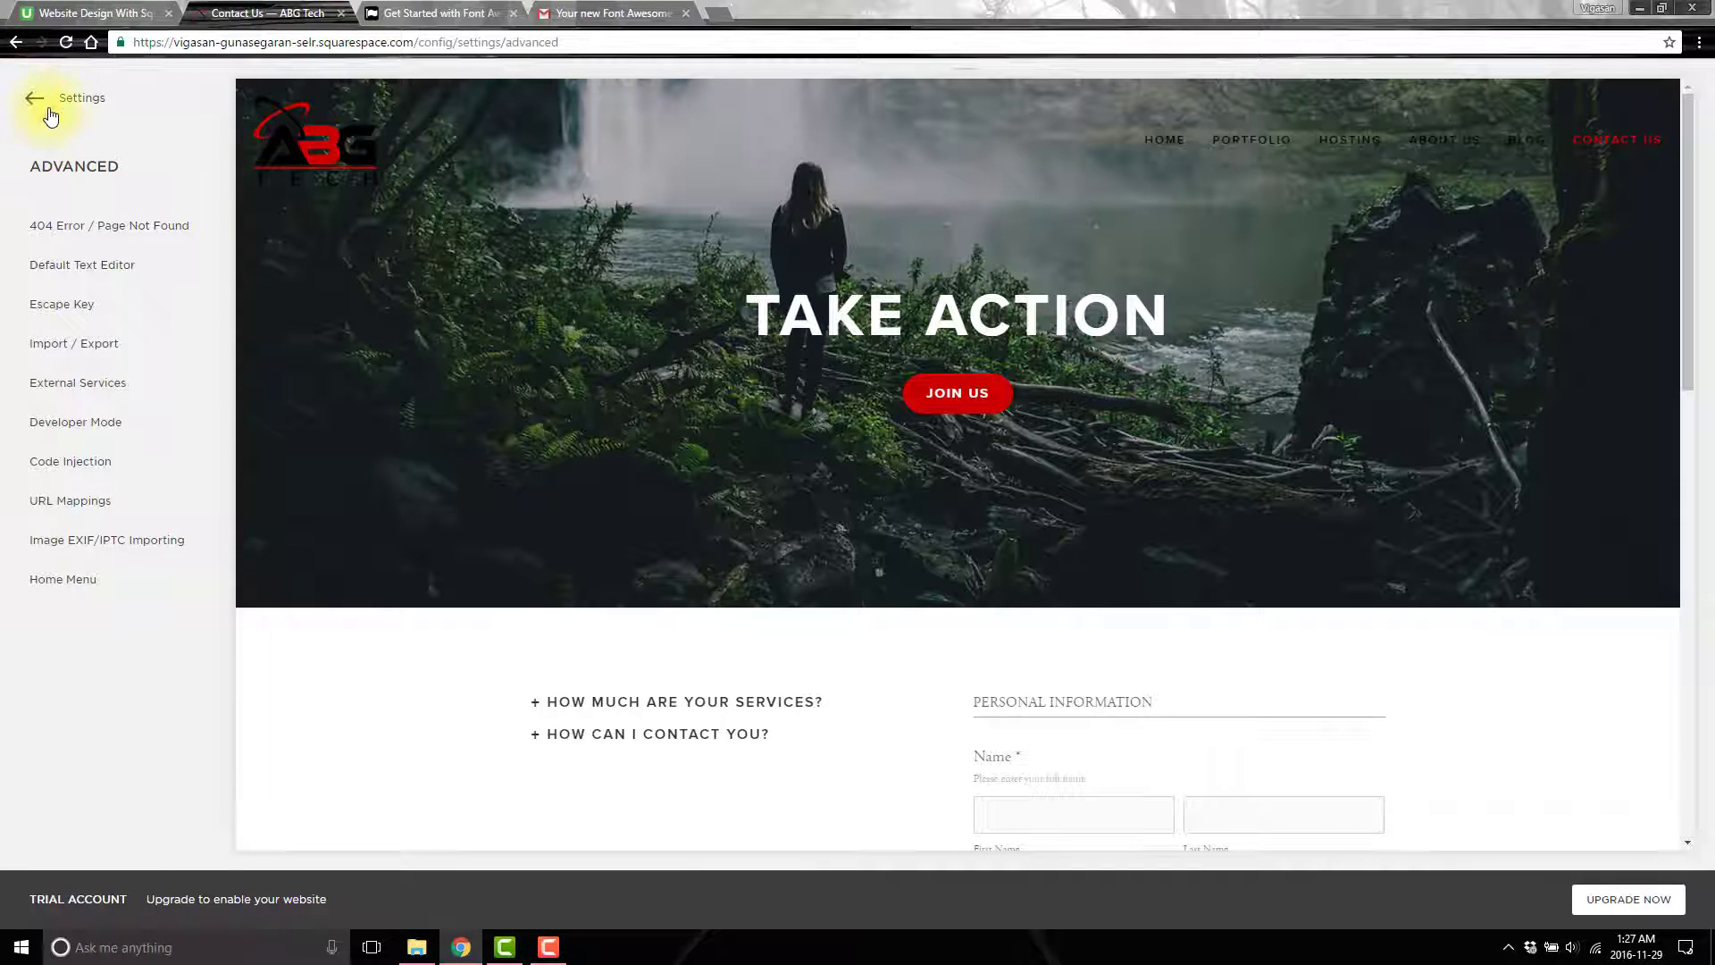
{"action": "left_click", "coordinate": [40, 99]}
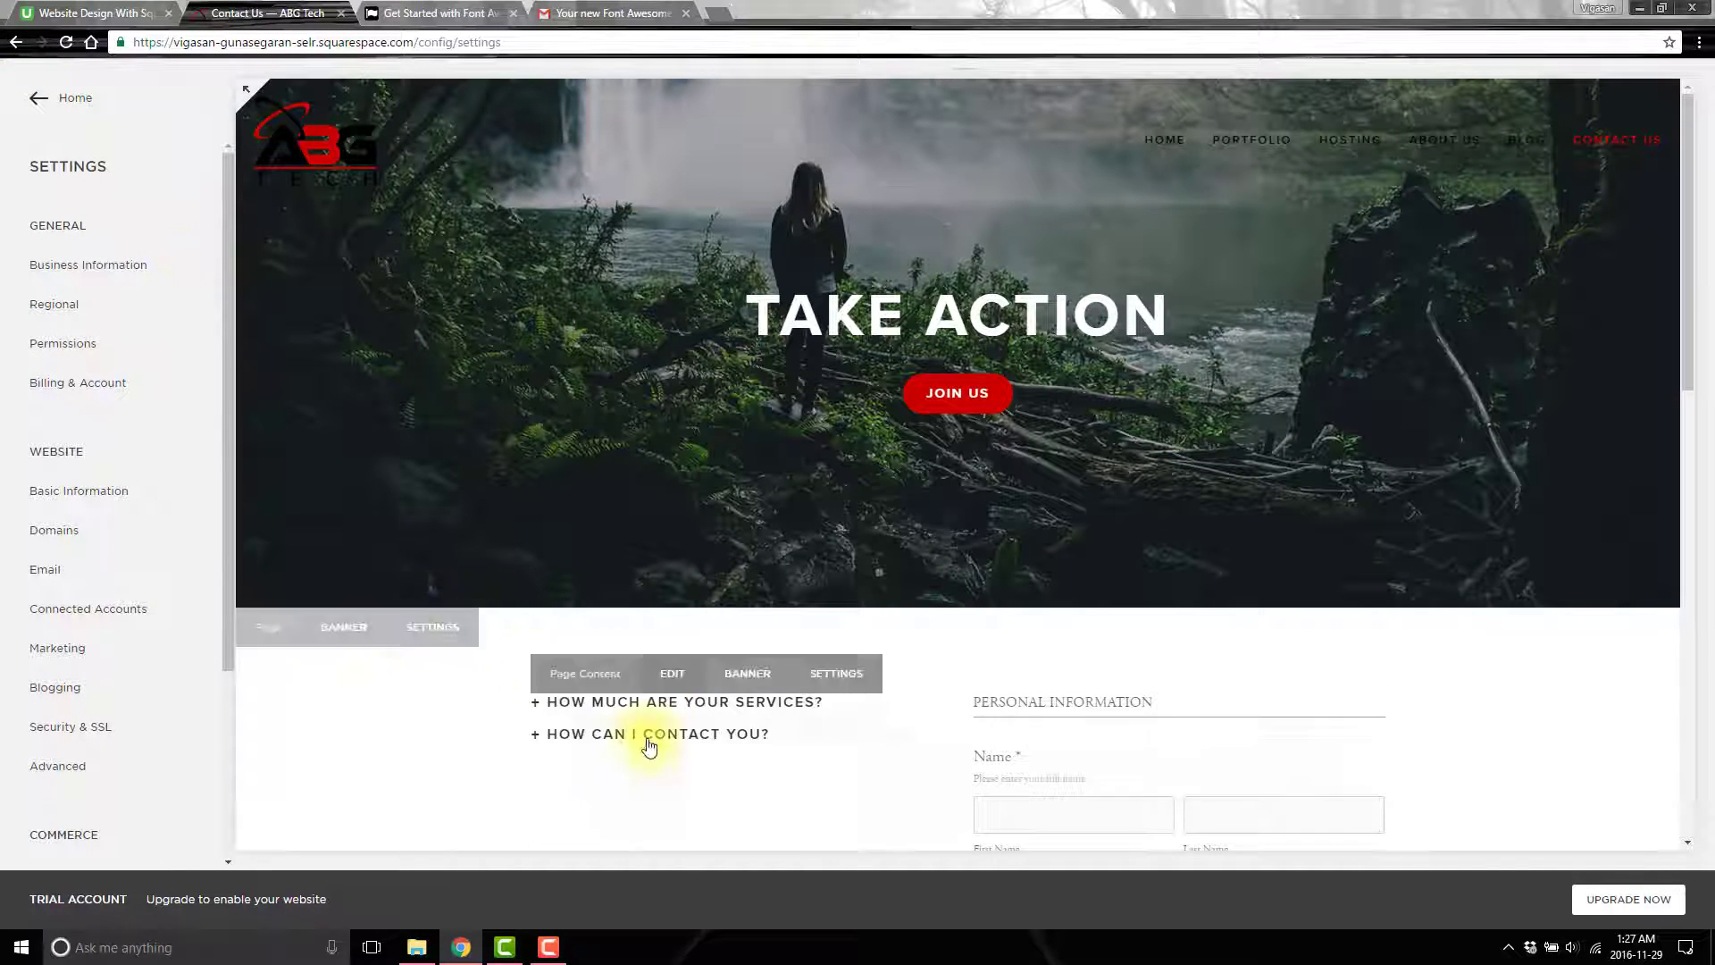
Insert an empty Code block above the contact page's FAQ content.
{"action": "left_click", "coordinate": [672, 672]}
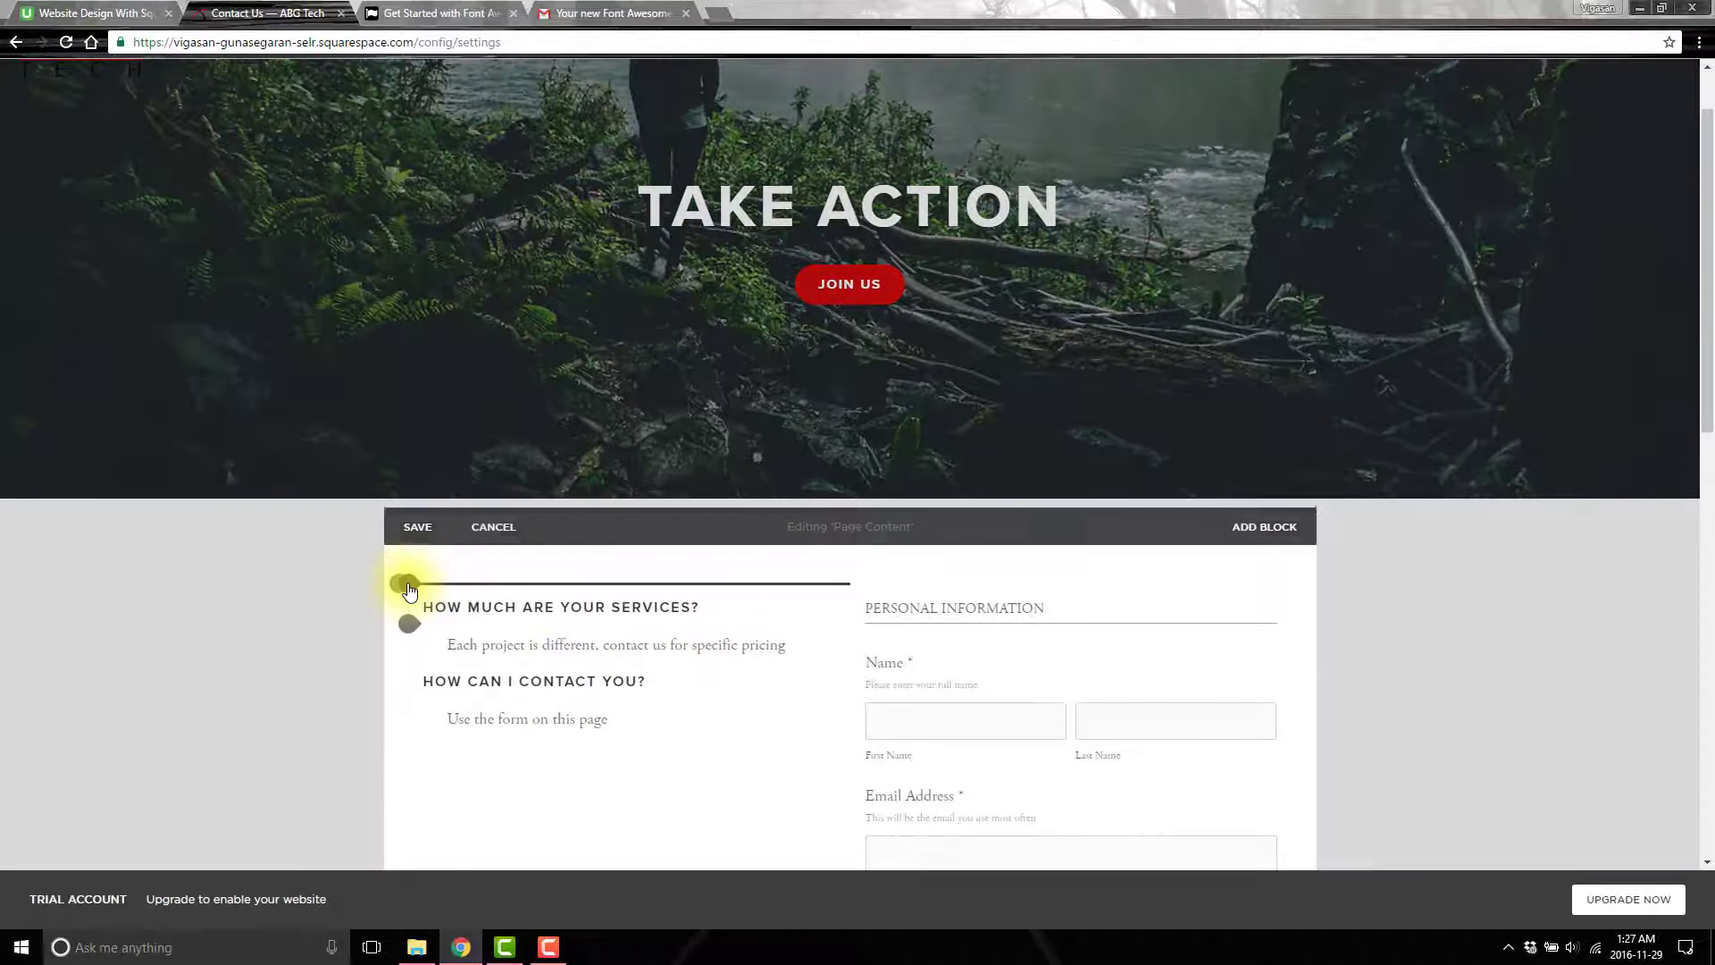
{"action": "left_click", "coordinate": [407, 585]}
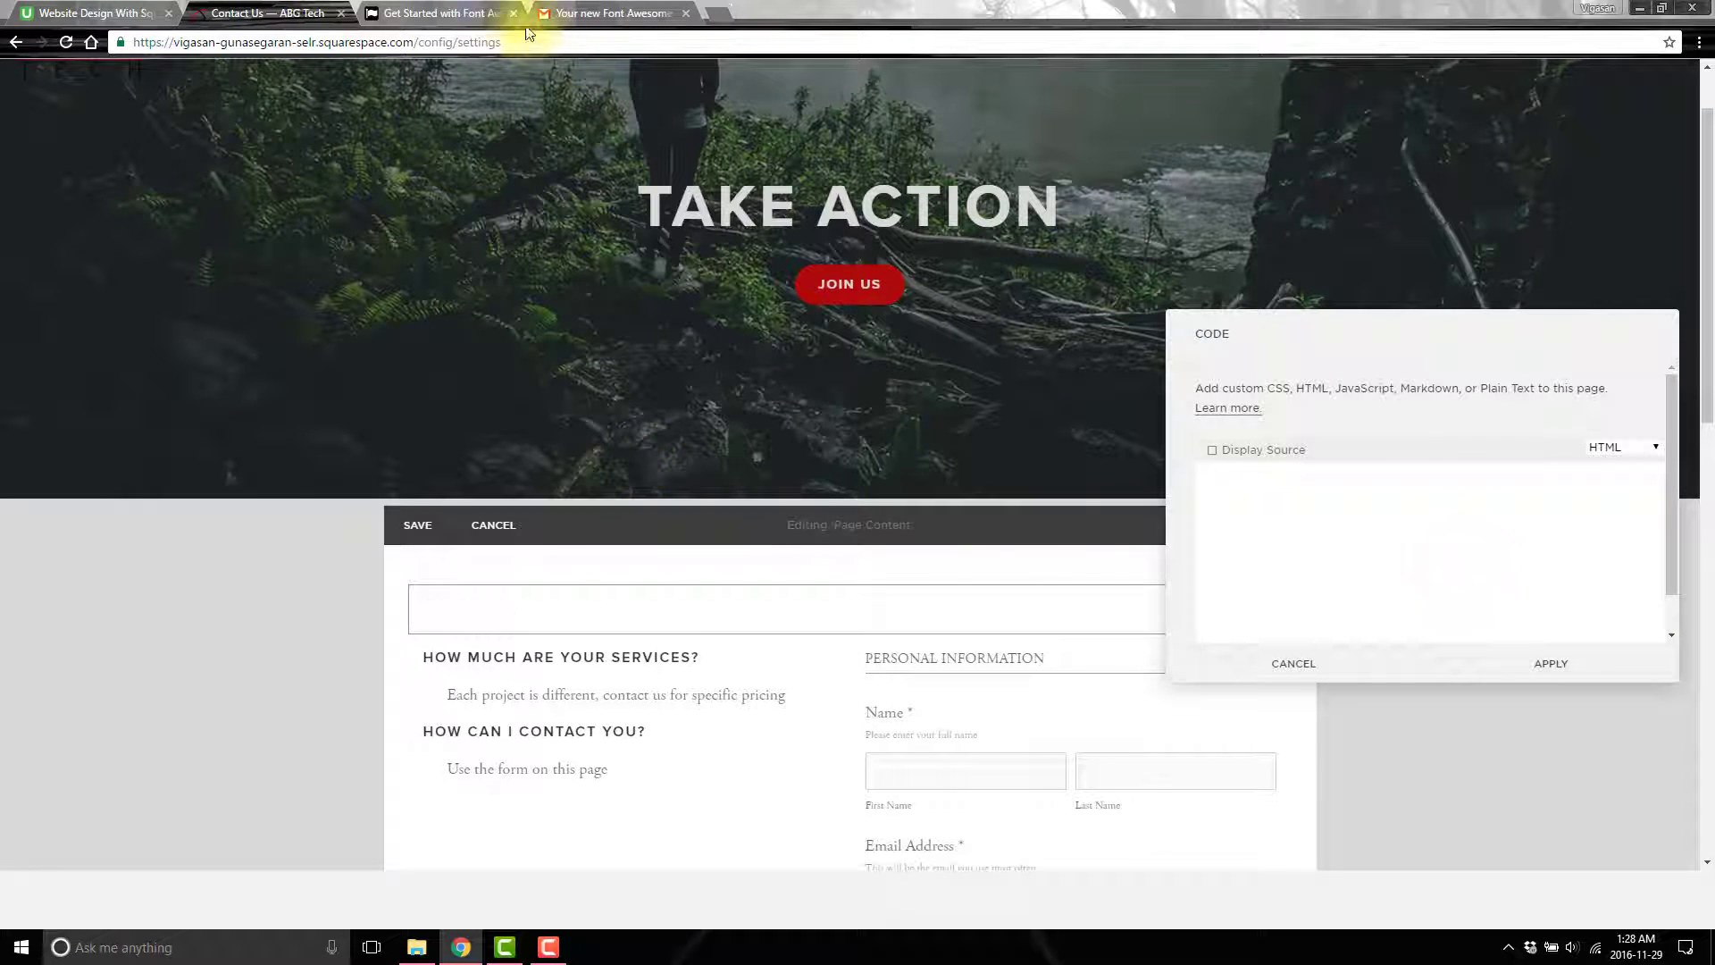
{"action": "left_click", "coordinate": [438, 11]}
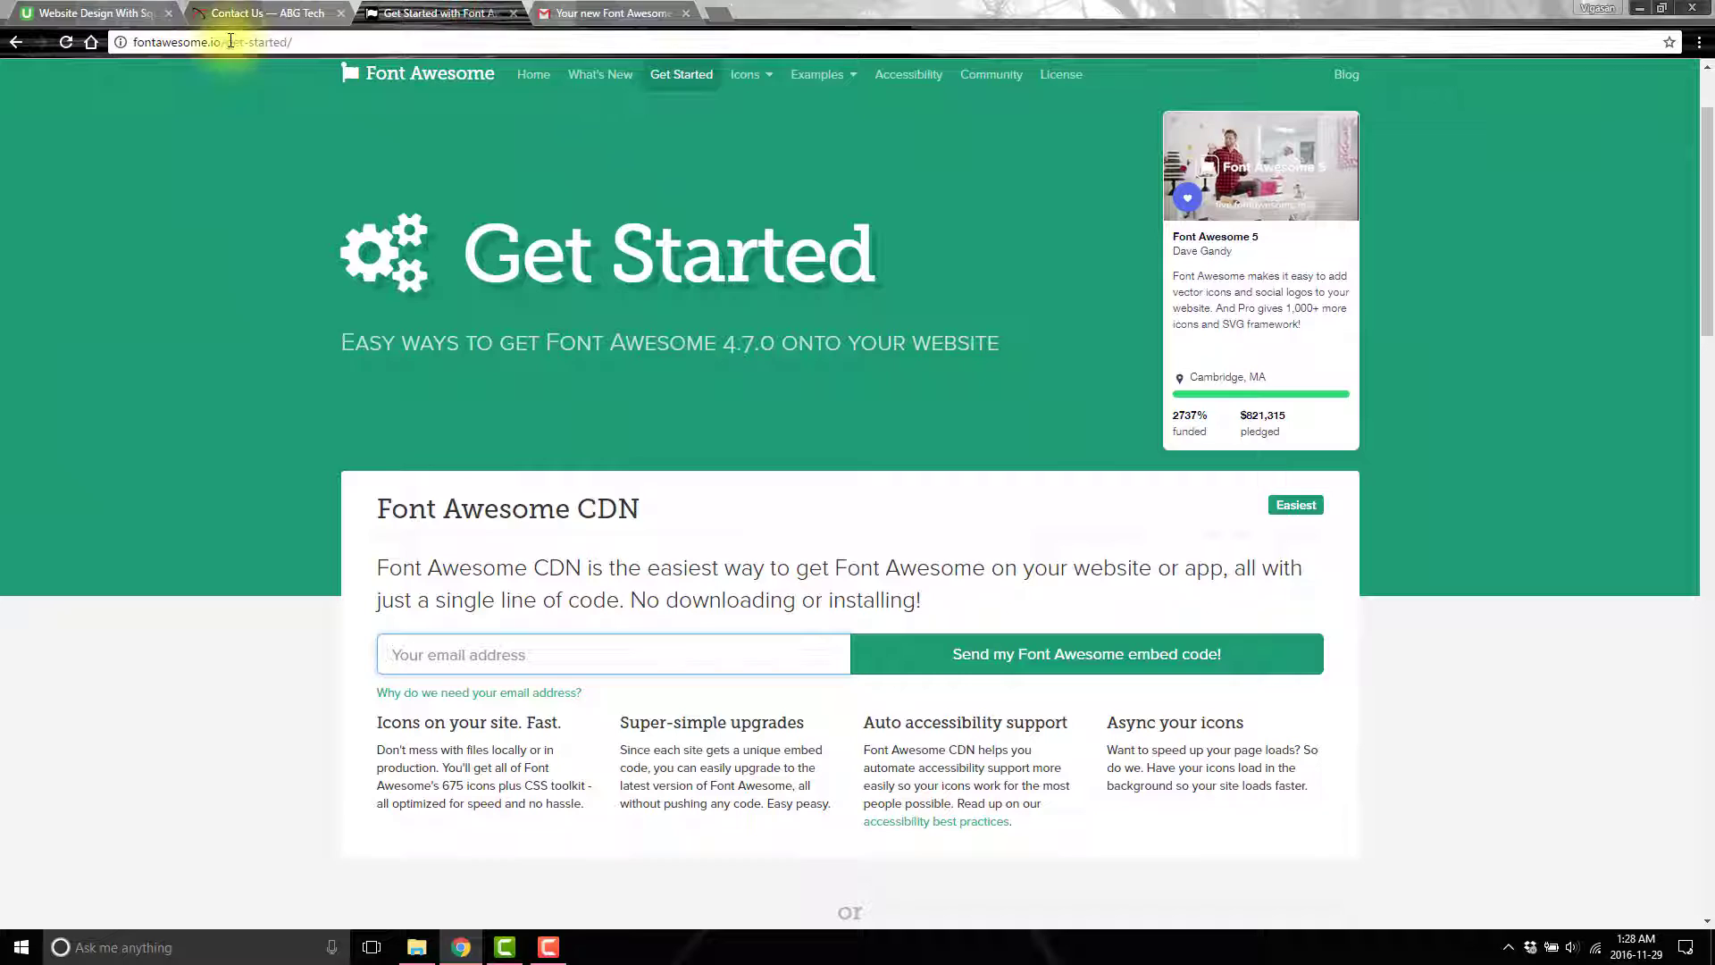
Search the Font Awesome icon gallery for 'person'.
{"action": "left_click", "coordinate": [745, 74]}
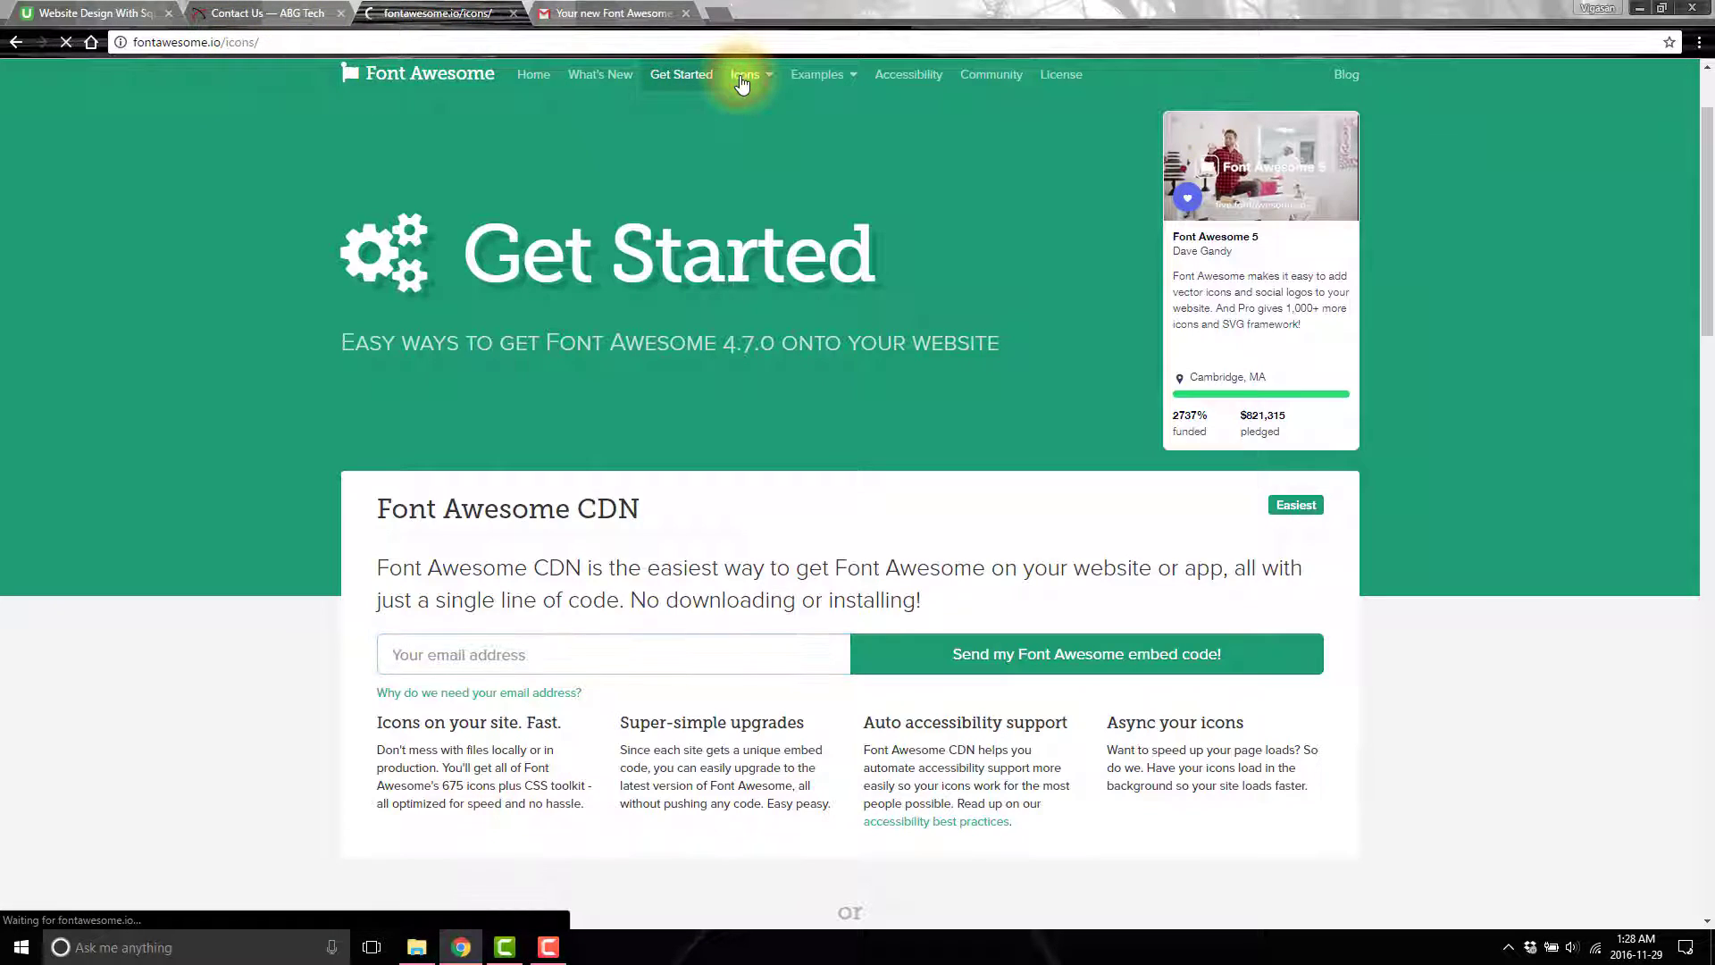
{"action": "left_click", "coordinate": [745, 75]}
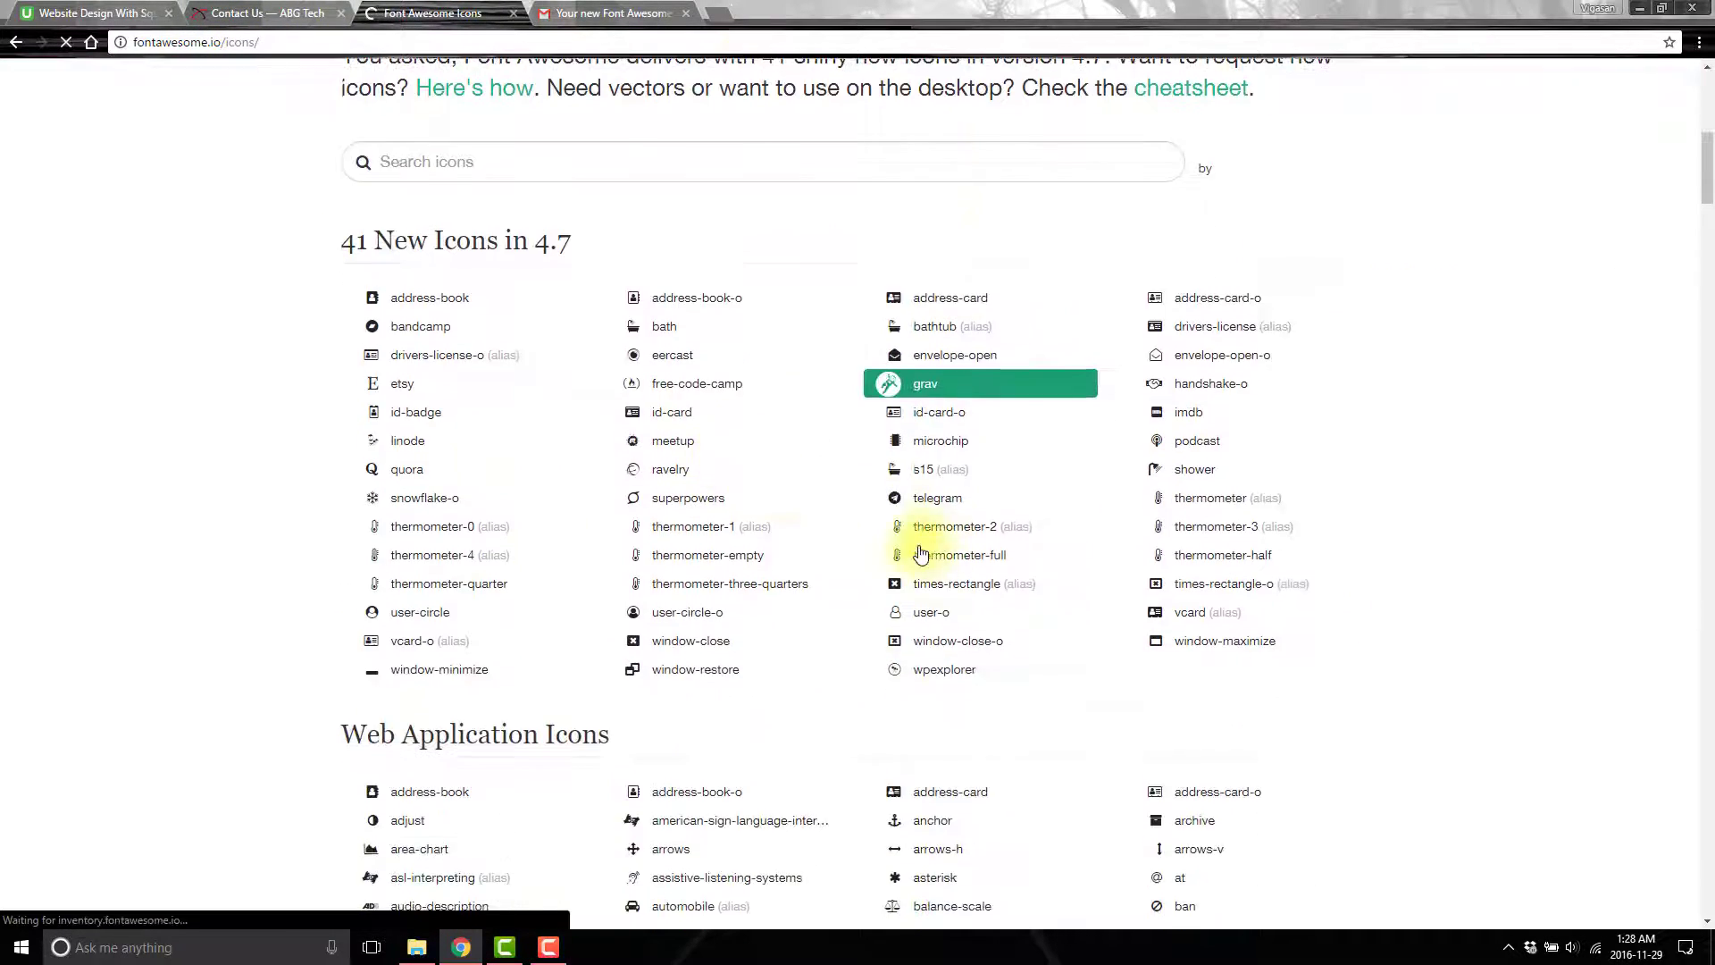
{"action": "scroll", "scroll_direction": "up", "scroll_amount": 3}
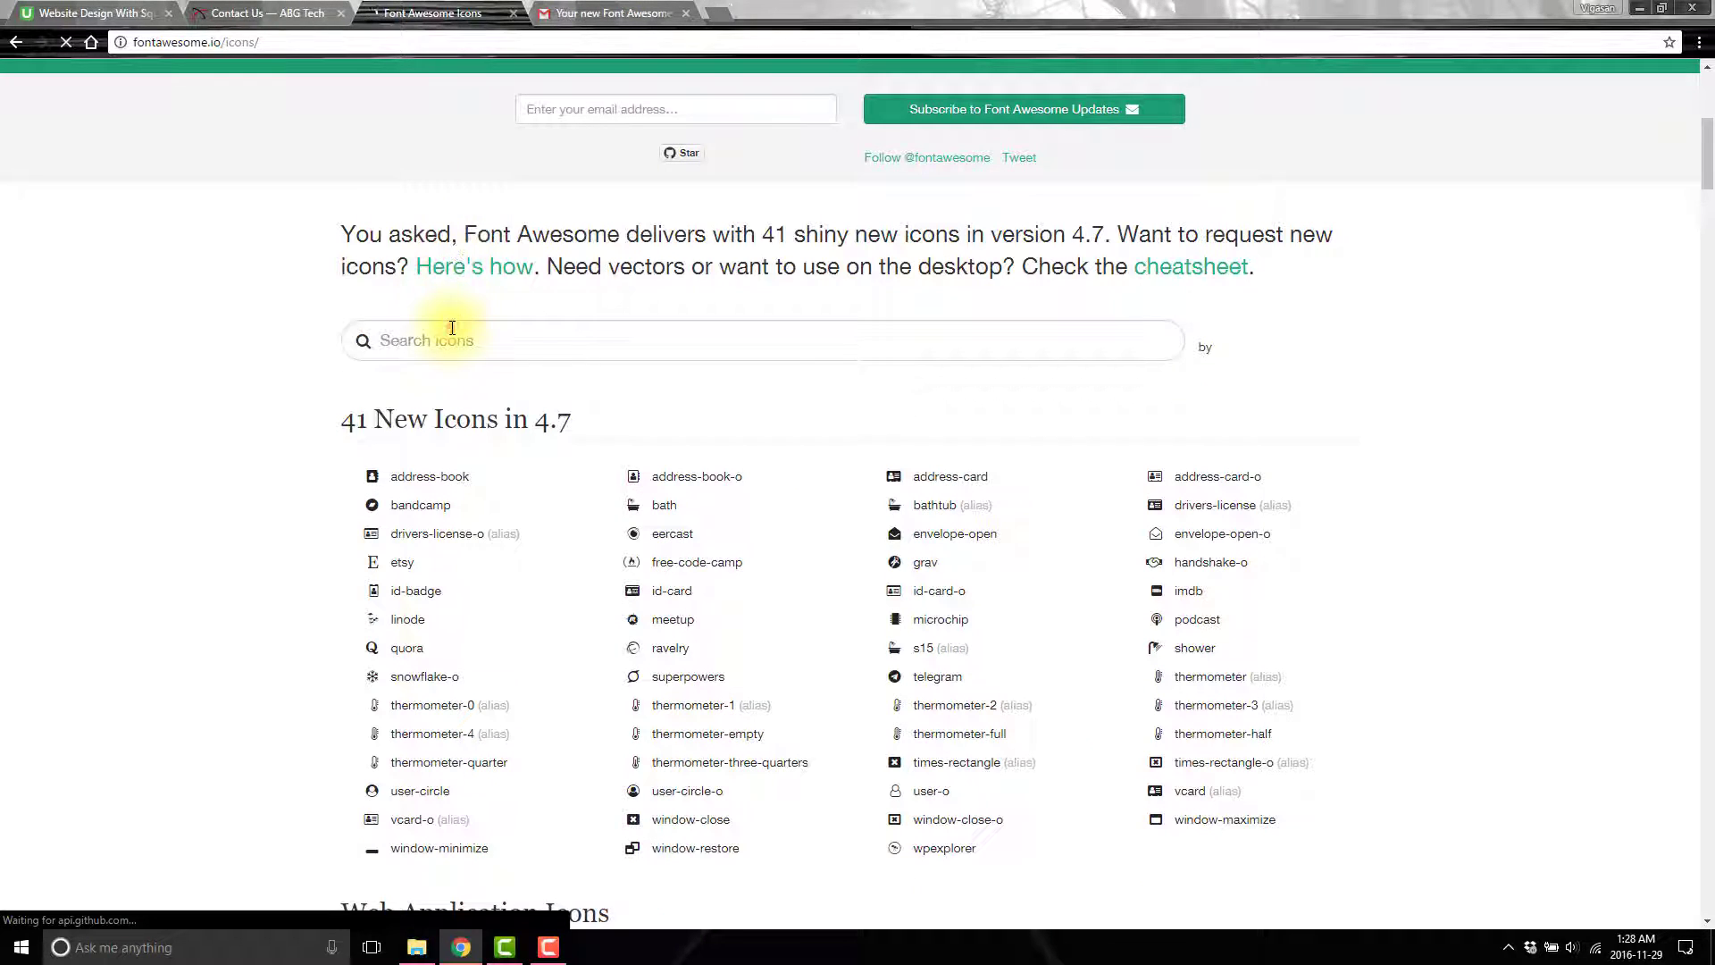
{"action": "type", "text": "per"}
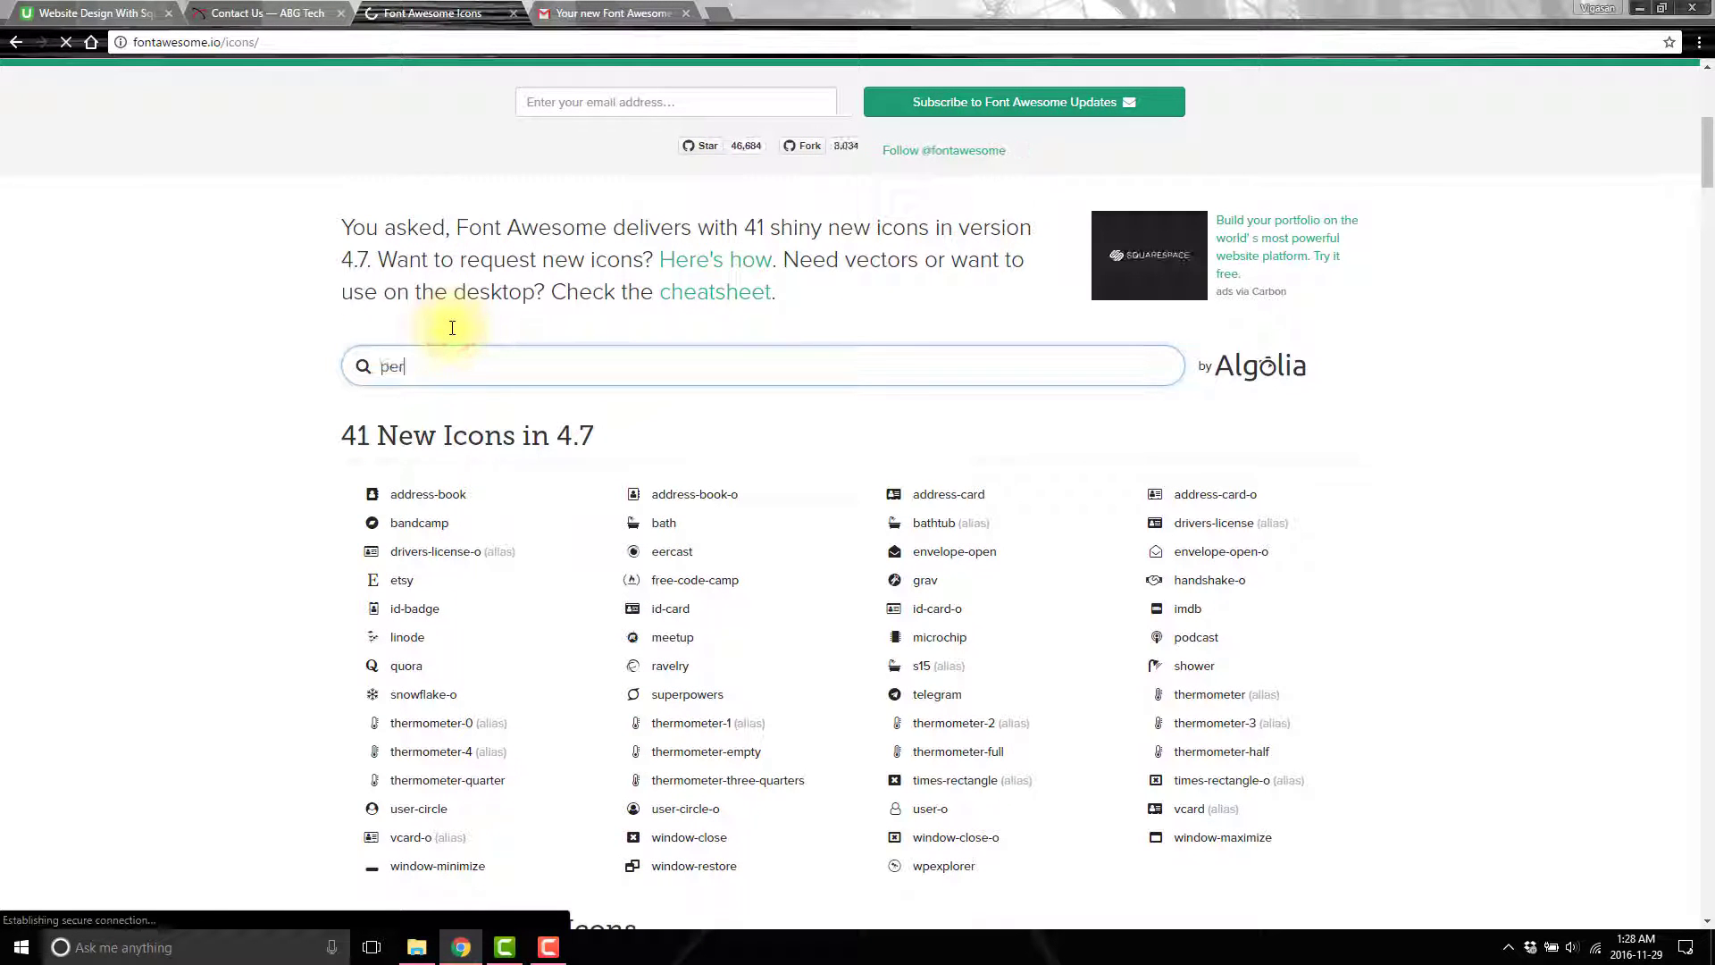
{"action": "type", "text": "son"}
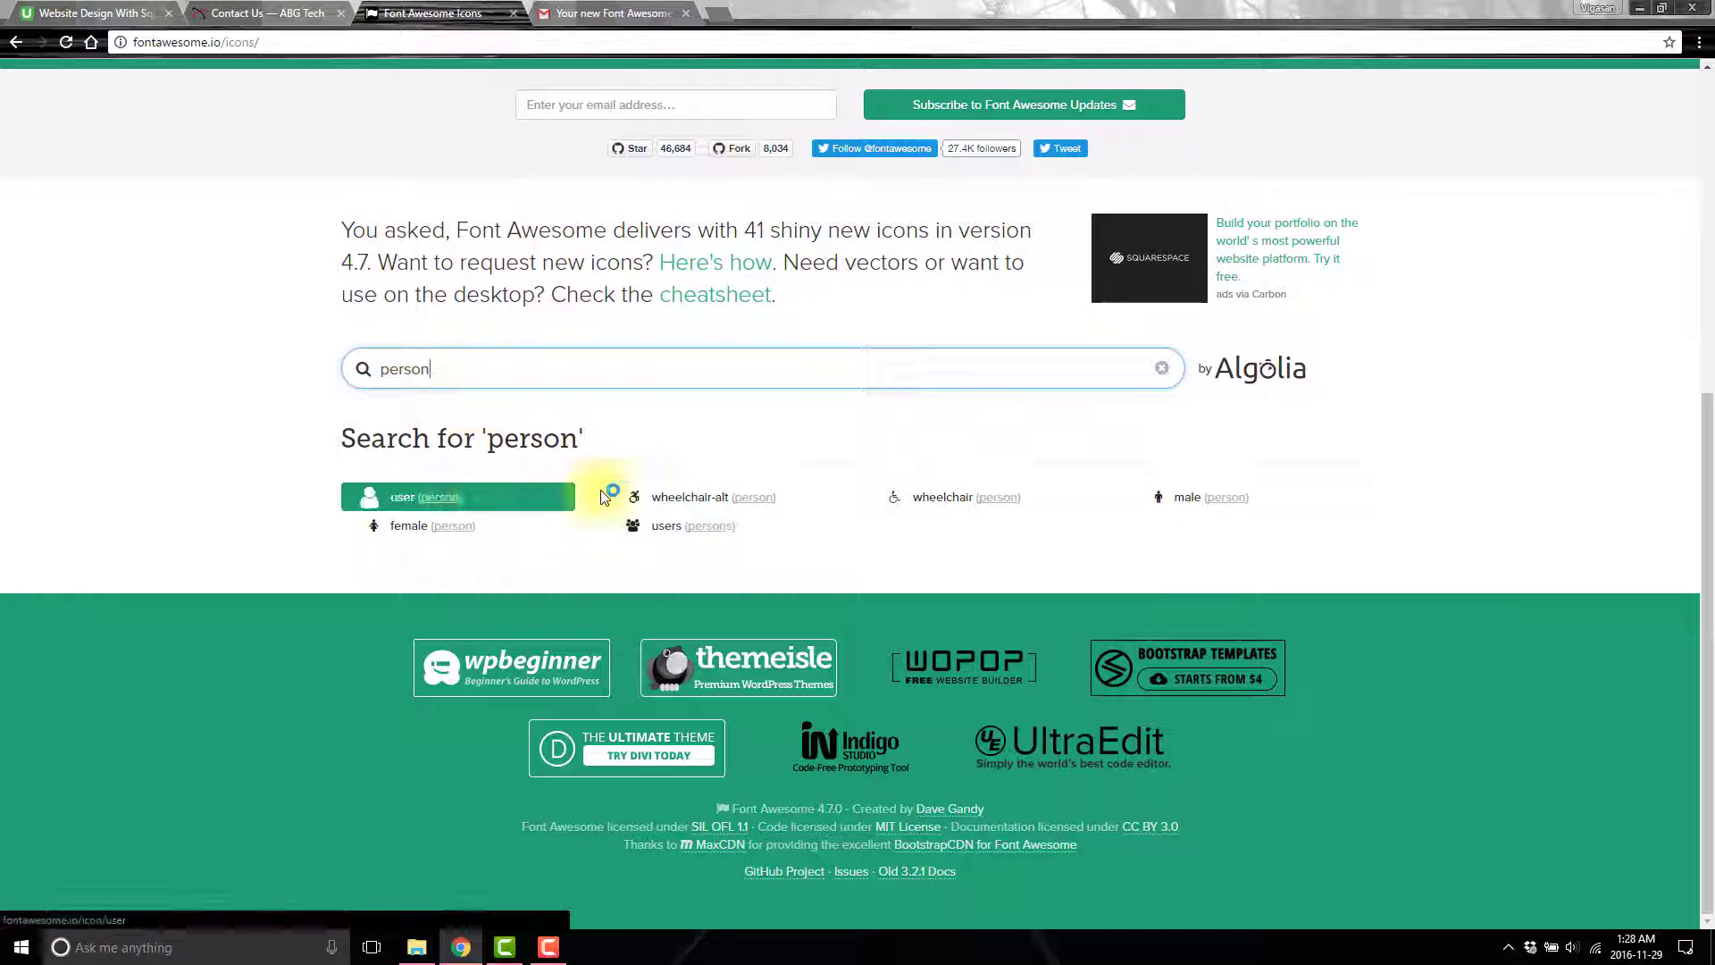
{"action": "mouse_move", "coordinate": [665, 526]}
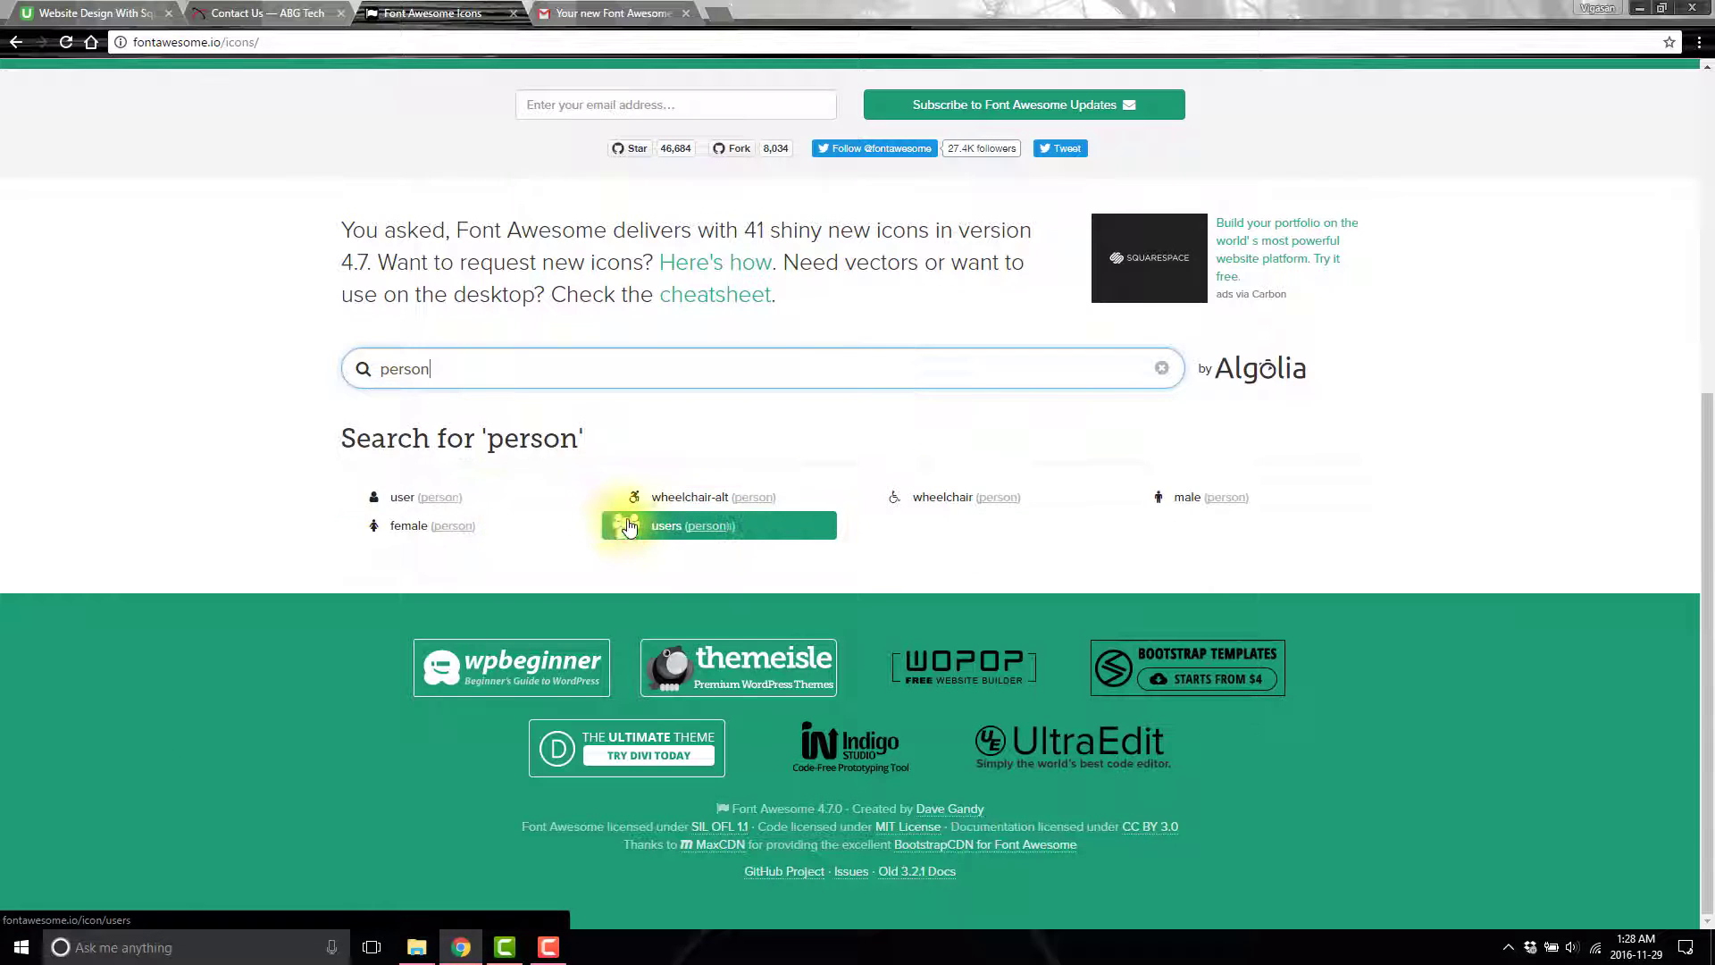
Copy the <i class="fa fa-users"> HTML snippet from the users icon page.
{"action": "left_click", "coordinate": [668, 525]}
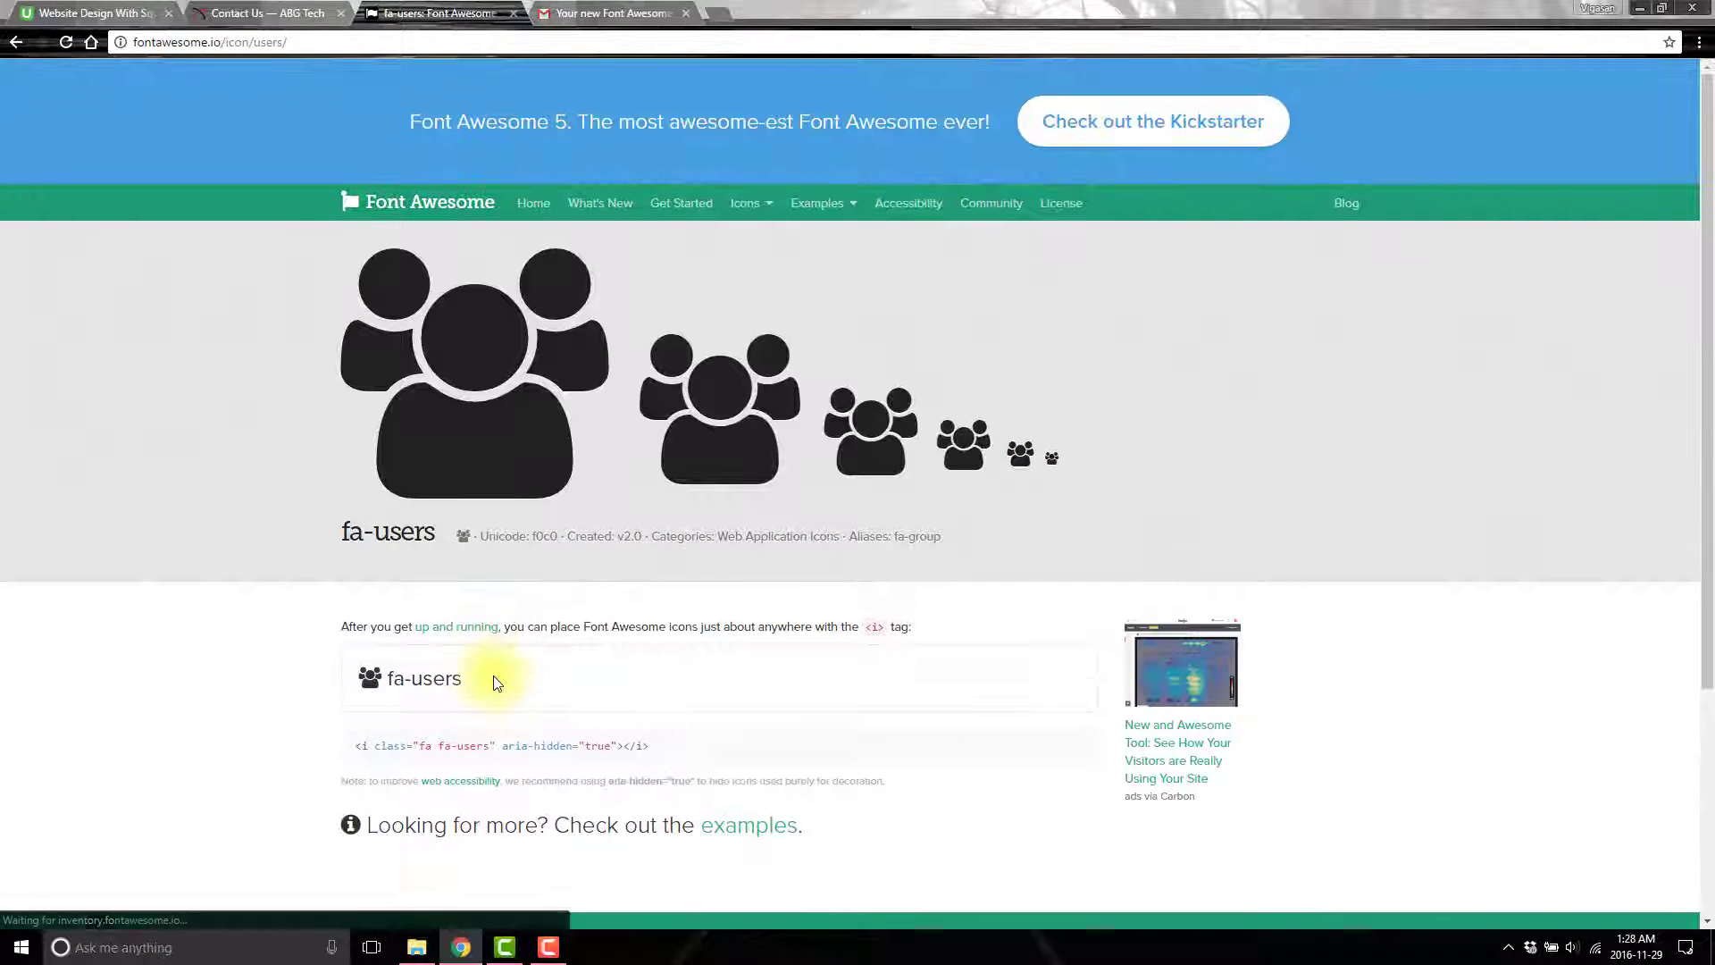
{"action": "scroll", "scroll_direction": "down", "scroll_amount": 3}
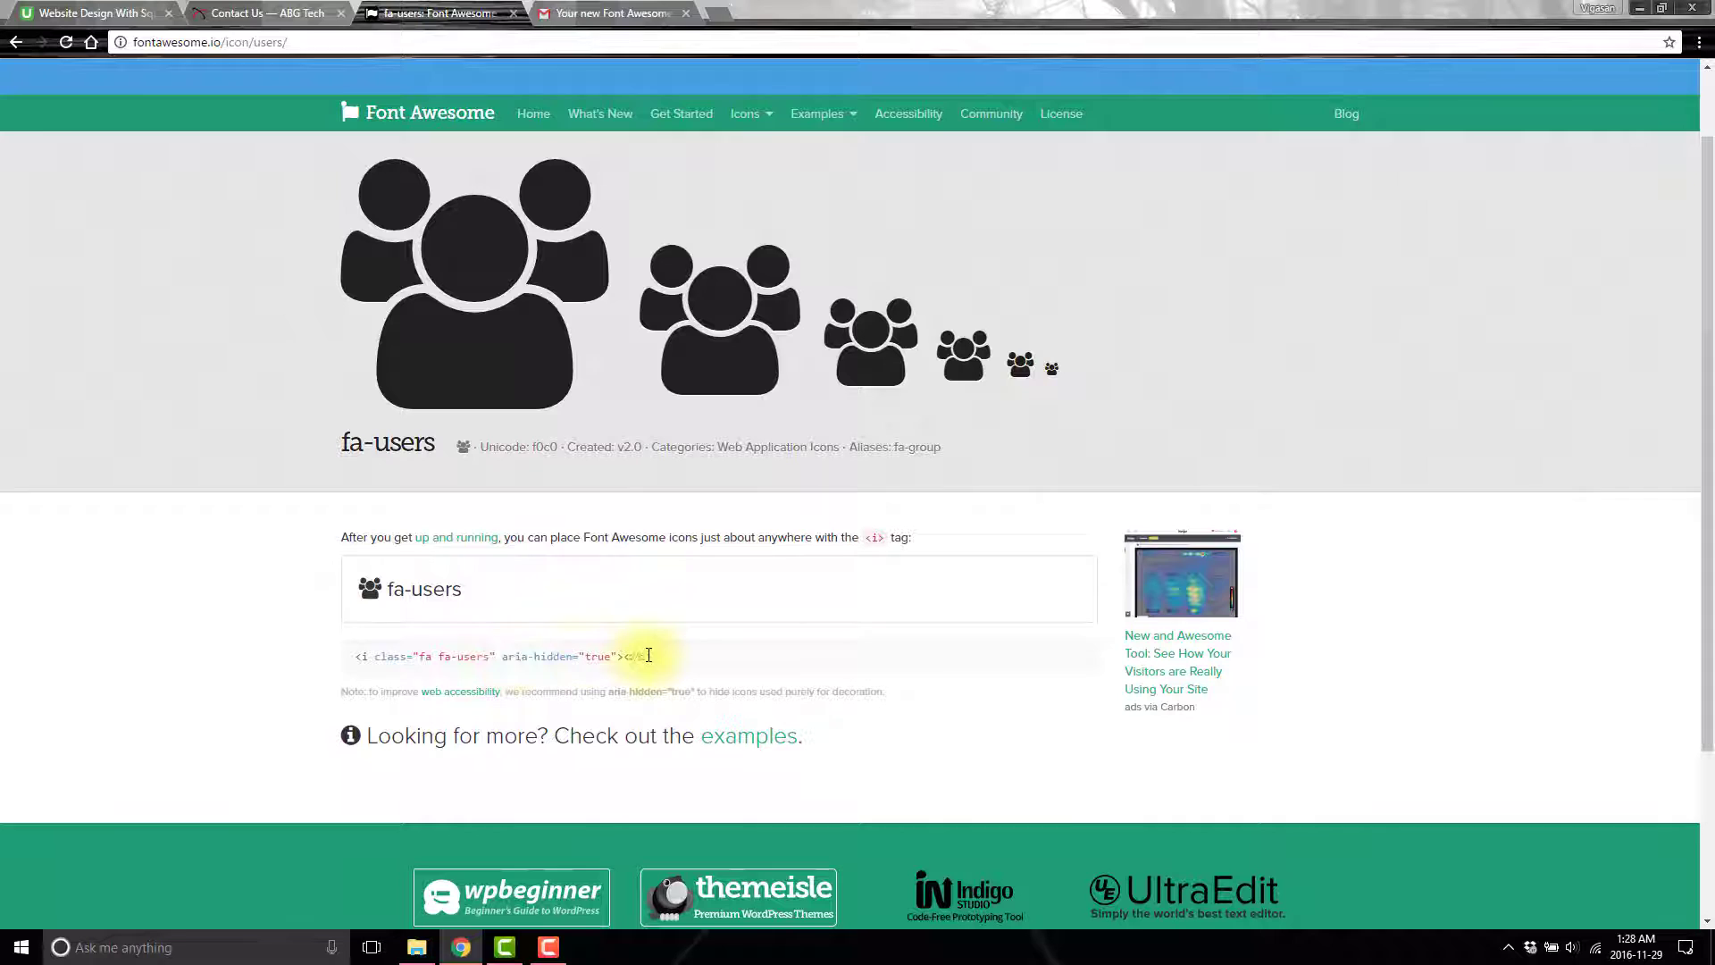
{"action": "triple_click", "coordinate": [499, 657]}
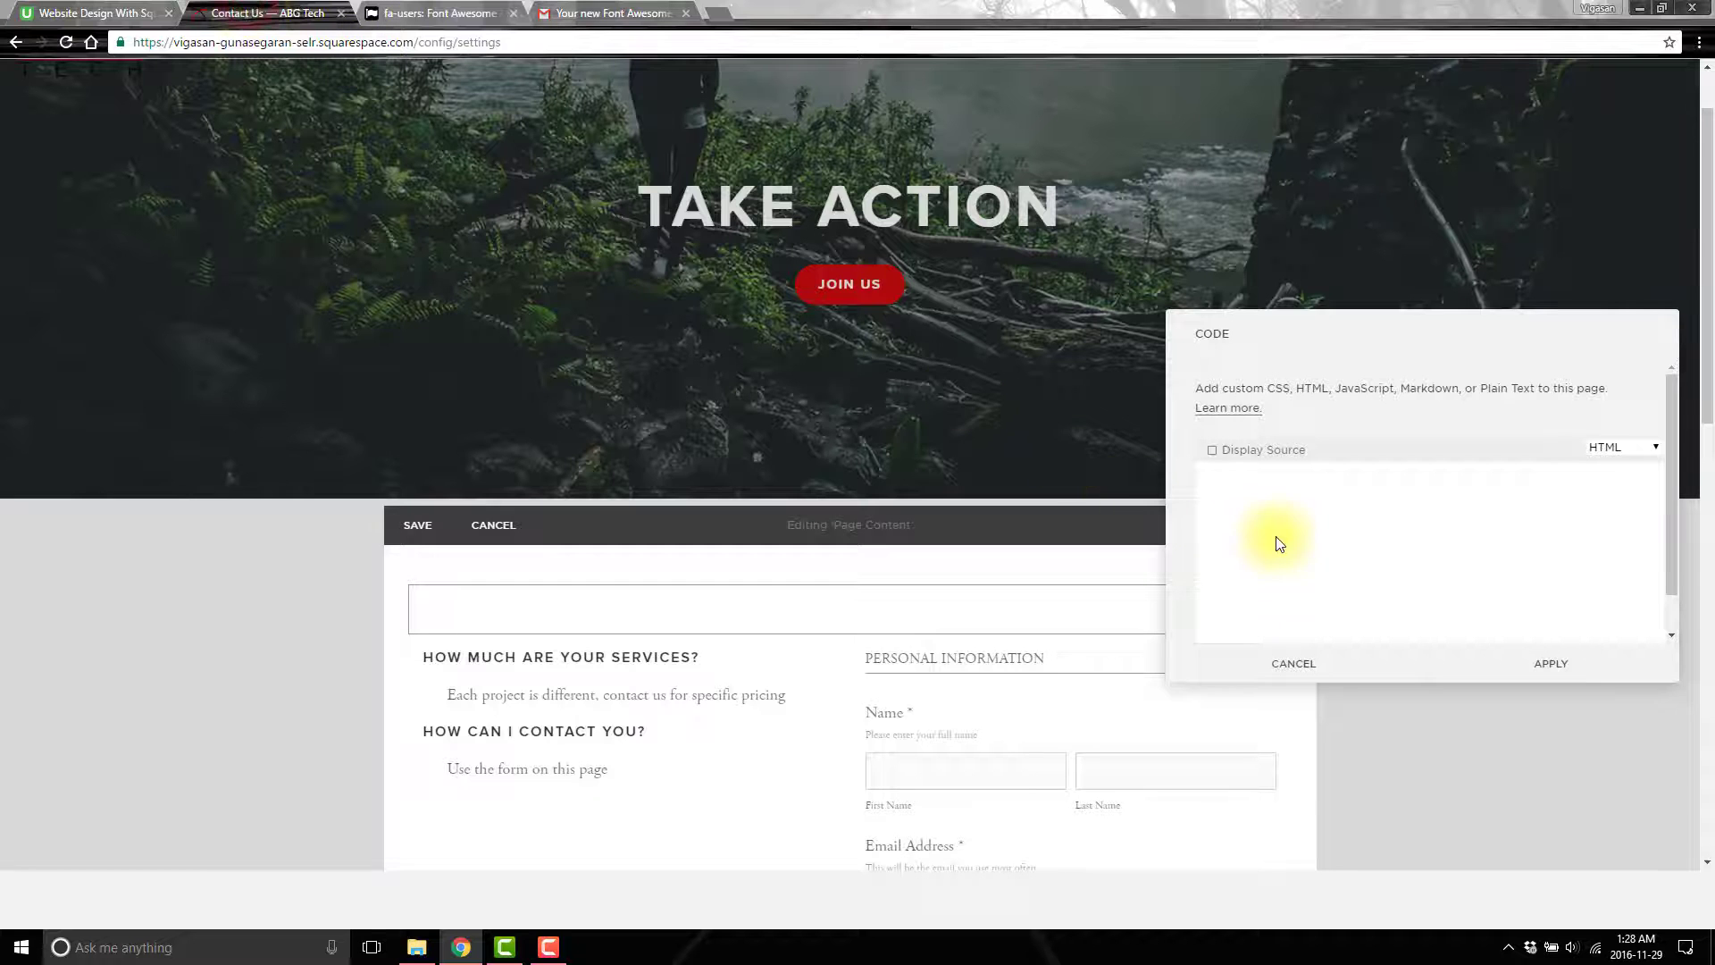
Fill the code block with the fa-users tag enlarged to fa-5x inside <center></center> and apply it.
{"action": "type", "text": "<i class=\"fa fa-users\" aria-hidden=\"true\"></i>"}
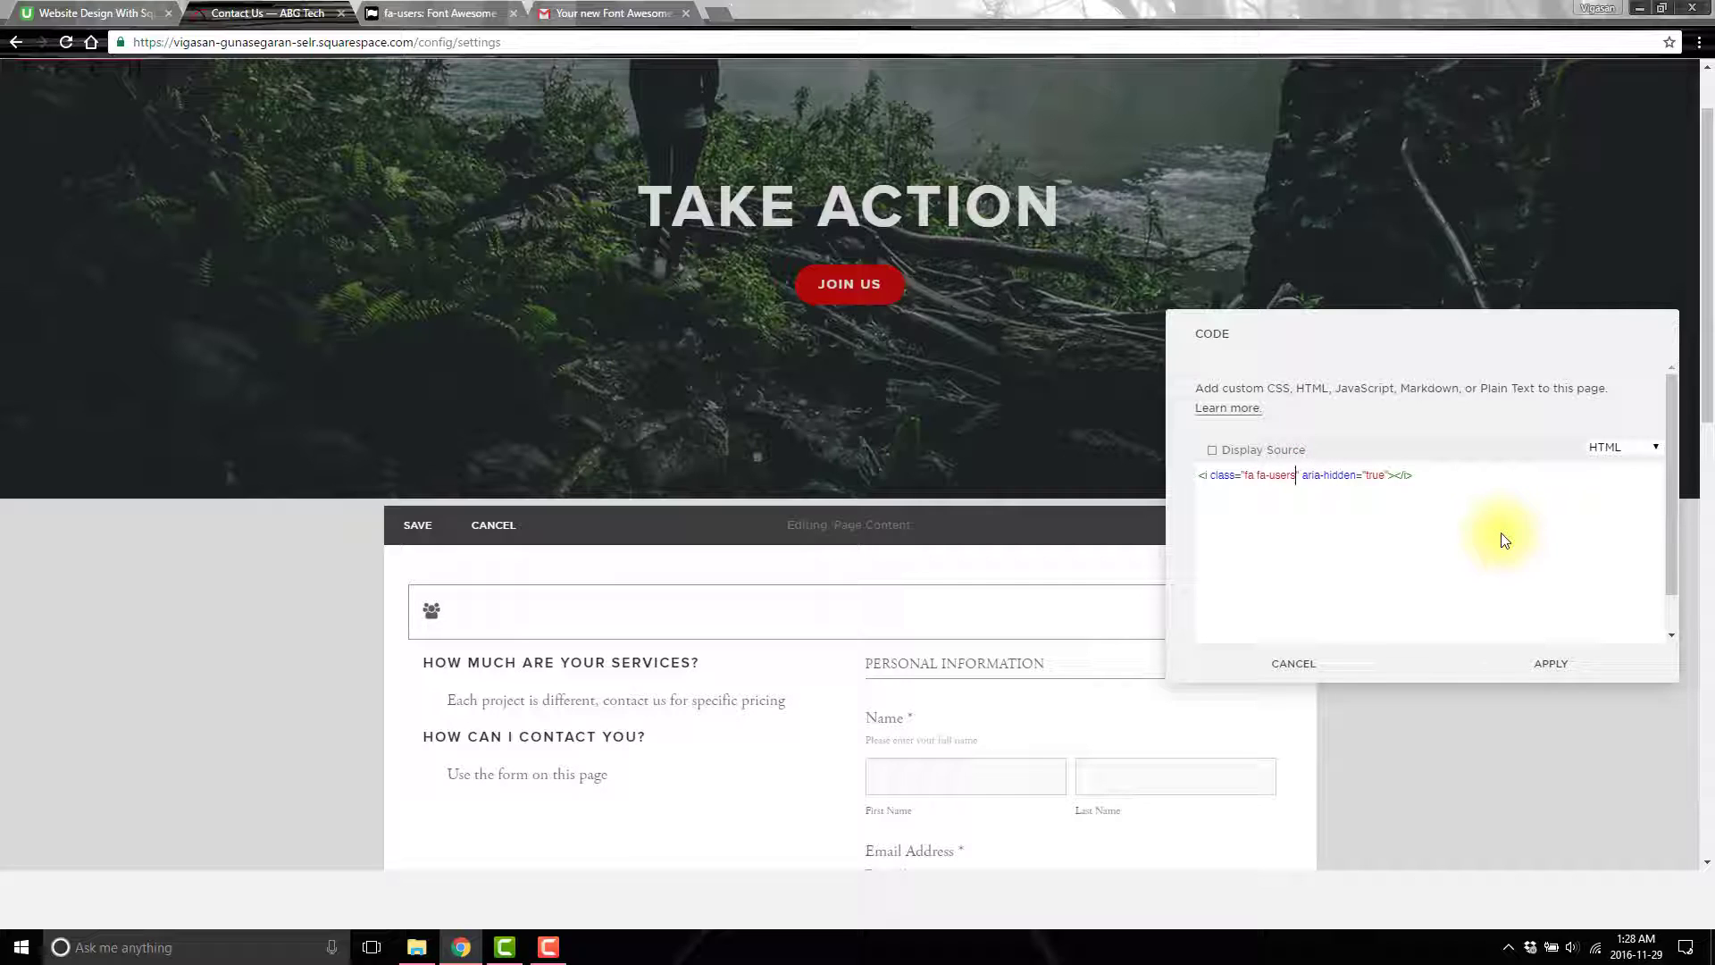
{"action": "type", "text": "!a"}
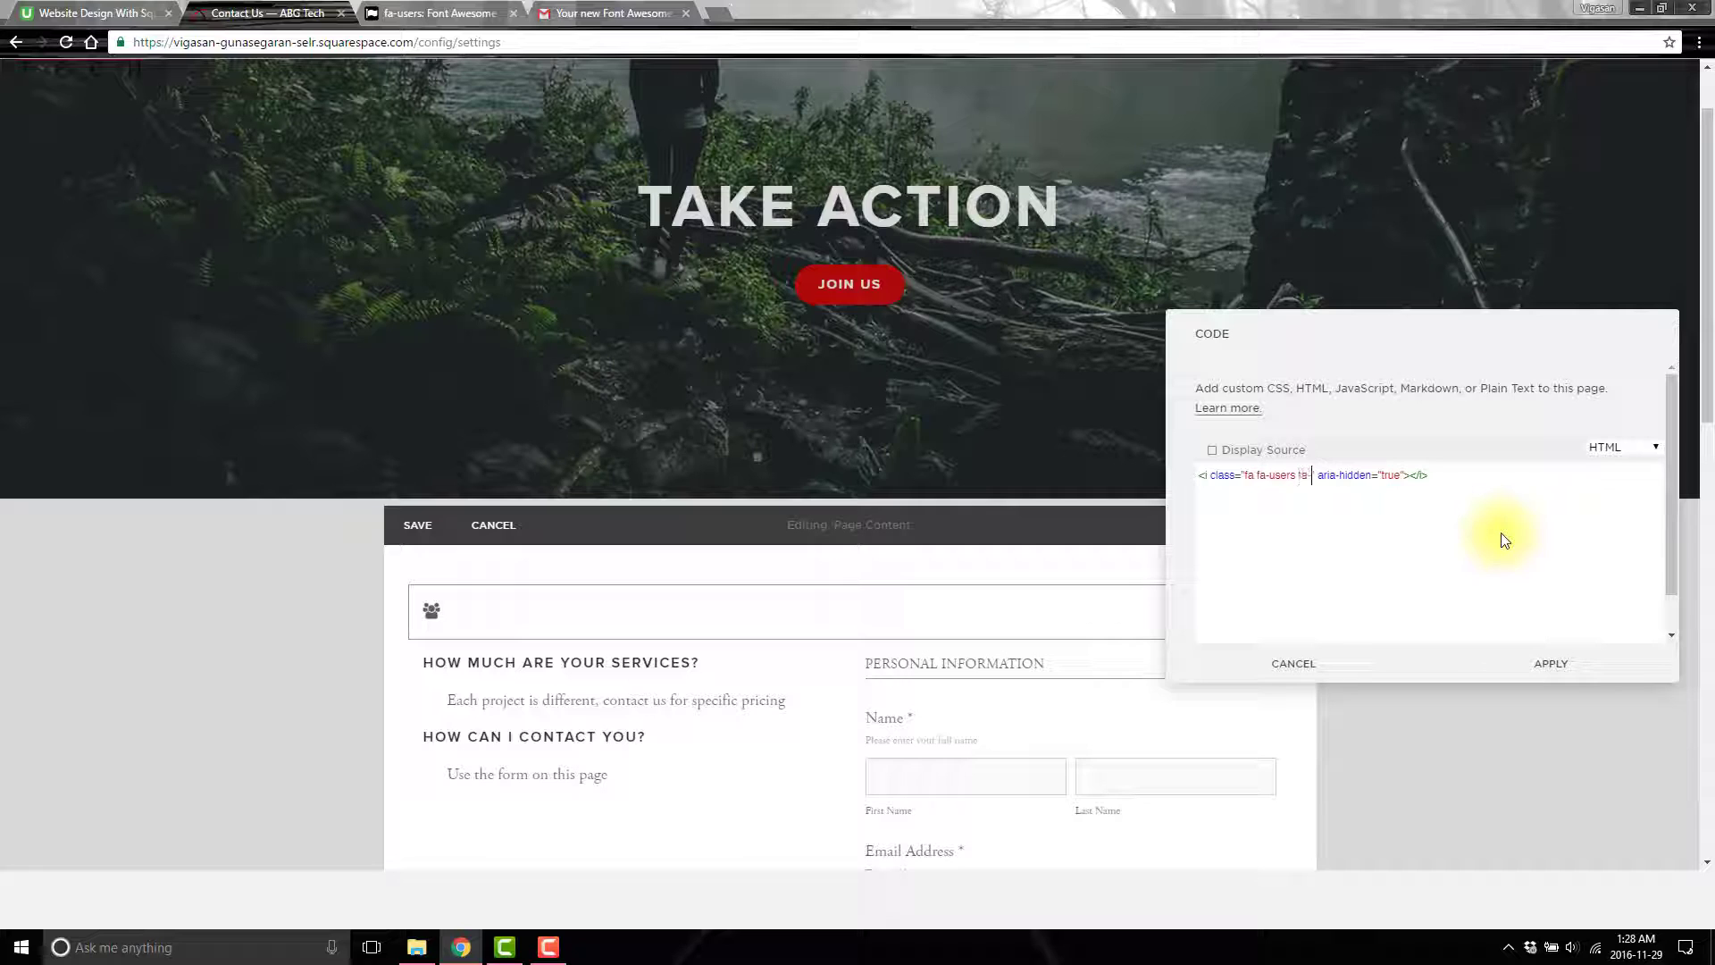
{"action": "type", "text": "fa-2x"}
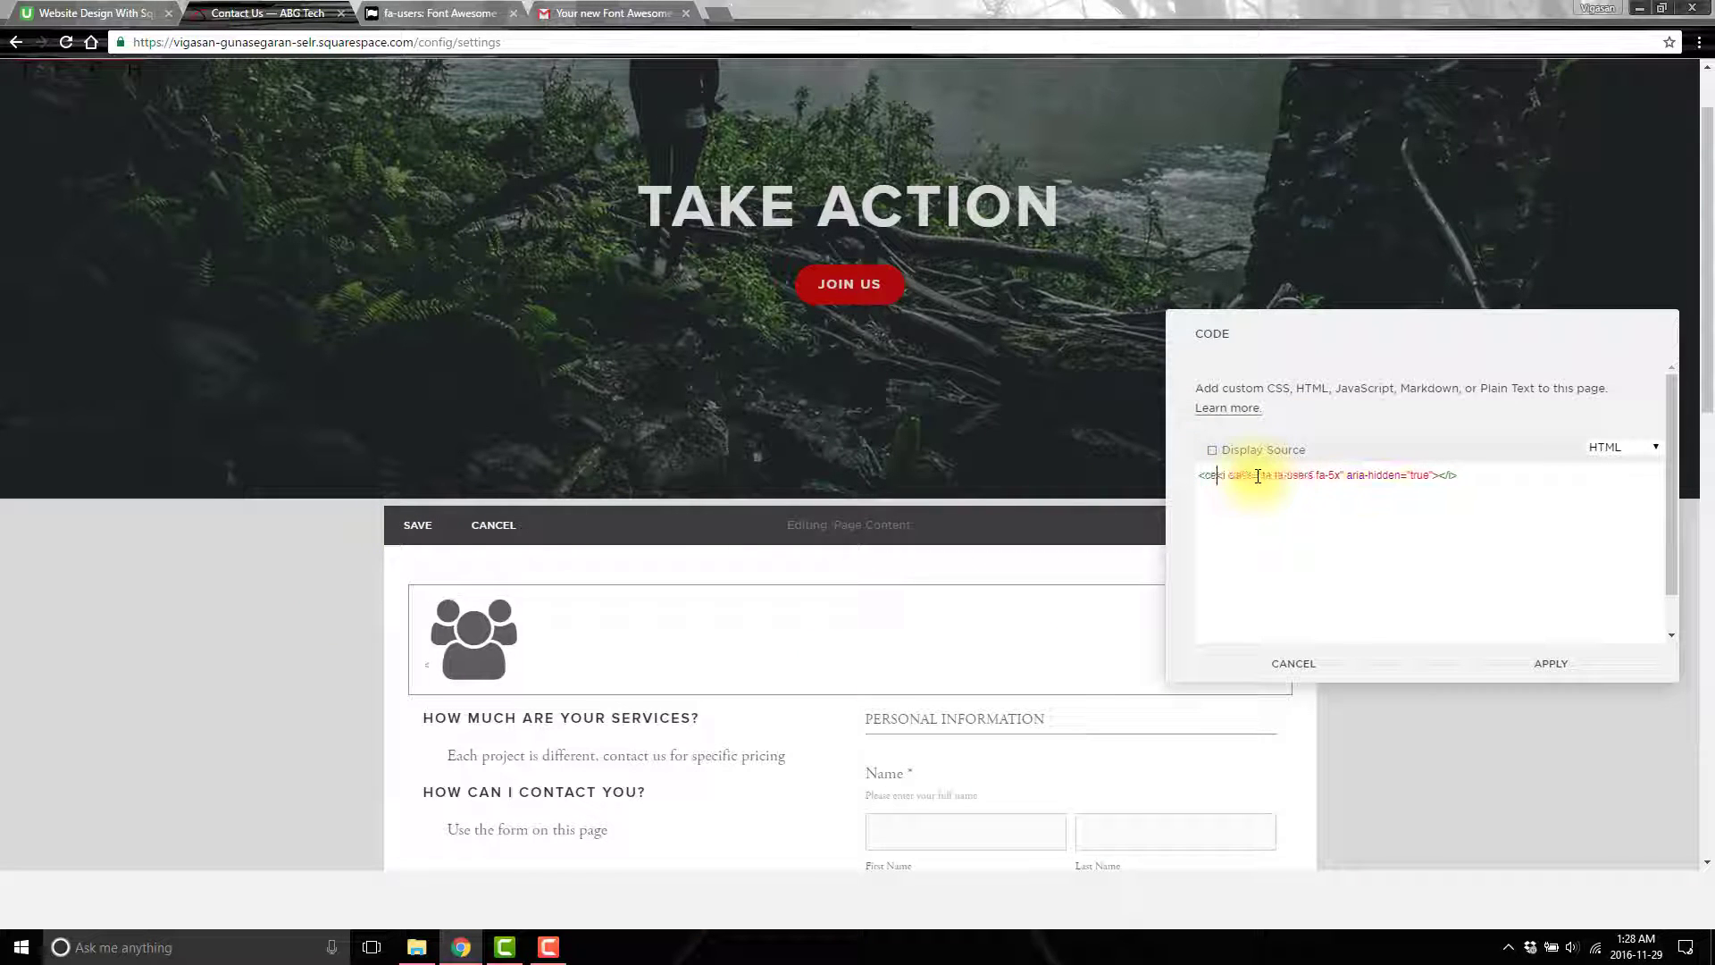
{"action": "type", "text": "<center>"}
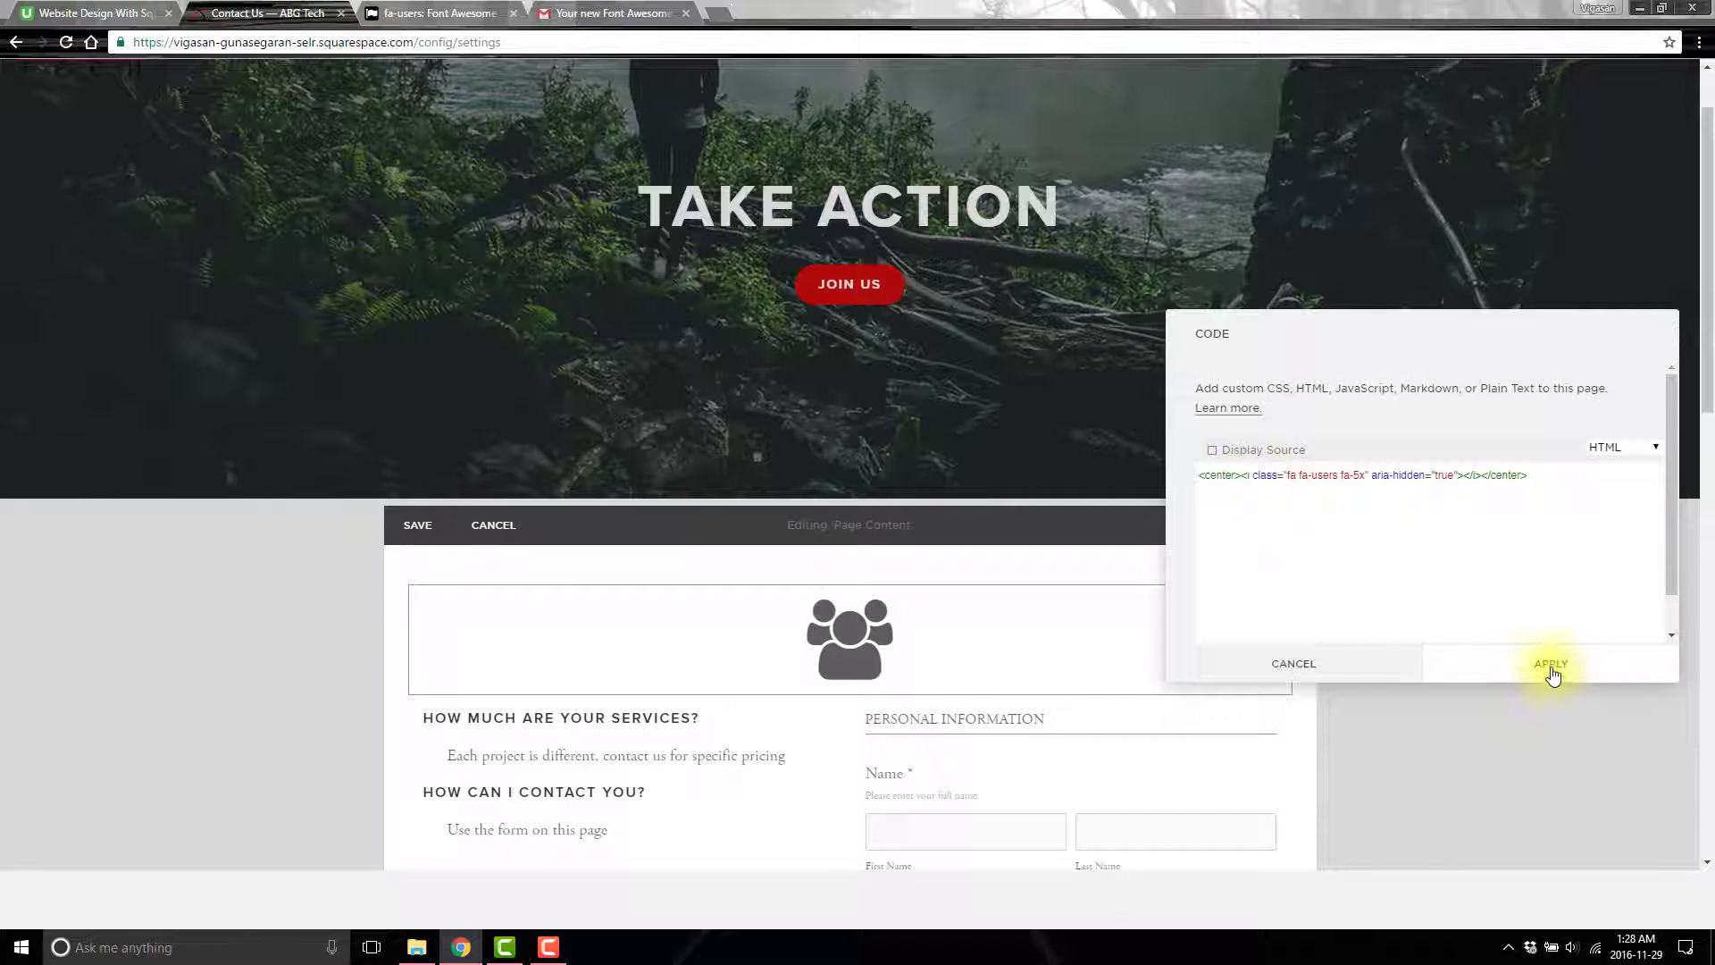
{"action": "left_click", "coordinate": [1550, 663]}
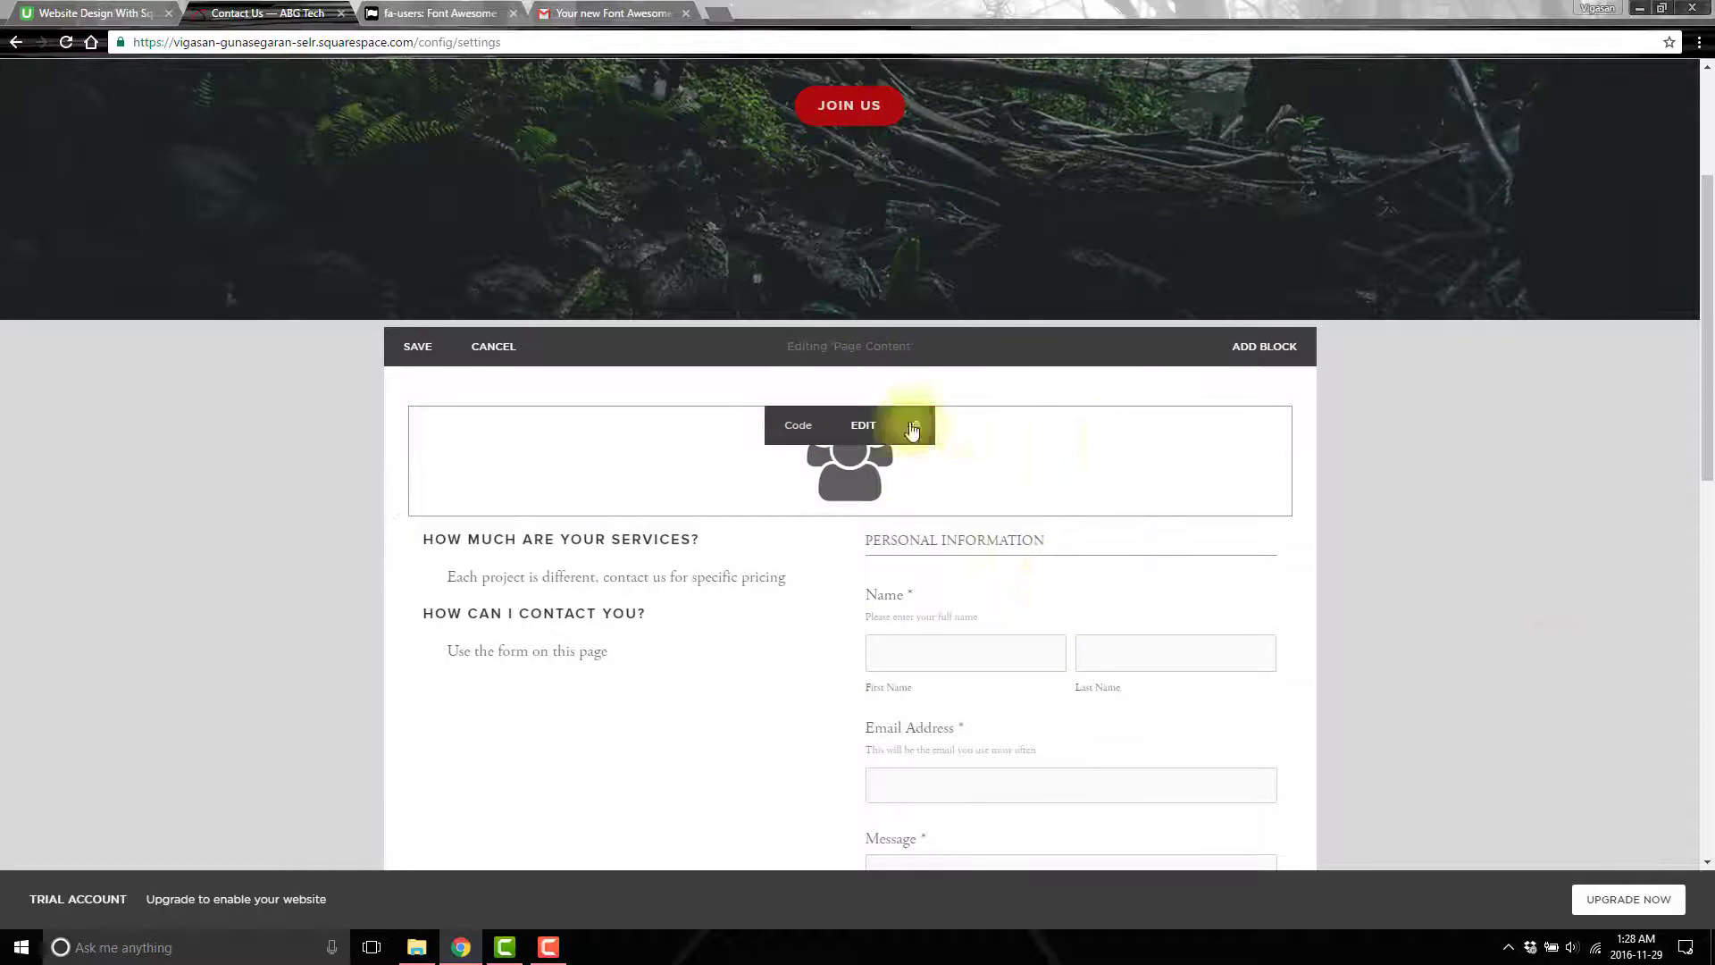
Delete the test icon code block and save the contact page content.
{"action": "left_click", "coordinate": [912, 425]}
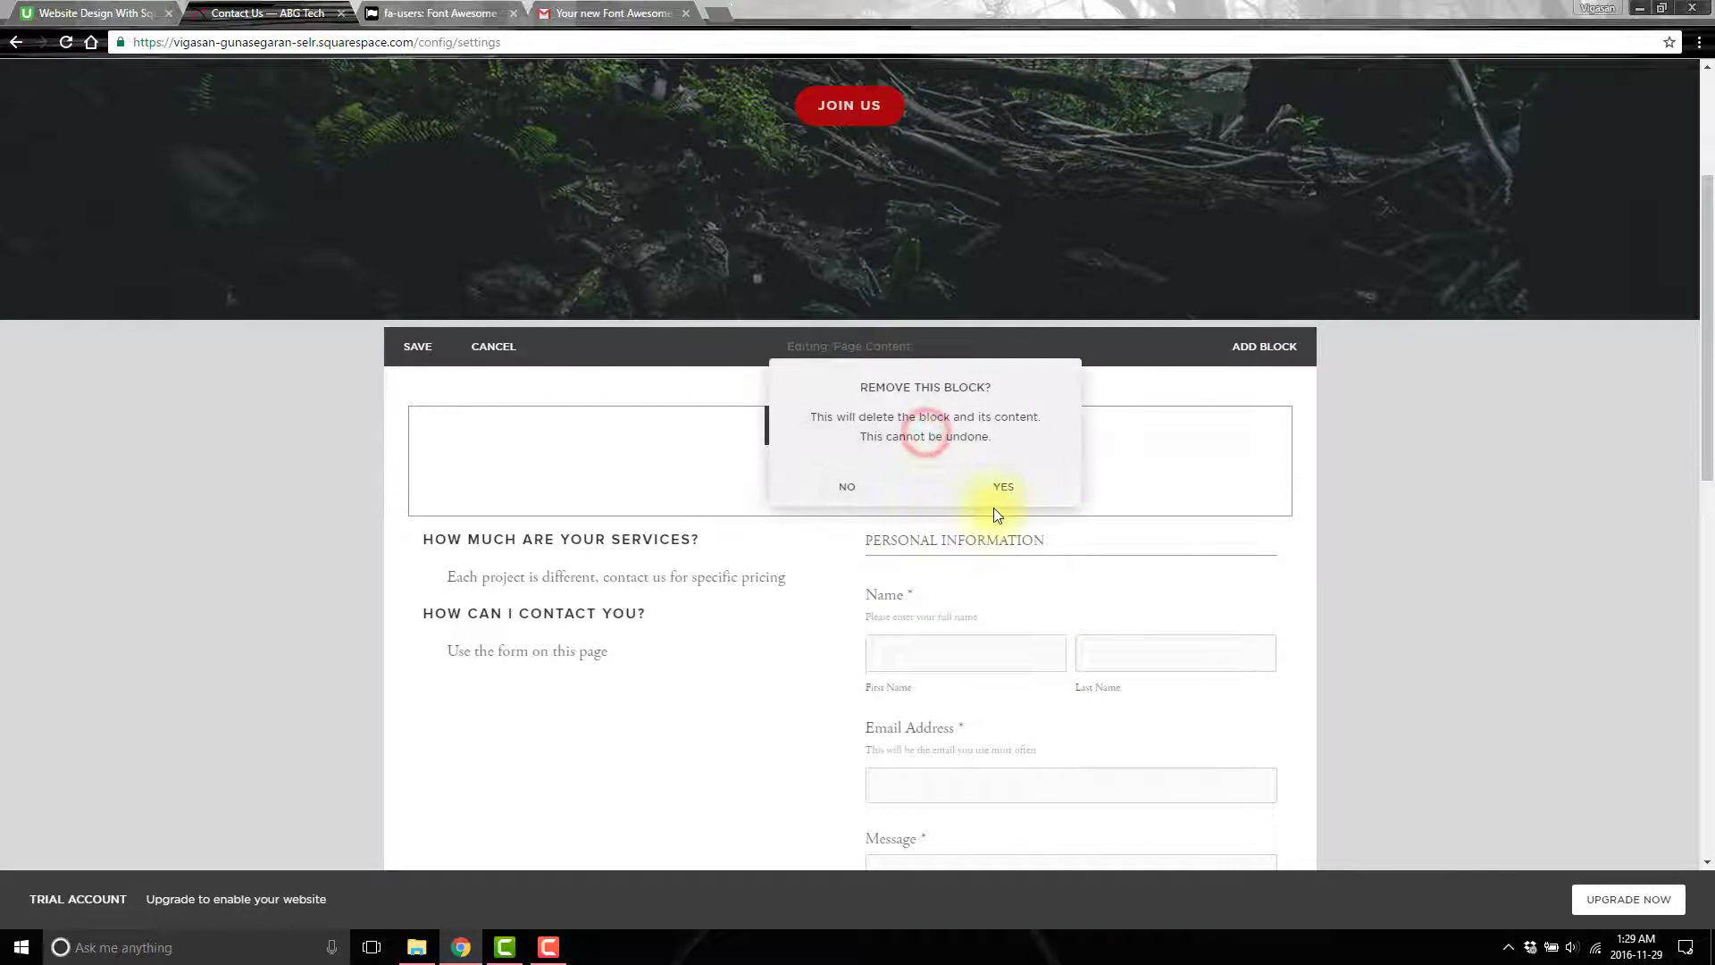
{"action": "left_click", "coordinate": [1001, 486]}
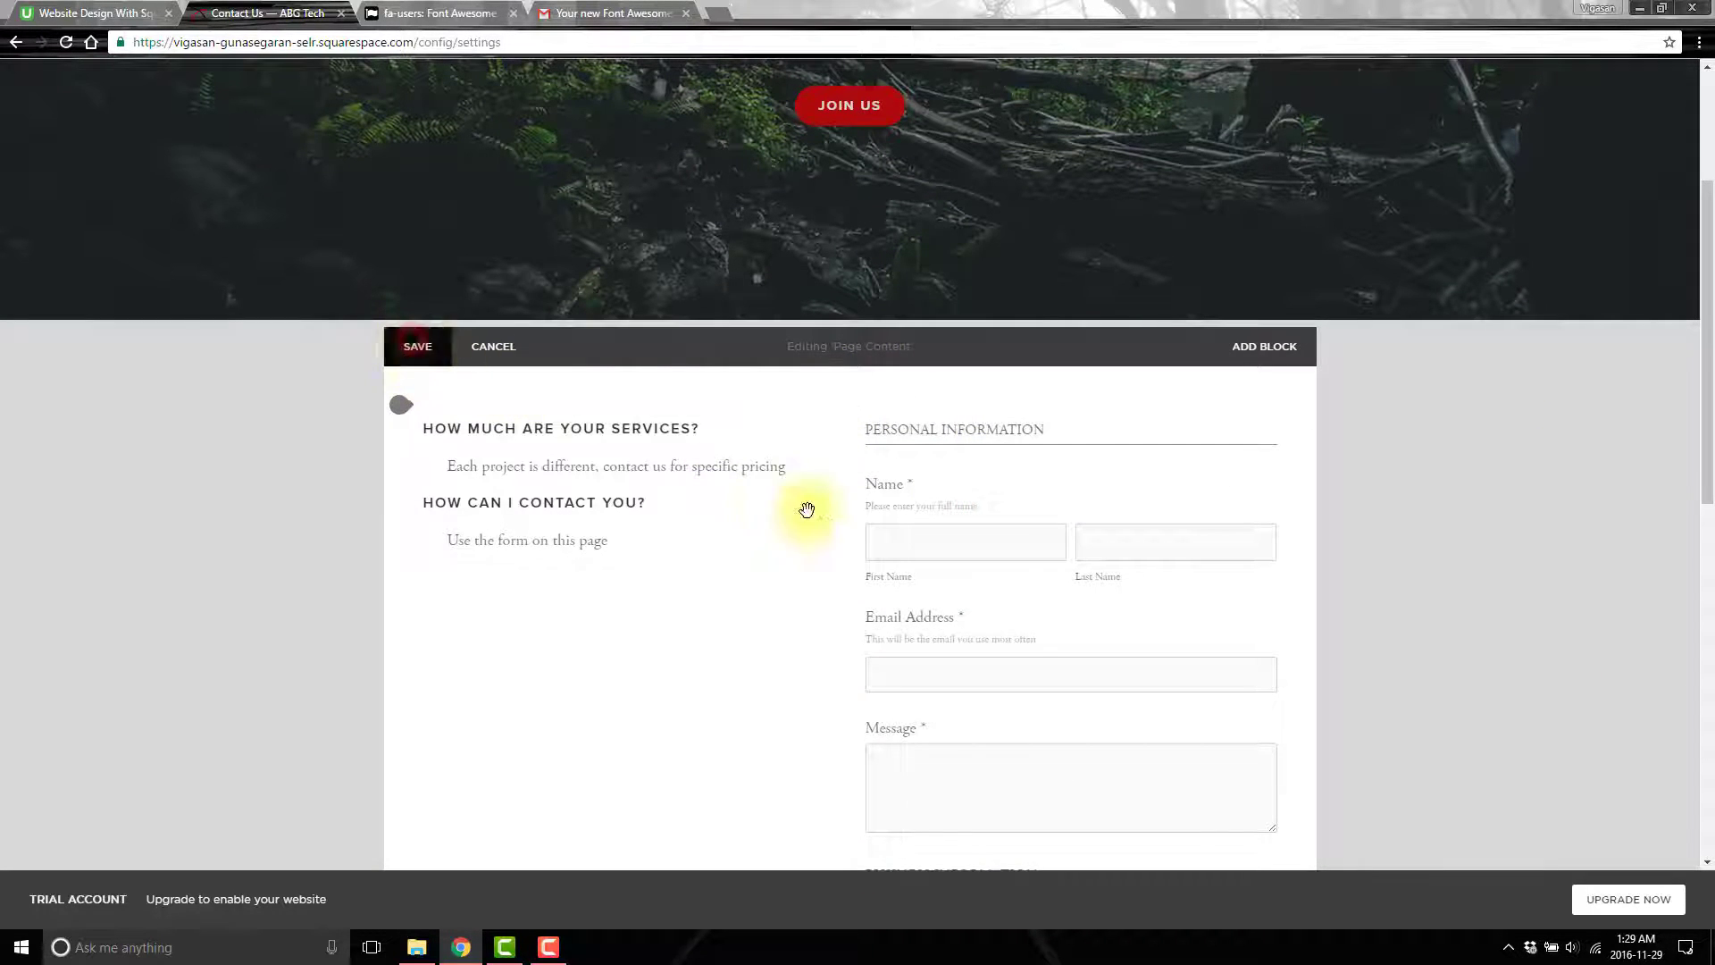
{"action": "left_click", "coordinate": [492, 346]}
{"action": "type", "text": "abgtech.ca"}
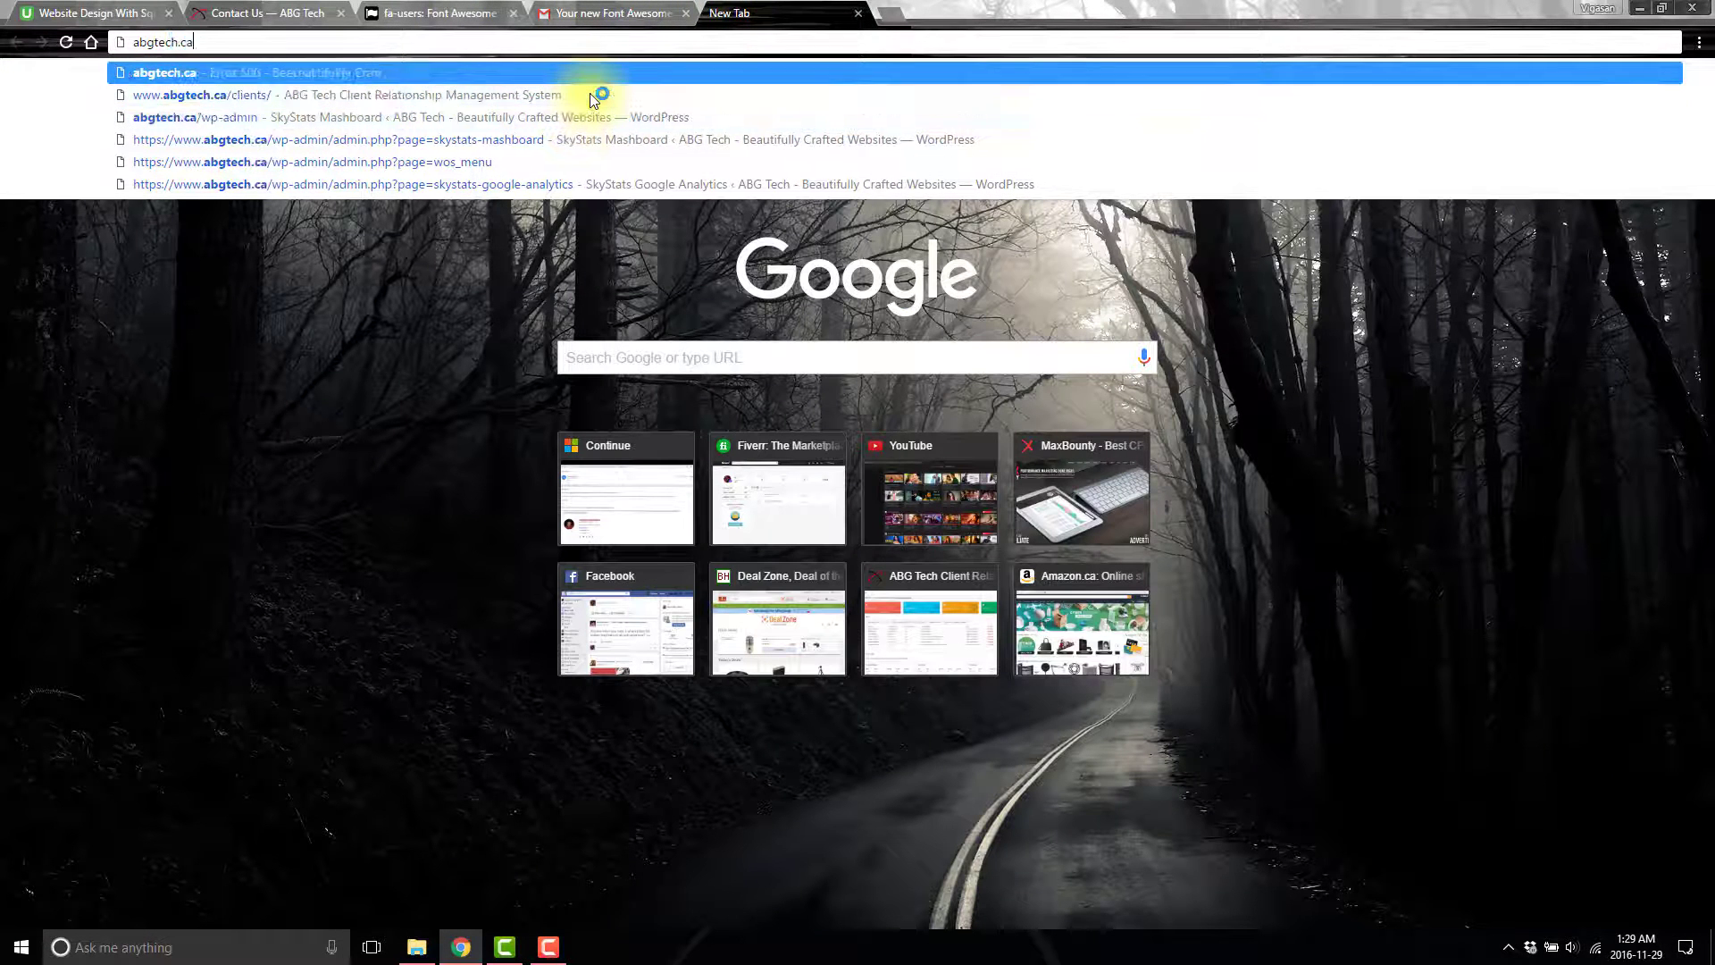
Load abgtech.ca/about in a new tab and go back to the Font Awesome icon list.
{"action": "type", "text": "/about"}
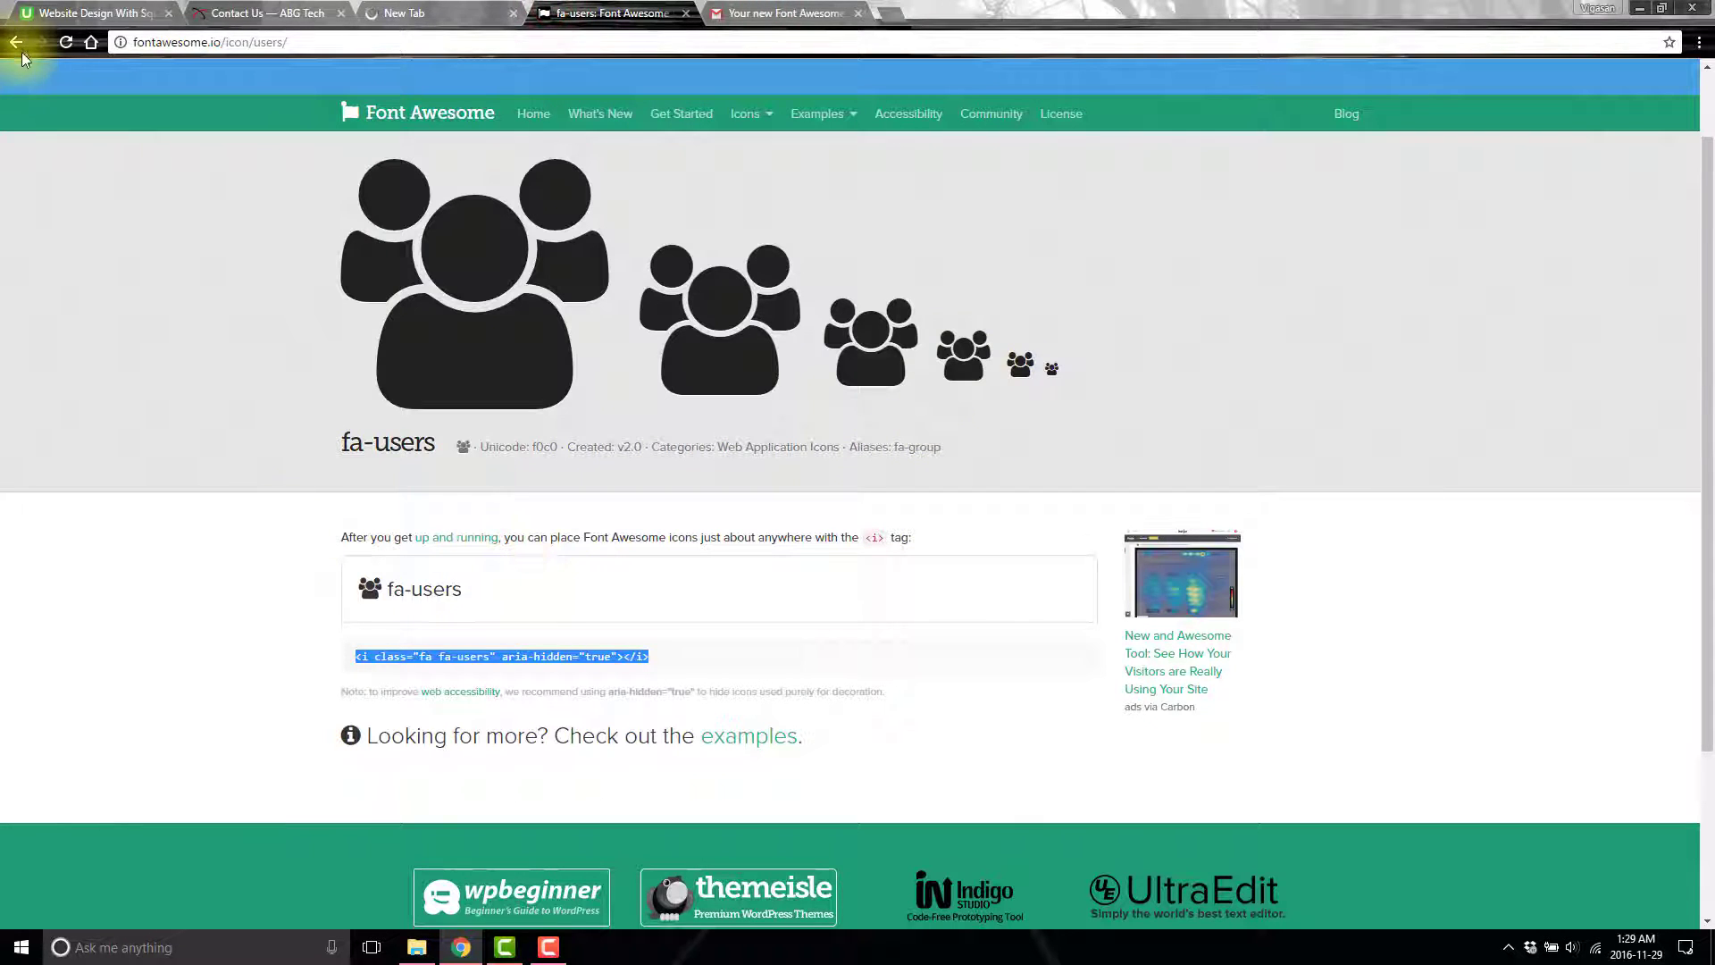
{"action": "left_click", "coordinate": [15, 42]}
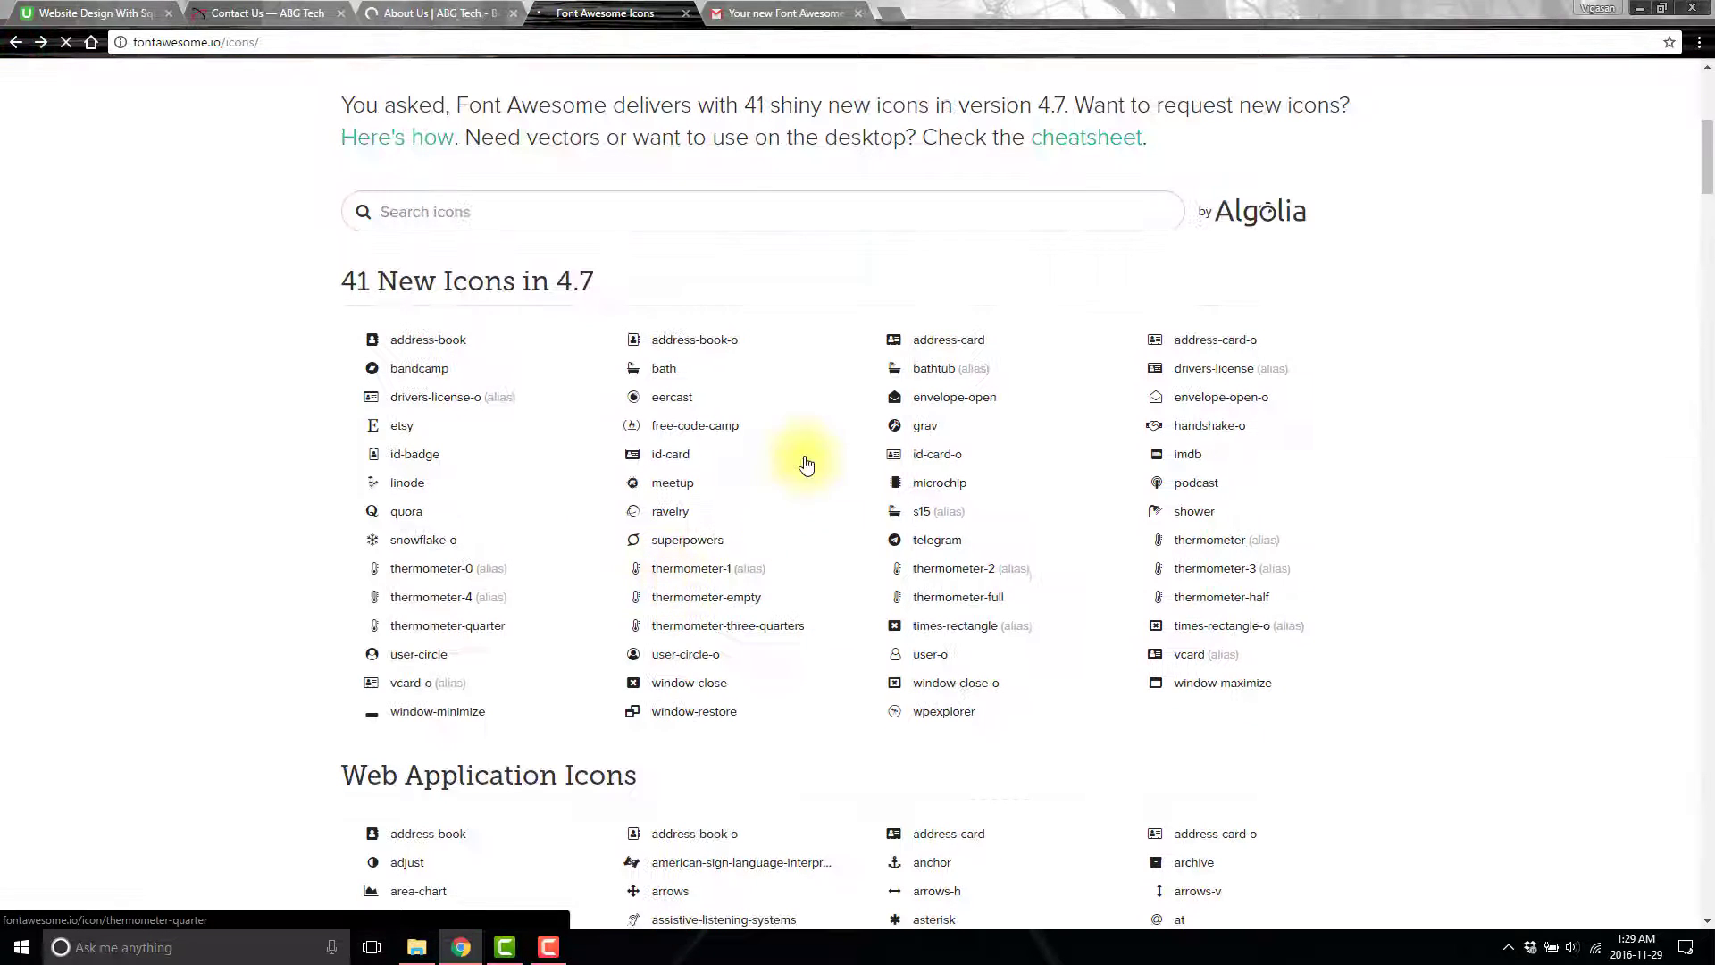
Scroll the Font Awesome icon gallery down through the categories to Medical Icons.
{"action": "scroll", "scroll_direction": "up", "scroll_amount": 3}
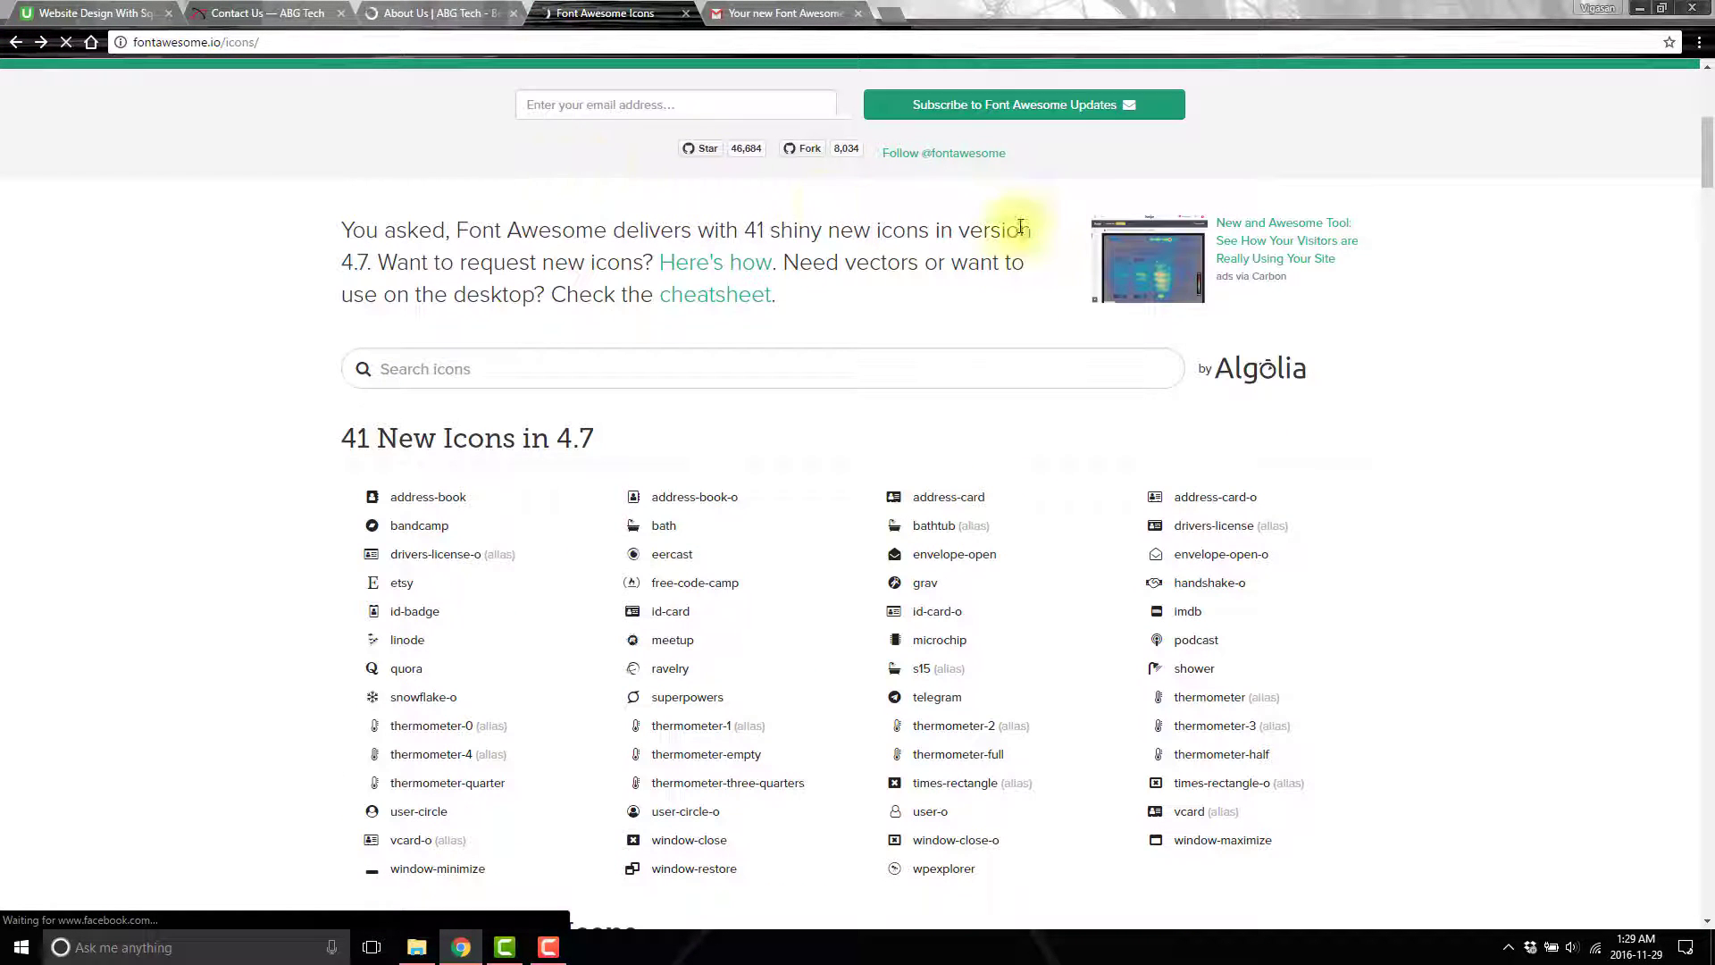
{"action": "scroll", "scroll_direction": "down", "scroll_amount": 3}
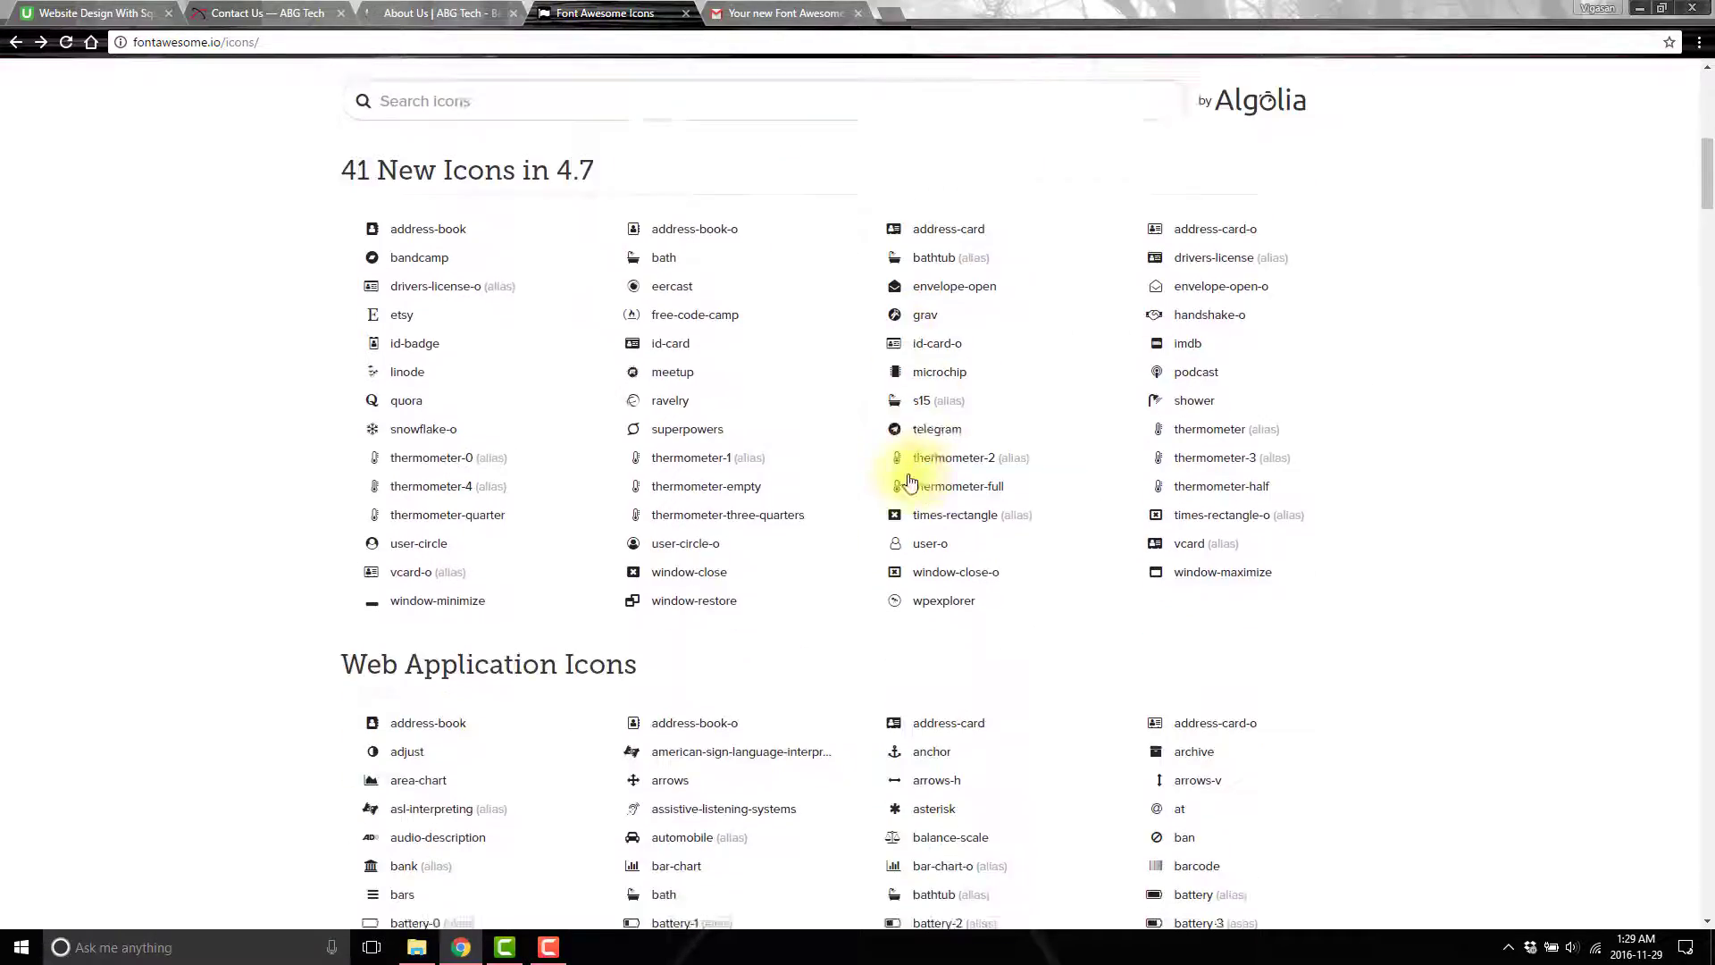
{"action": "scroll", "scroll_direction": "down", "scroll_amount": 3}
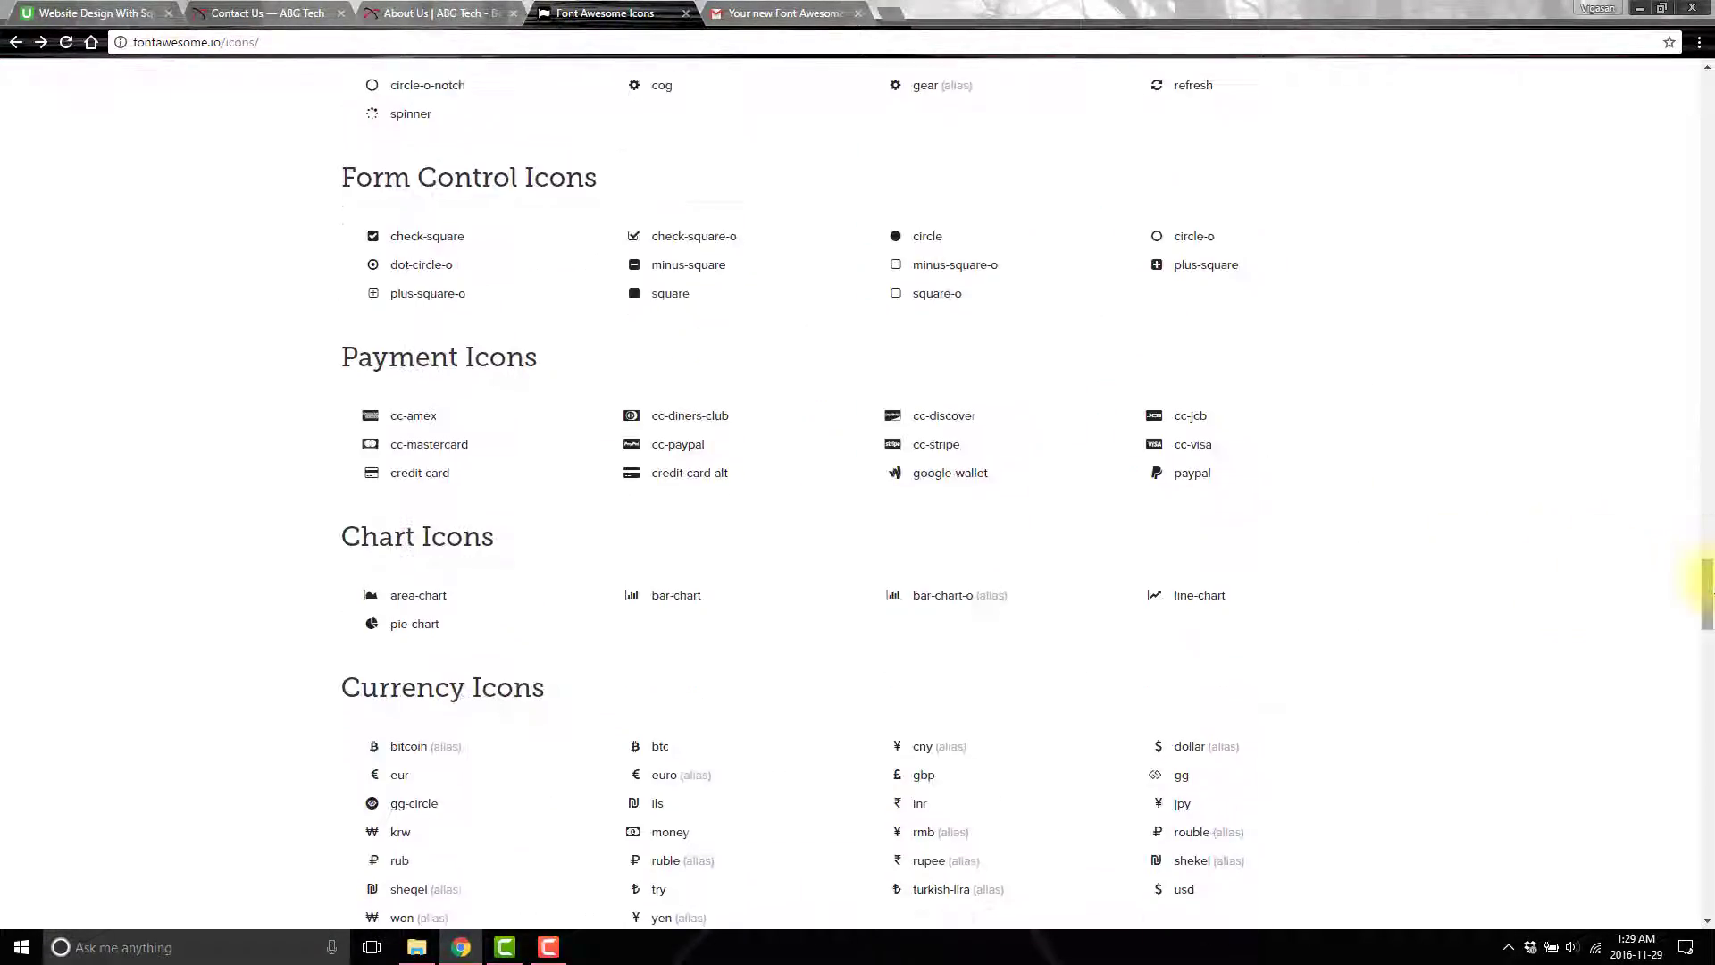
{"action": "scroll", "scroll_direction": "down", "scroll_amount": 3}
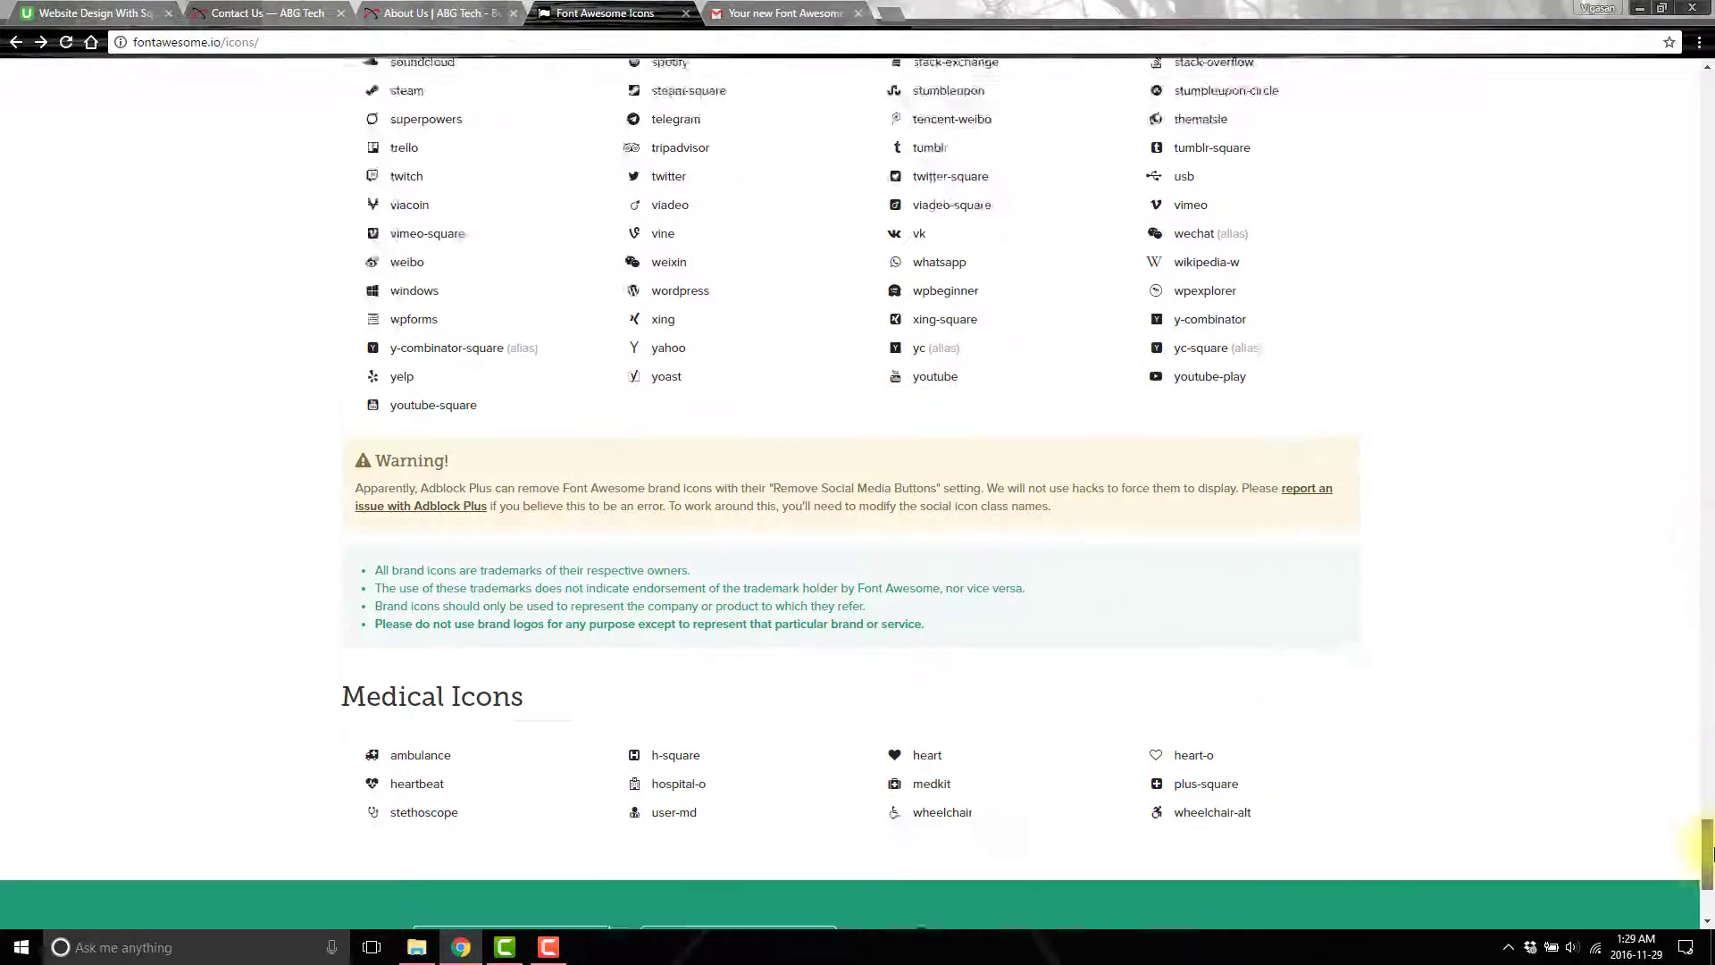
Review the phone and wrench feature icons on ABG Tech's About Us page, then return to Squarespace.
{"action": "left_click", "coordinate": [438, 11]}
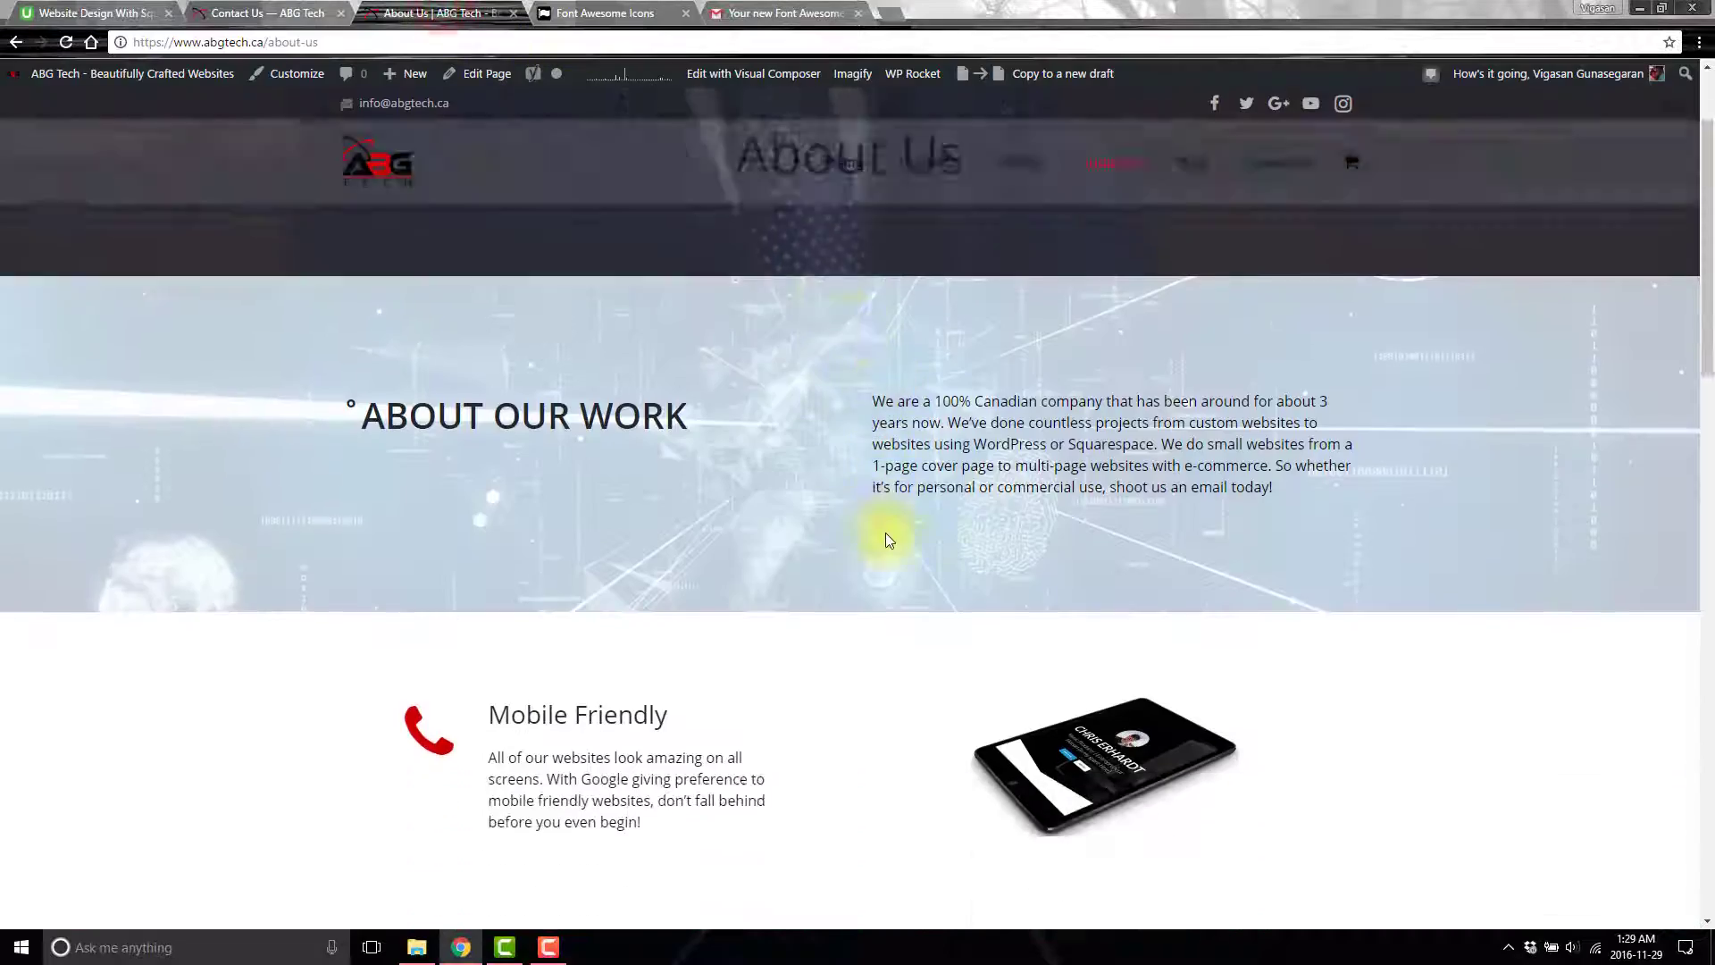
{"action": "scroll", "scroll_direction": "down", "scroll_amount": 3}
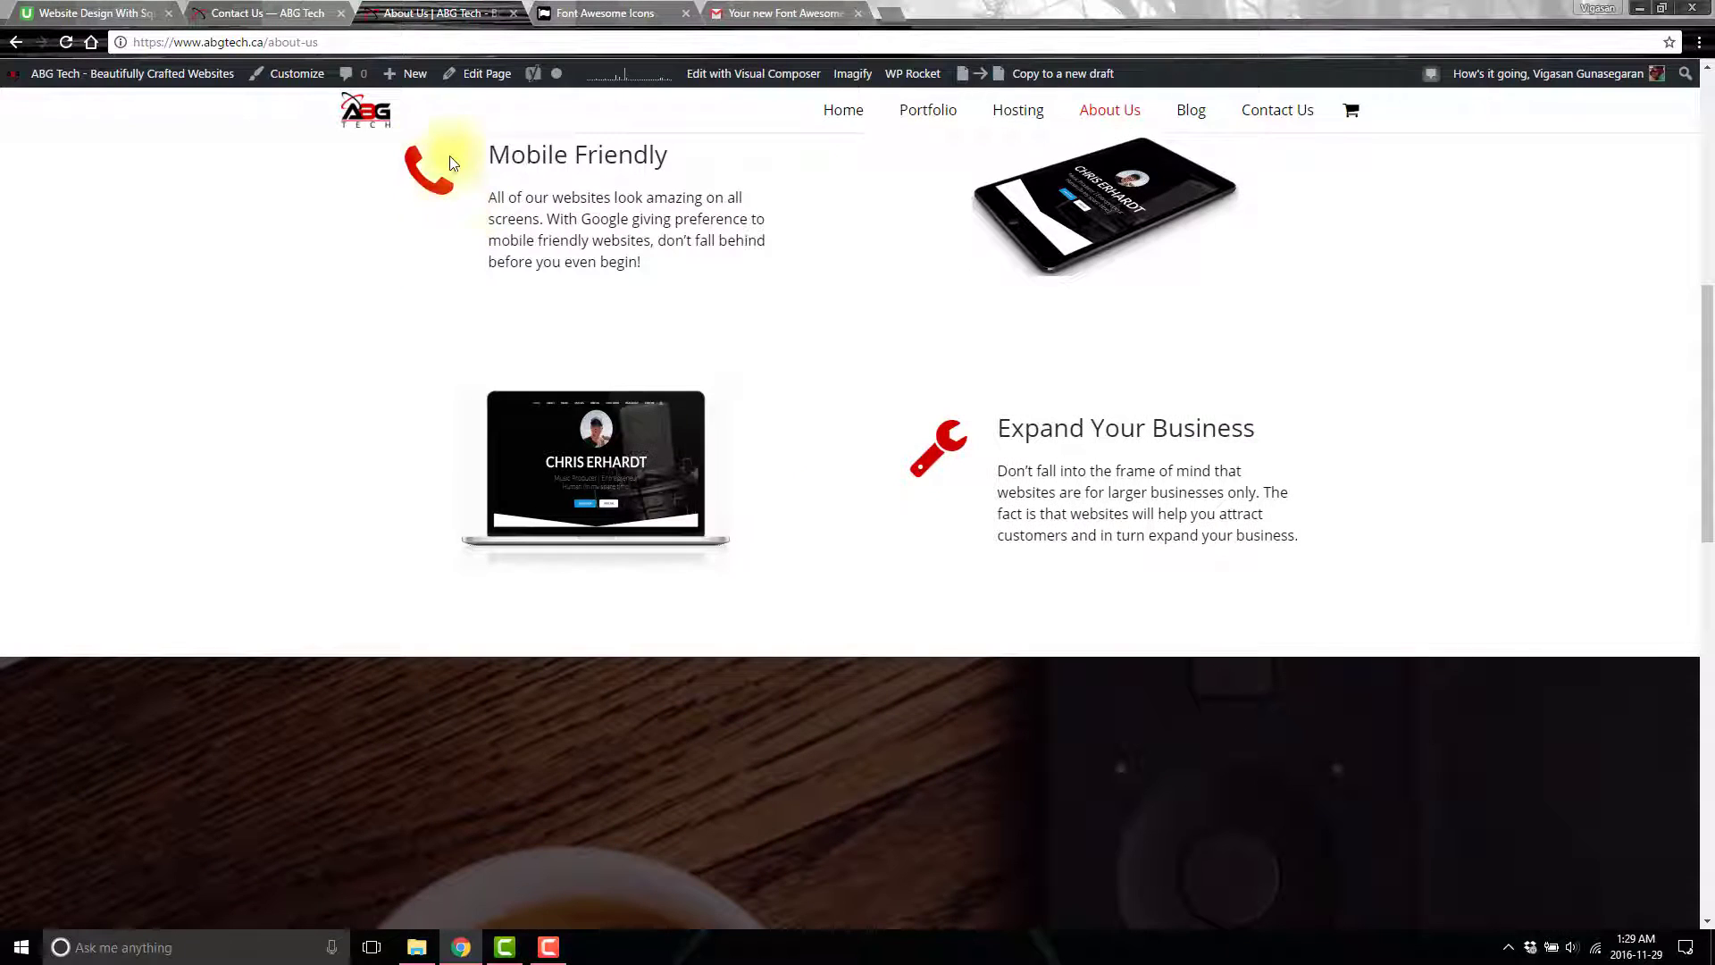
{"action": "mouse_move", "coordinate": [935, 470]}
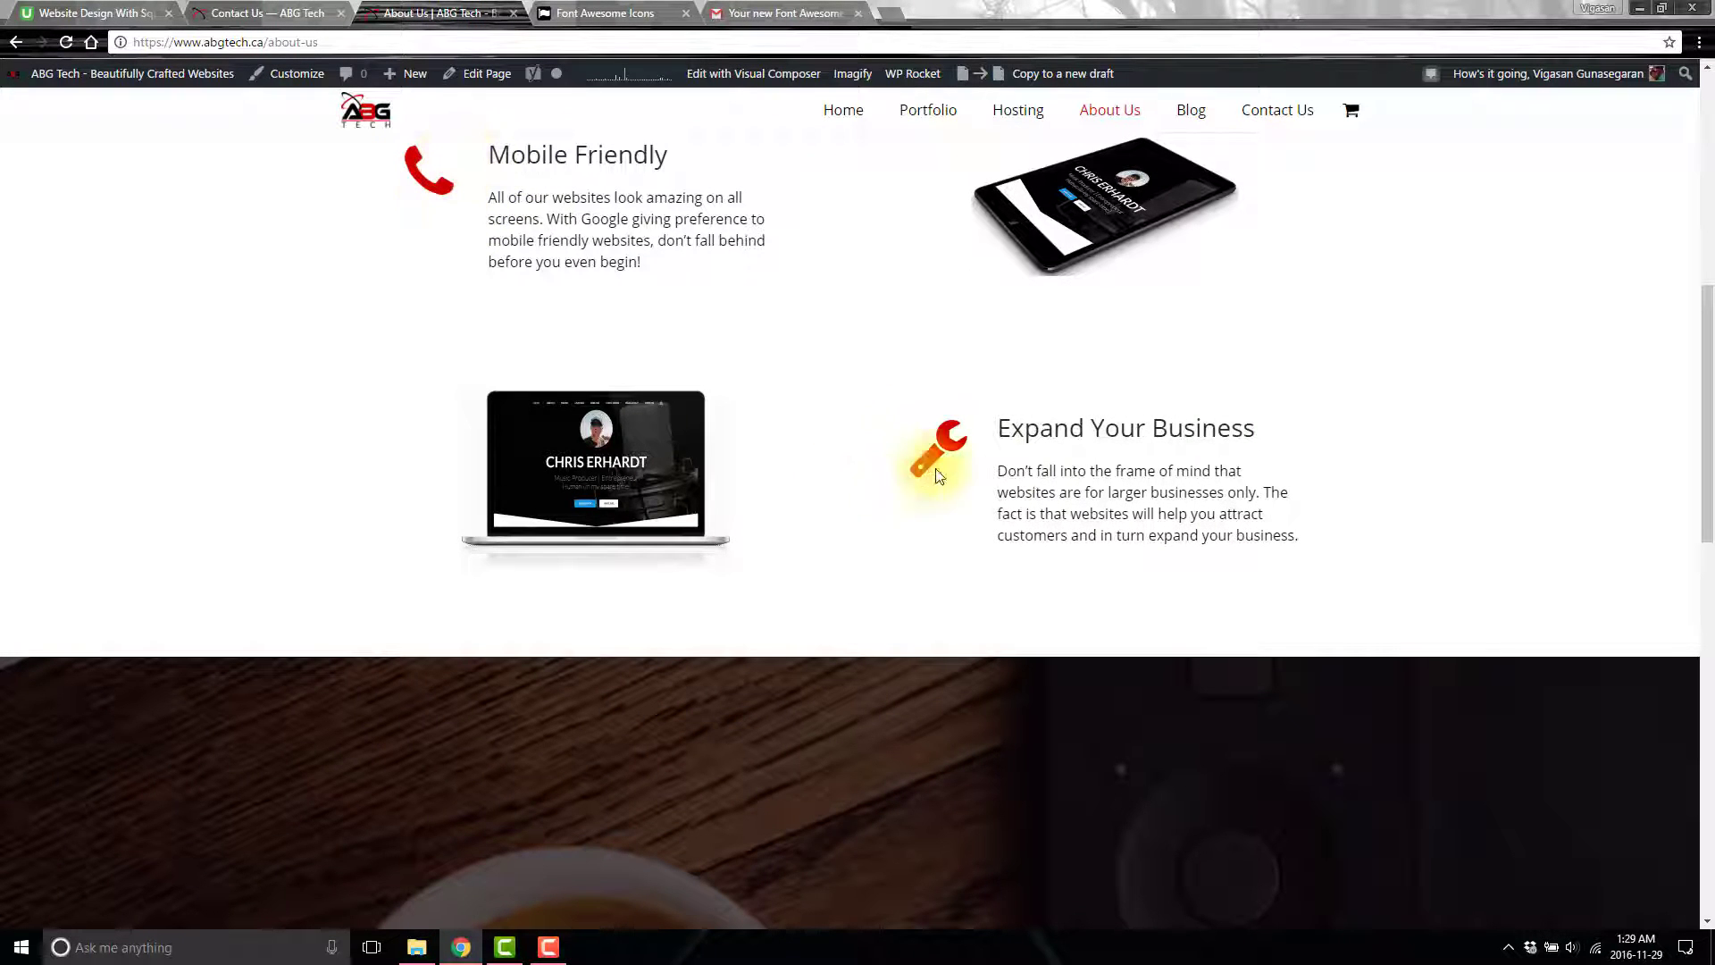
{"action": "scroll", "scroll_direction": "up", "scroll_amount": 3}
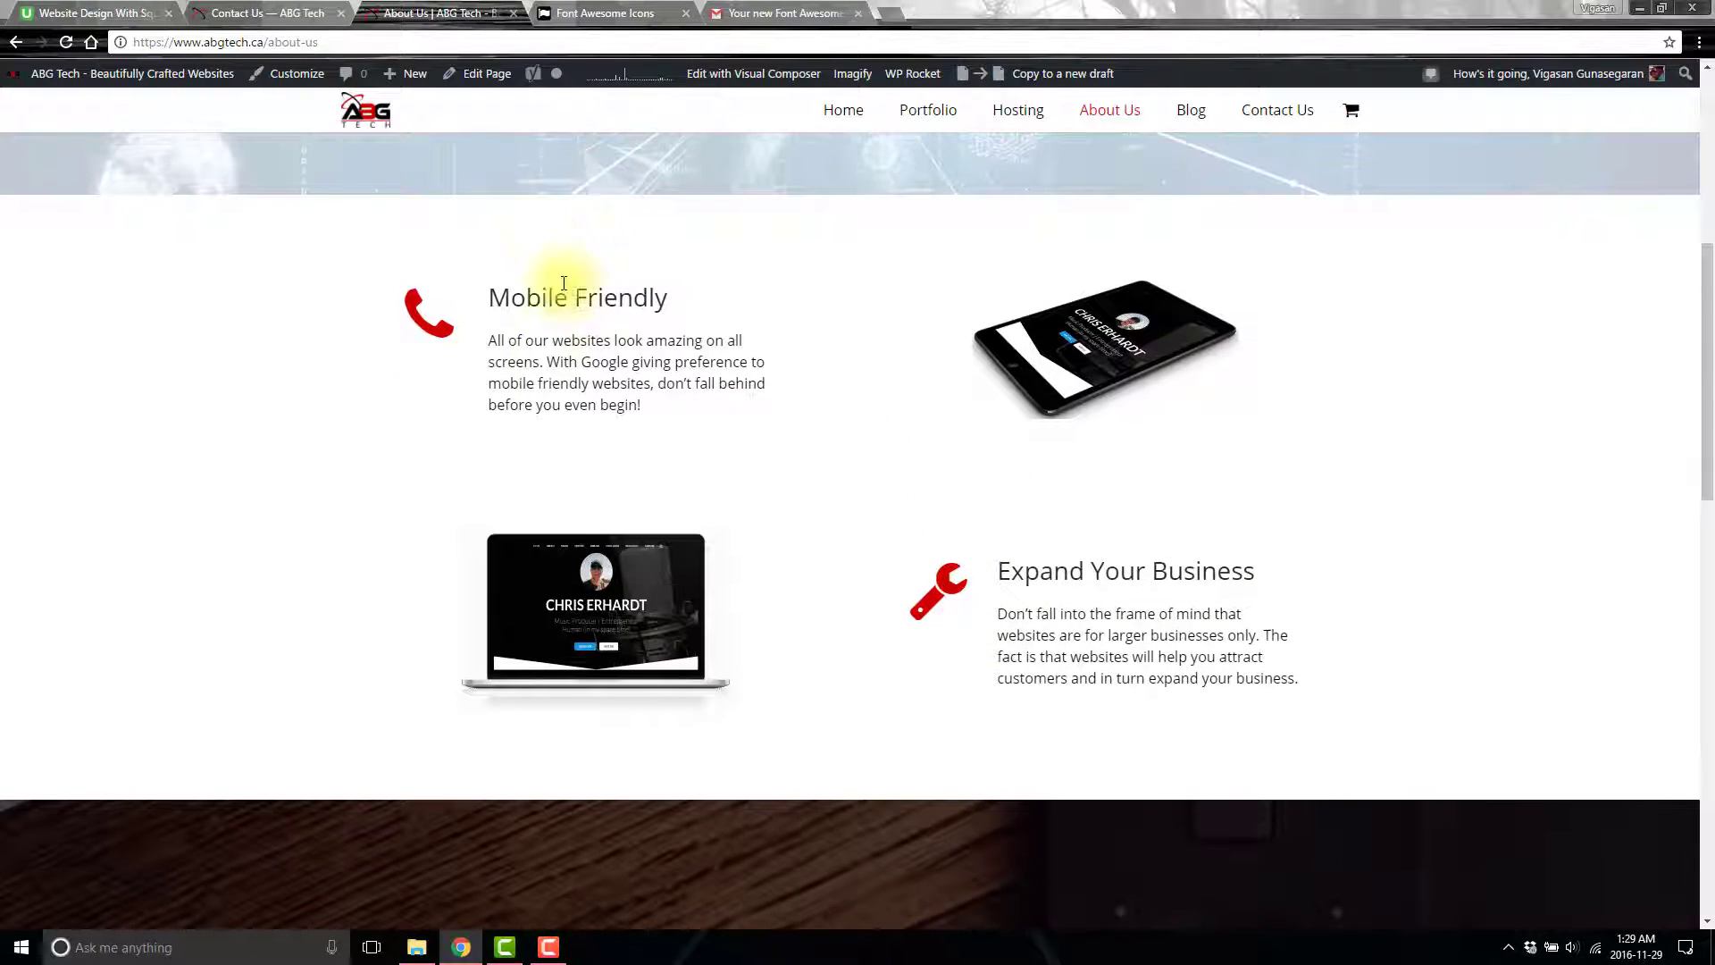
{"action": "left_click", "coordinate": [262, 12]}
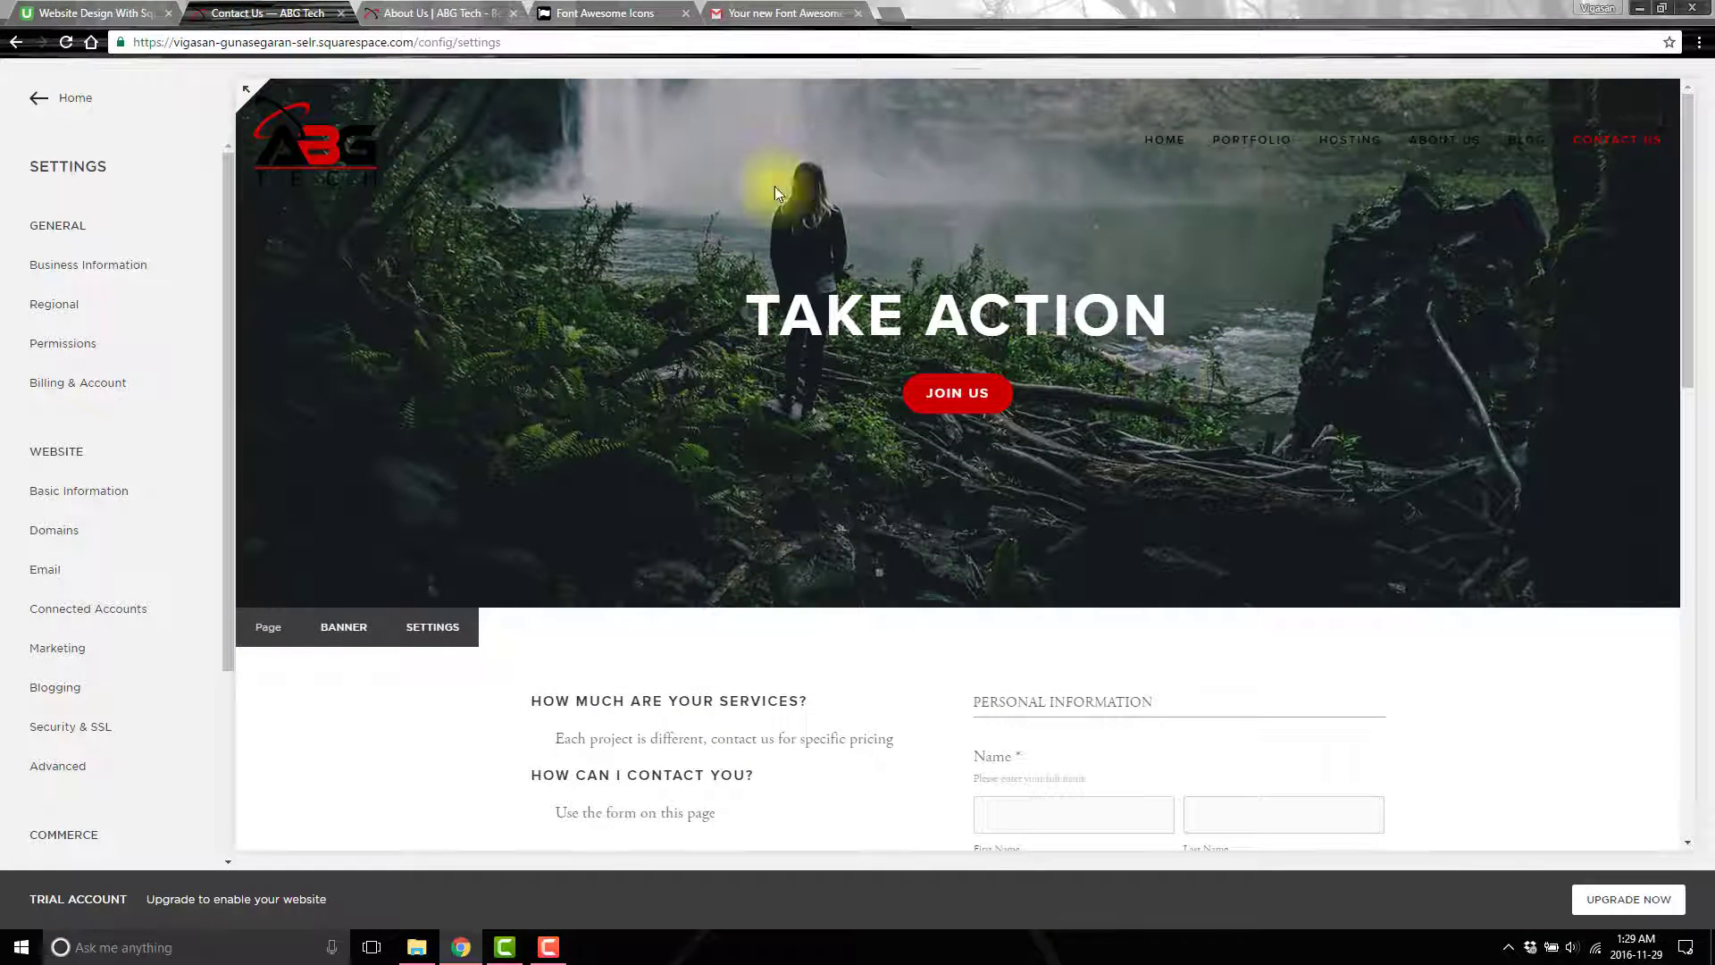
{"action": "mouse_move", "coordinate": [408, 517]}
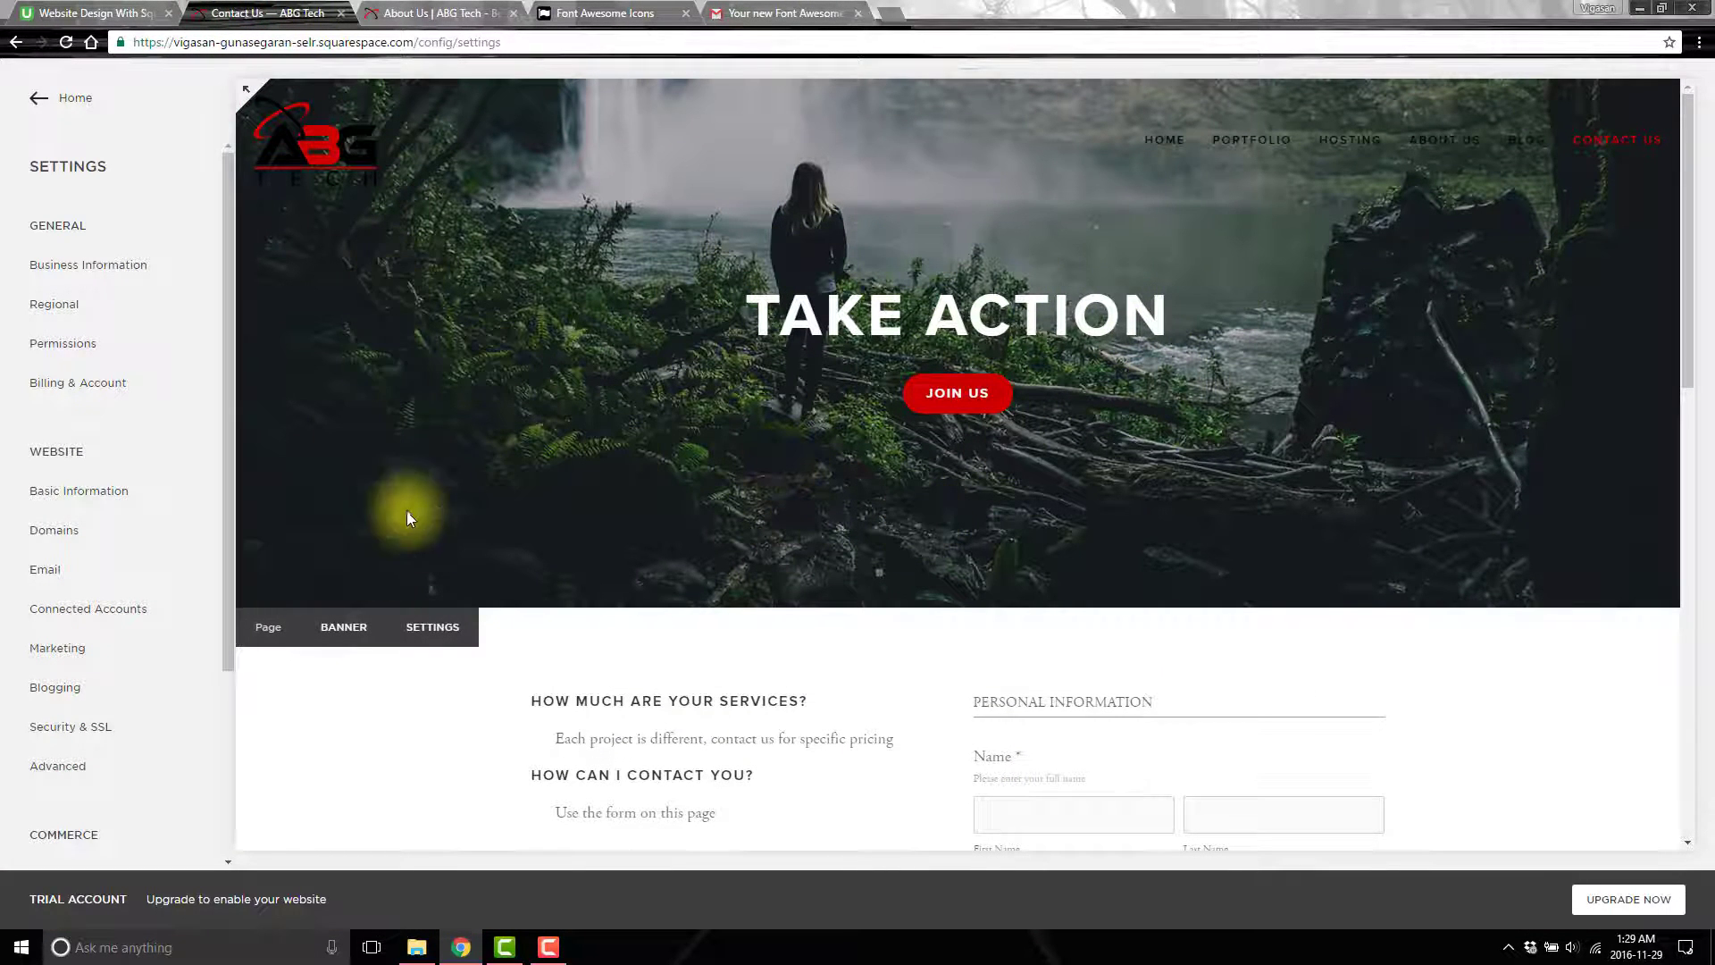
{"action": "mouse_move", "coordinate": [452, 554]}
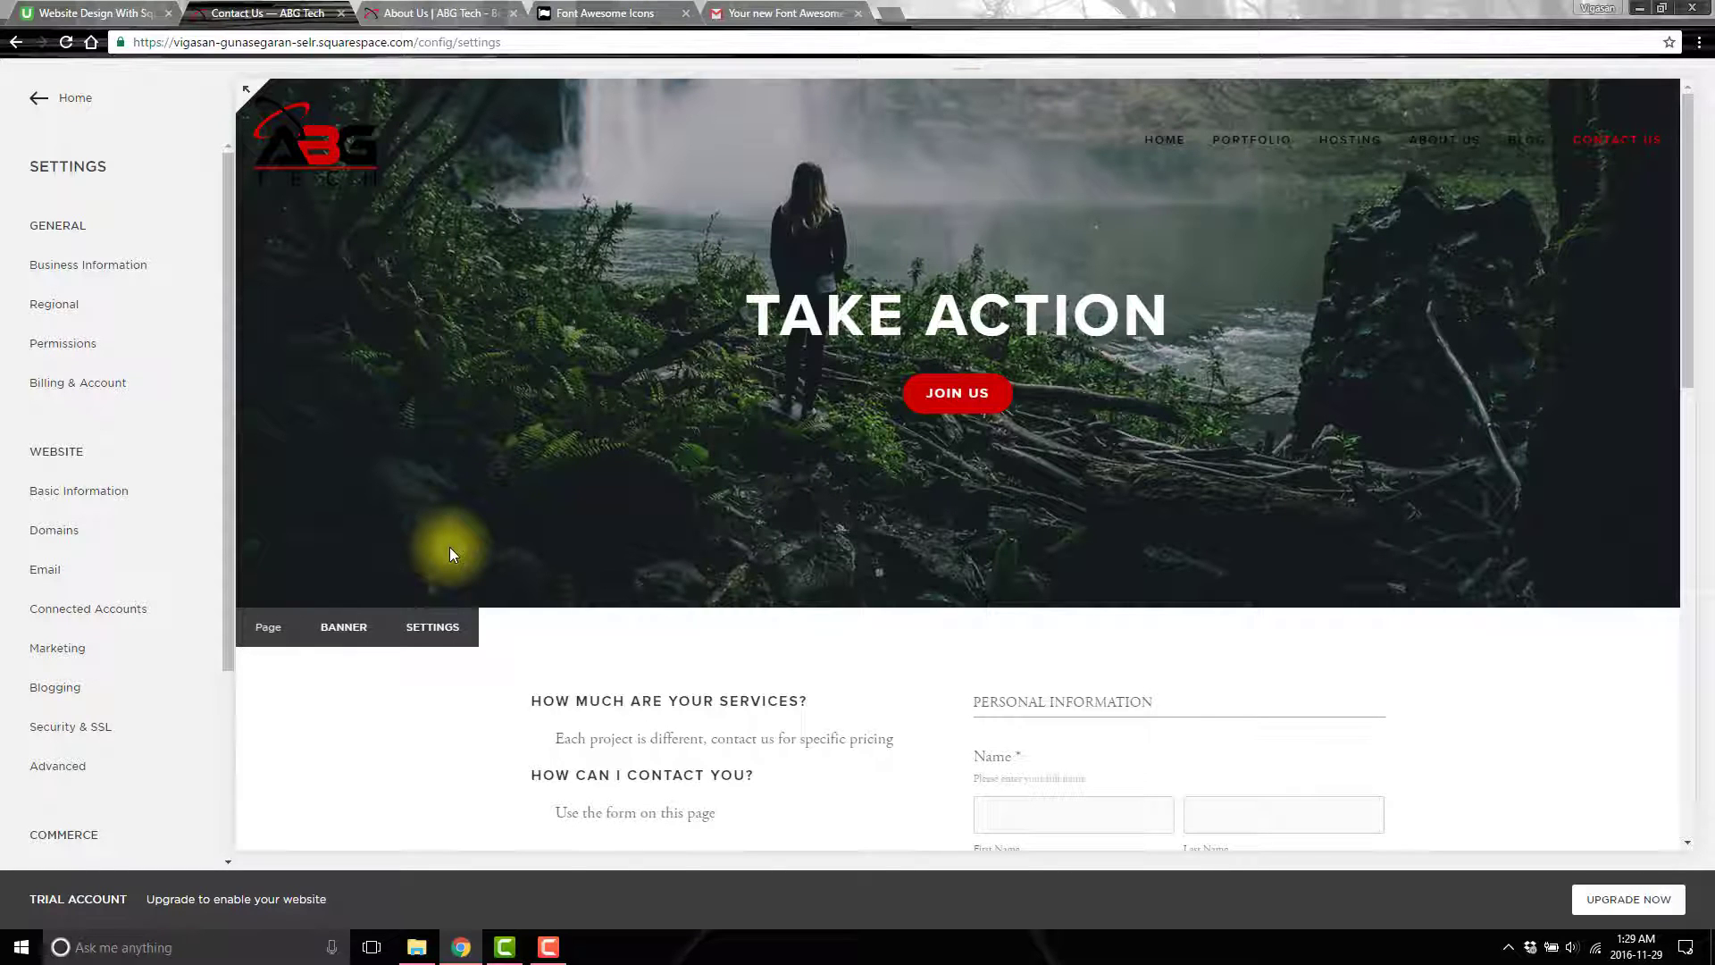